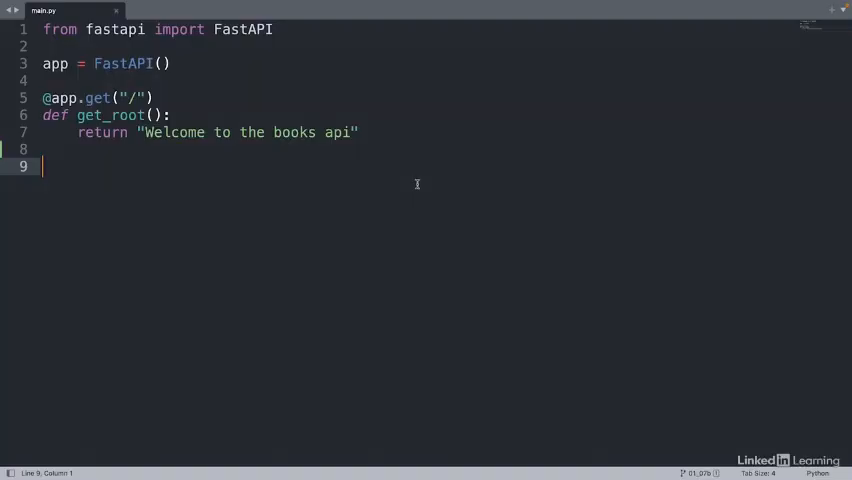
pyautogui.write('@app.')
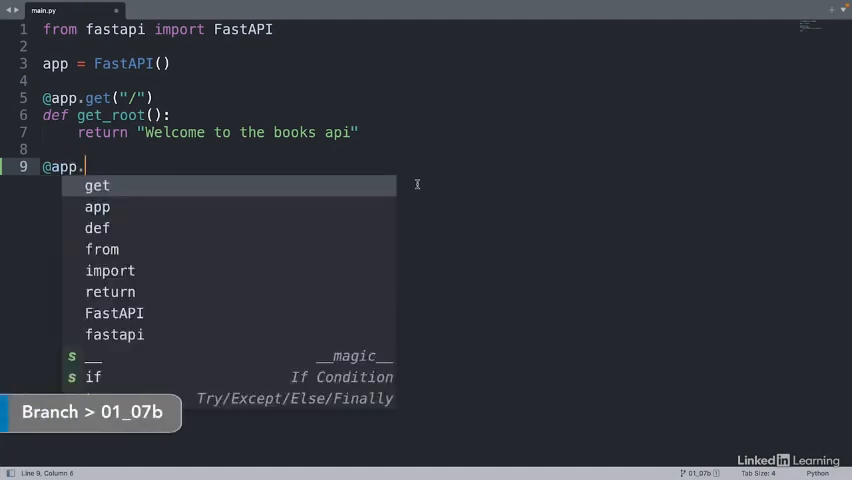
pyautogui.write('post("/book/')
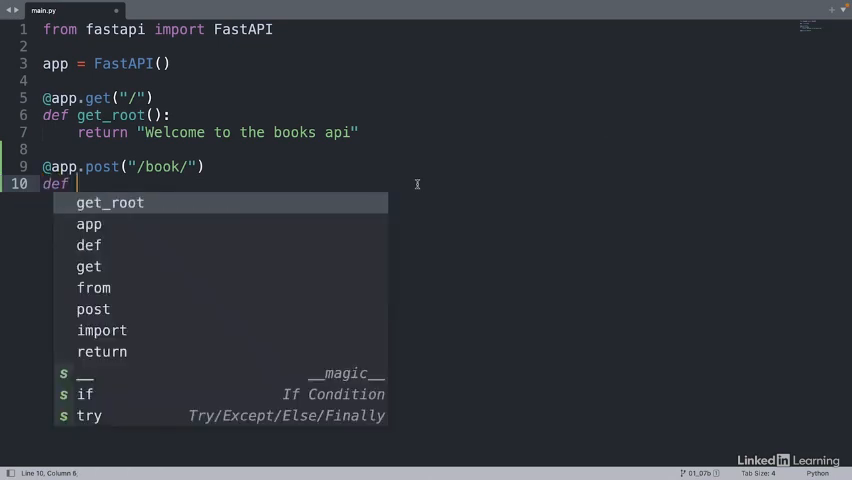
pyautogui.write('create')
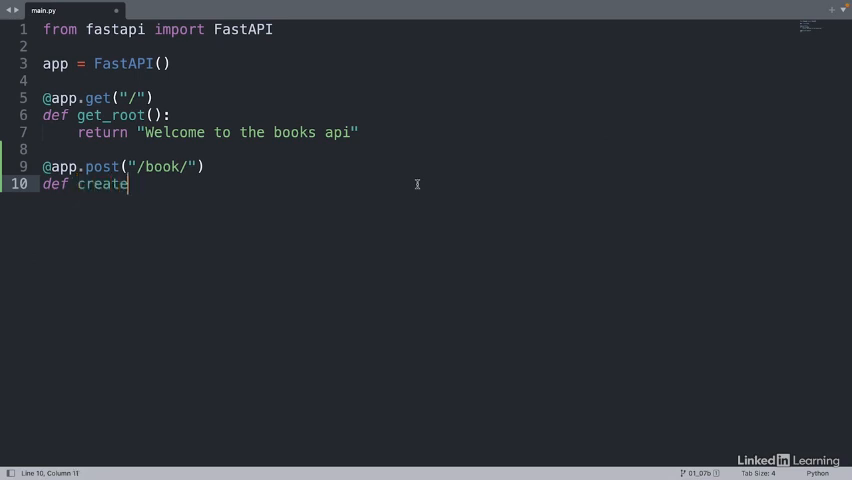
pyautogui.write('_book()')
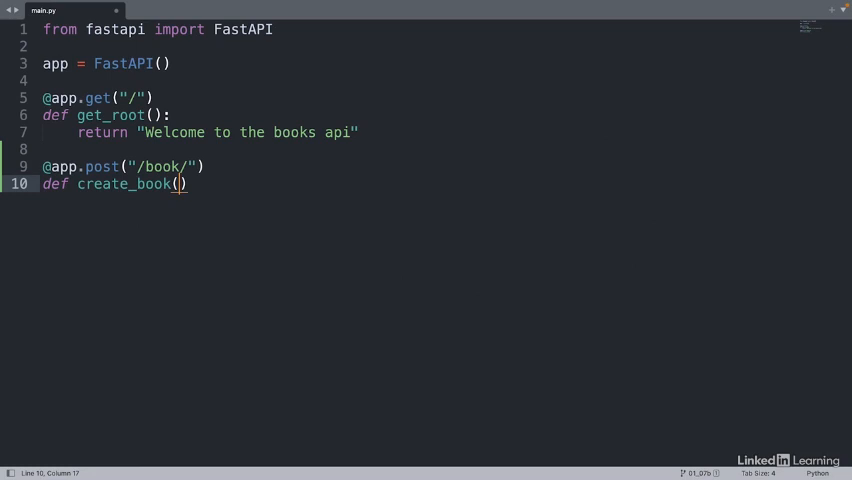
pyautogui.write('request: Book')
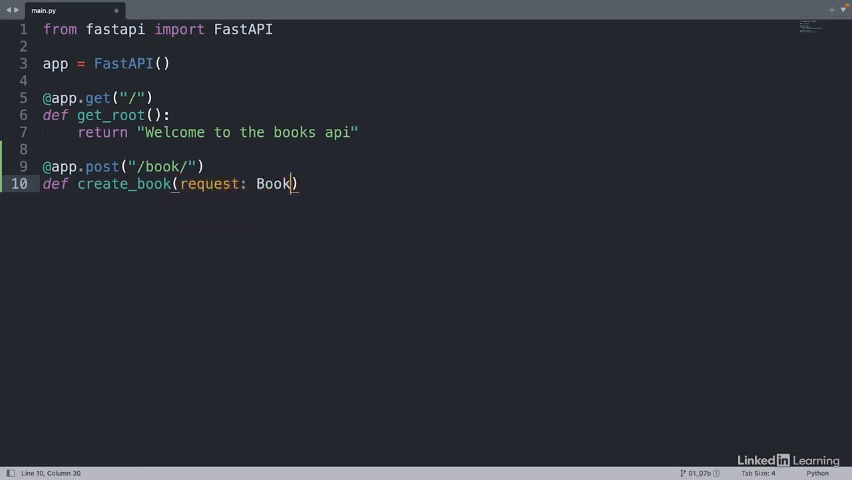
pyautogui.write('AuthorPayload')
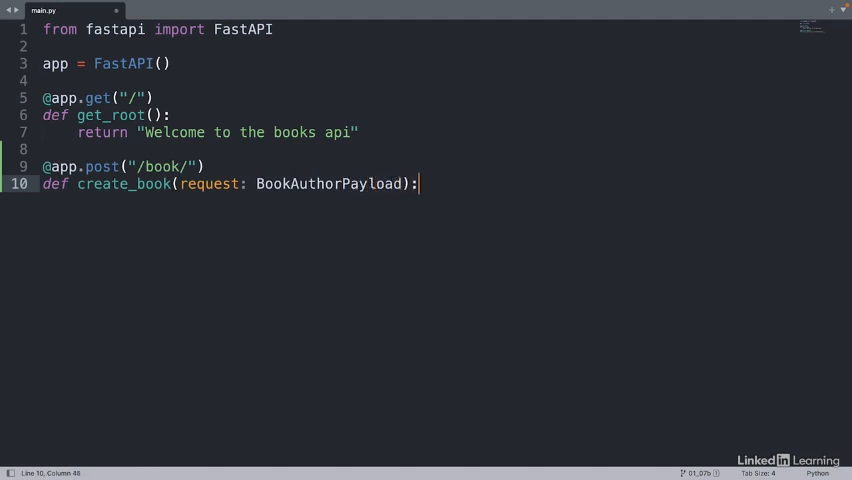
pyautogui.click(99, 8)
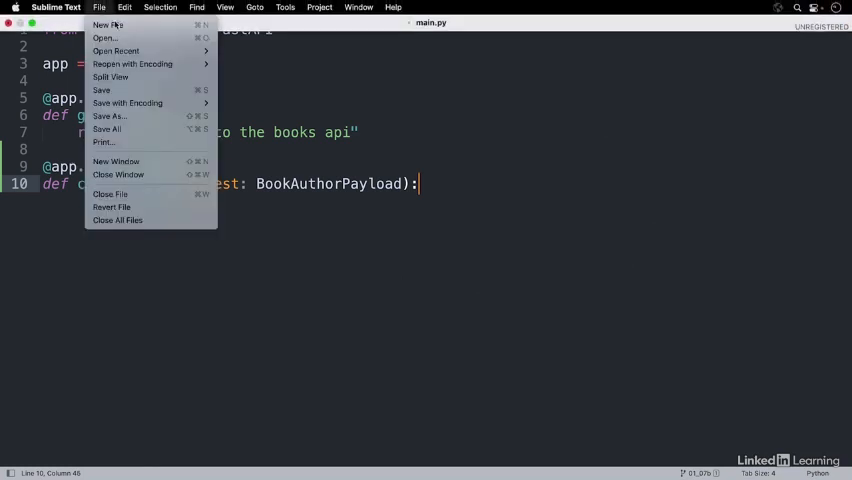
# Create a new empty file saved as schemas.py in the books-api folder.
pyautogui.click(107, 24)
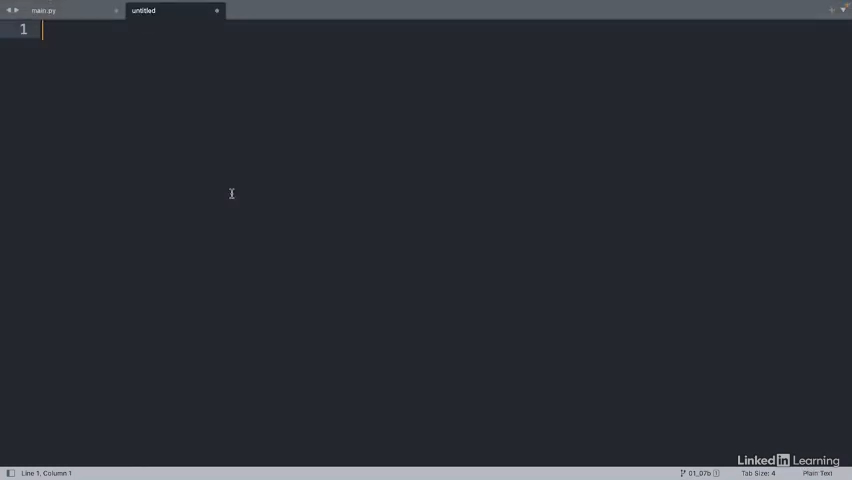
pyautogui.press('cmd+s')
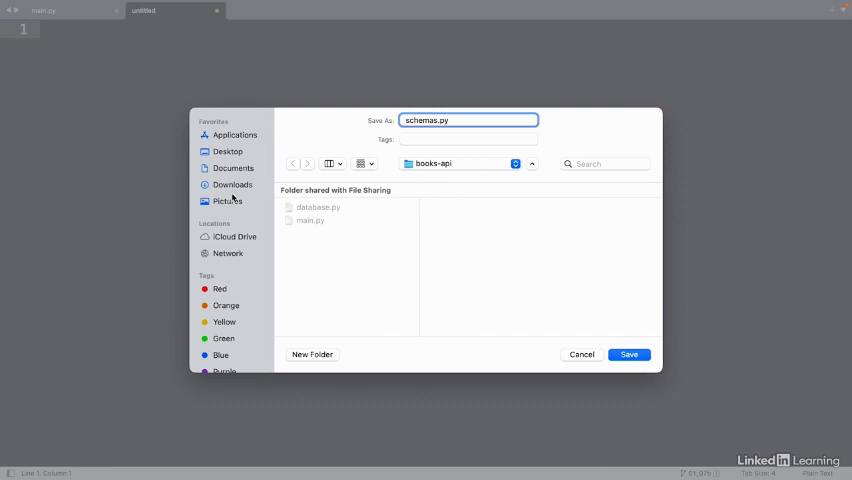
pyautogui.click(628, 354)
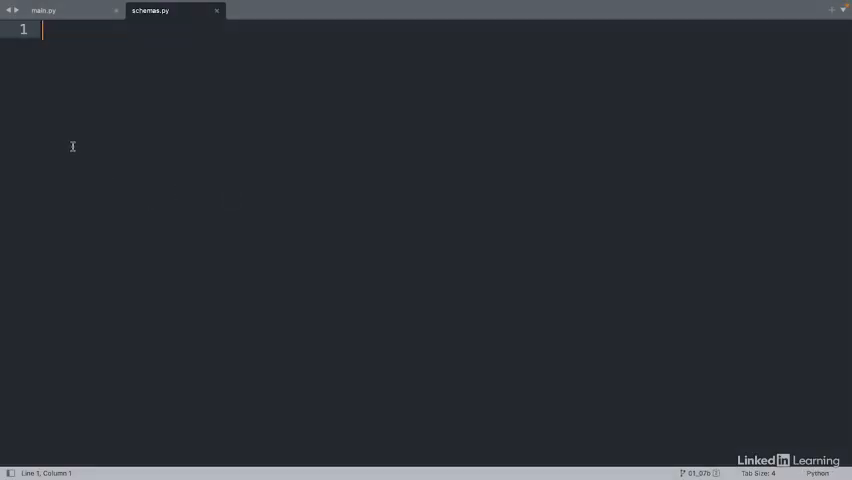
# Define Book, Author and BookAuthorPayload classes with typed fields, plus 'from pydantic import BaseModel'.
pyautogui.write('class BookAuthorPayload():')
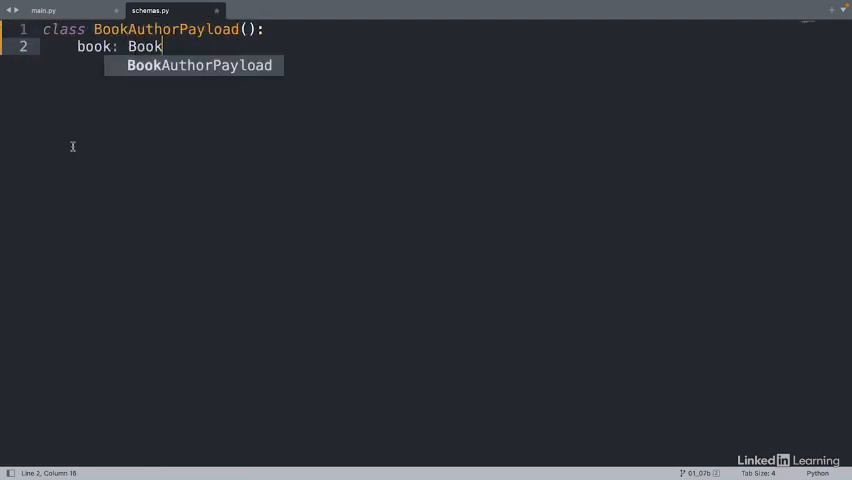
pyautogui.write('author:')
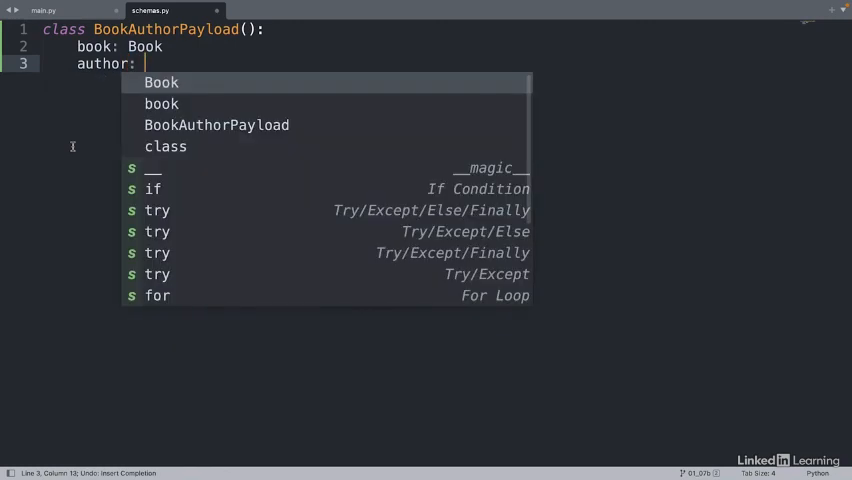
pyautogui.write('Author')
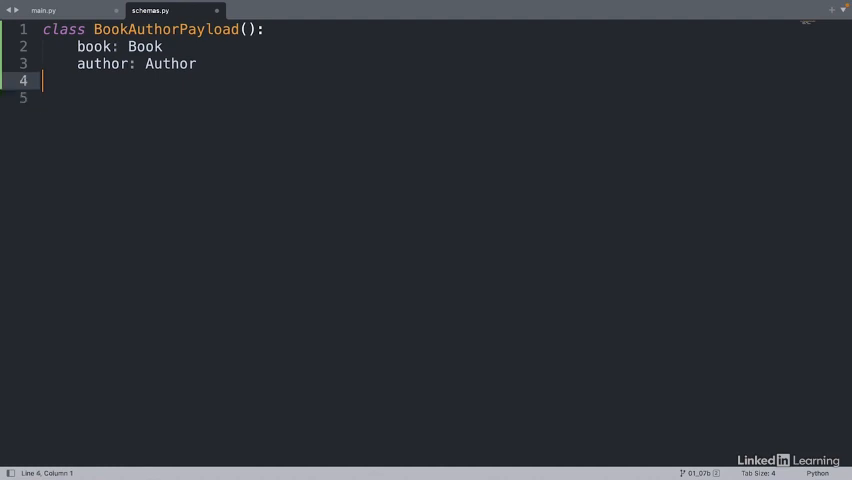
pyautogui.write('class Book():')
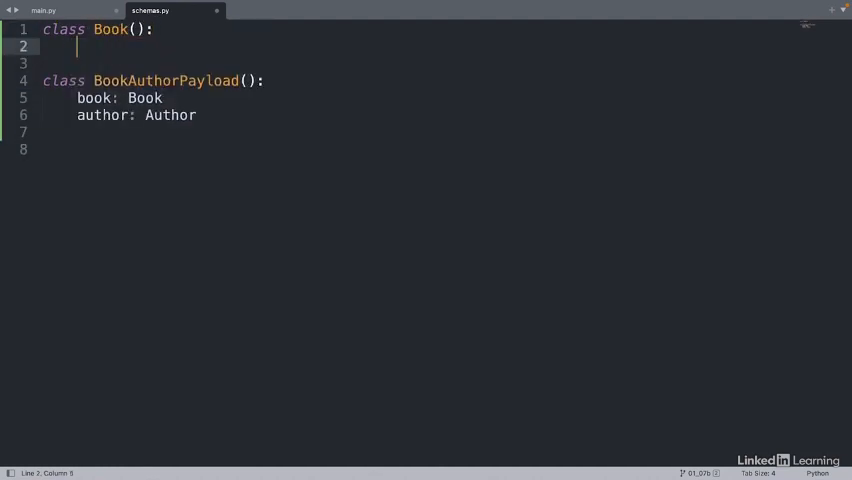
pyautogui.write('title: str')
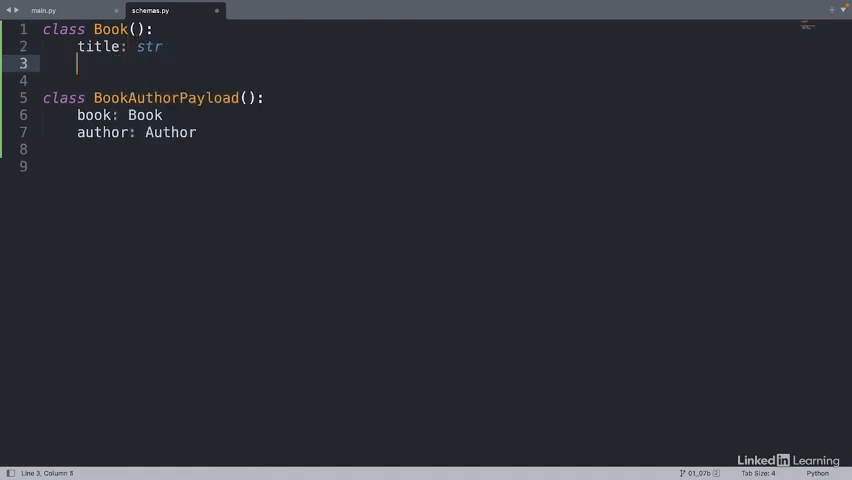
pyautogui.write('number_of_pages: int')
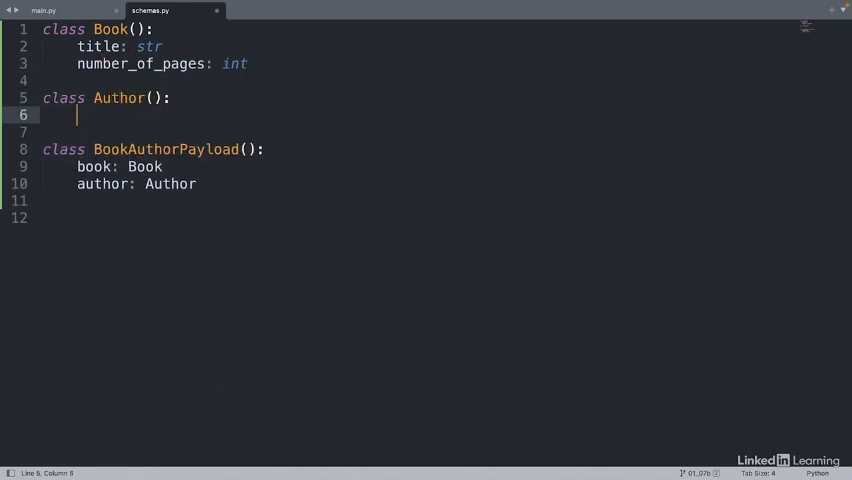
pyautogui.write('first_name: str')
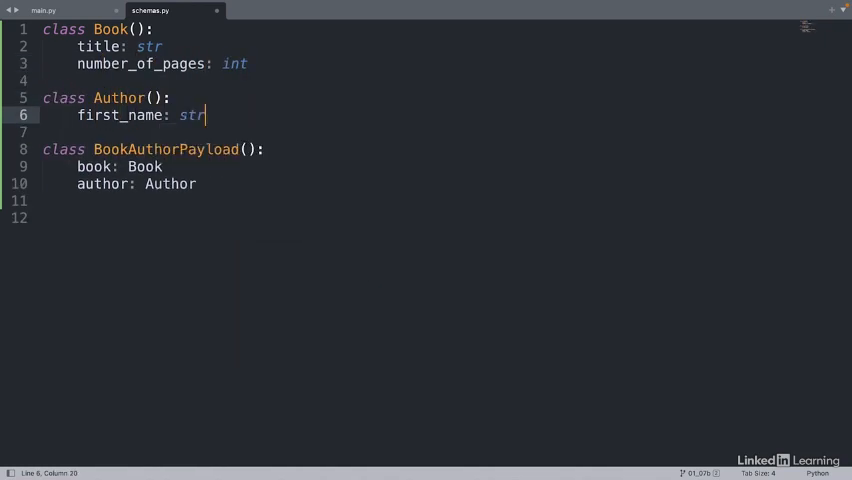
pyautogui.write('last_name: str')
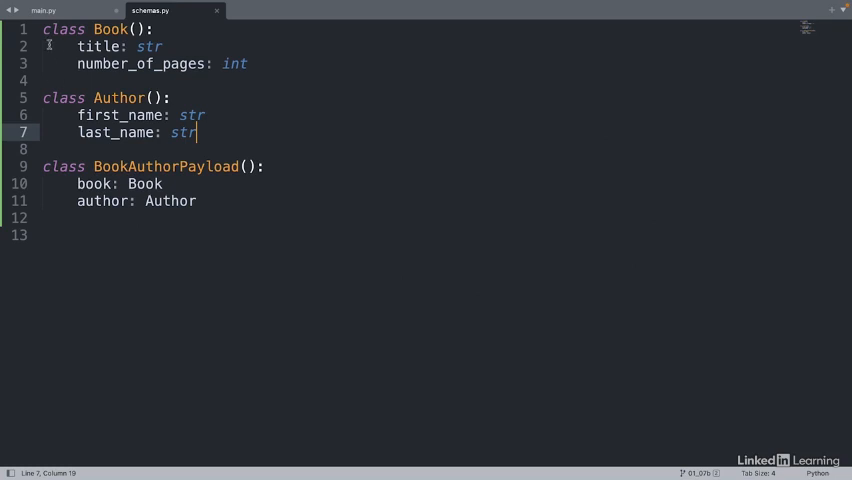
pyautogui.write('from p')
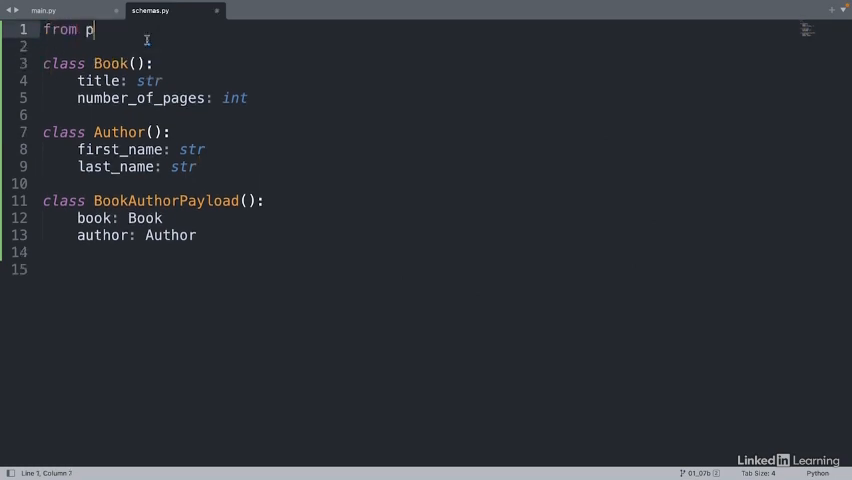
pyautogui.write('ydantic import BaseModel')
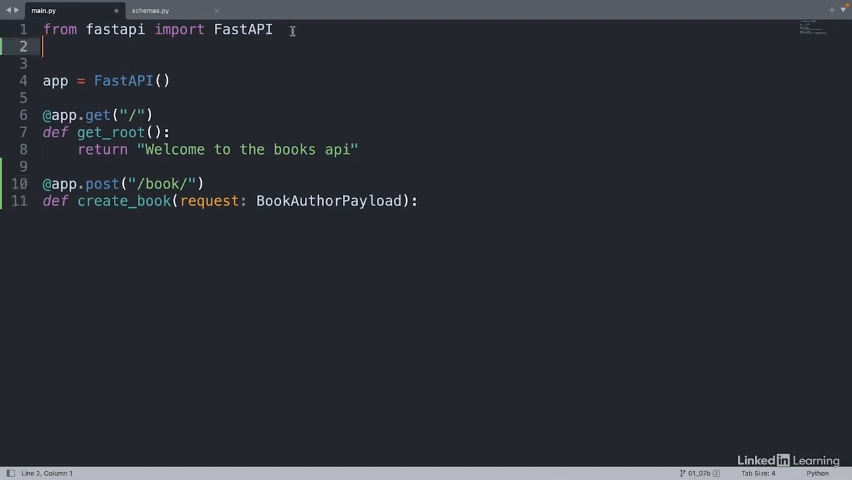
# Add 'from . import schemas' on line 2 of main.py.
pyautogui.write('from . import schema')
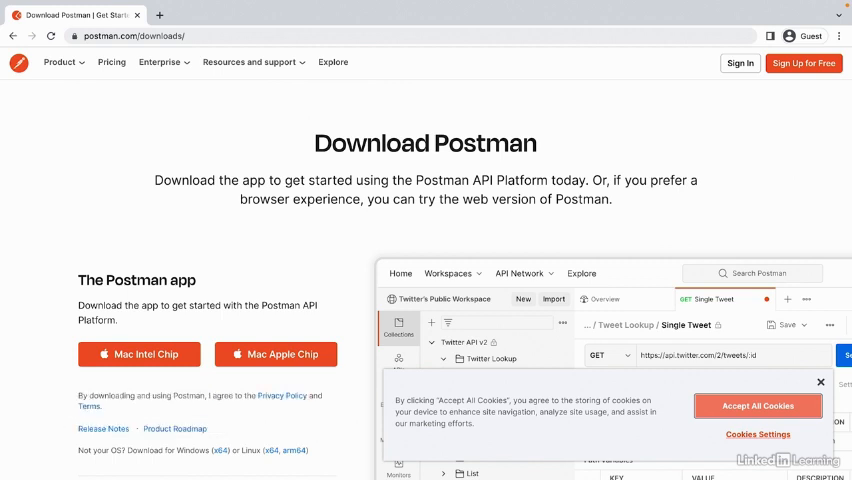
# Download the Mac Apple Chip build of Postman from postman.com/downloads.
pyautogui.click(276, 354)
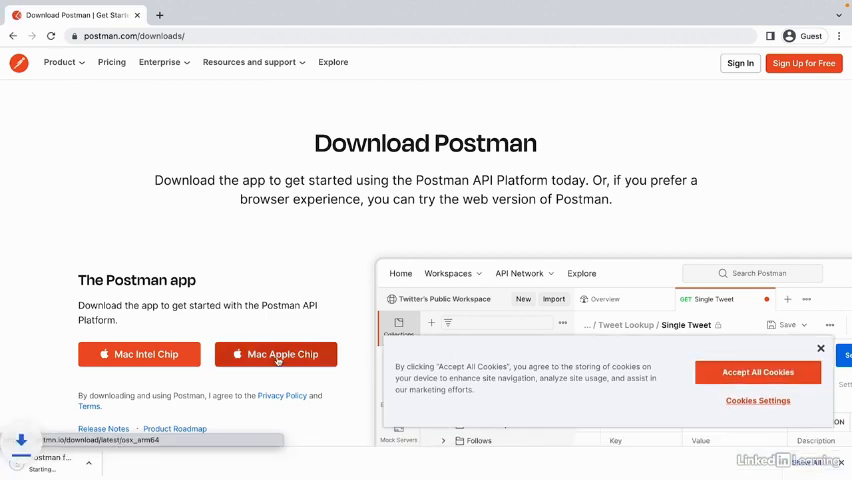
pyautogui.click(276, 354)
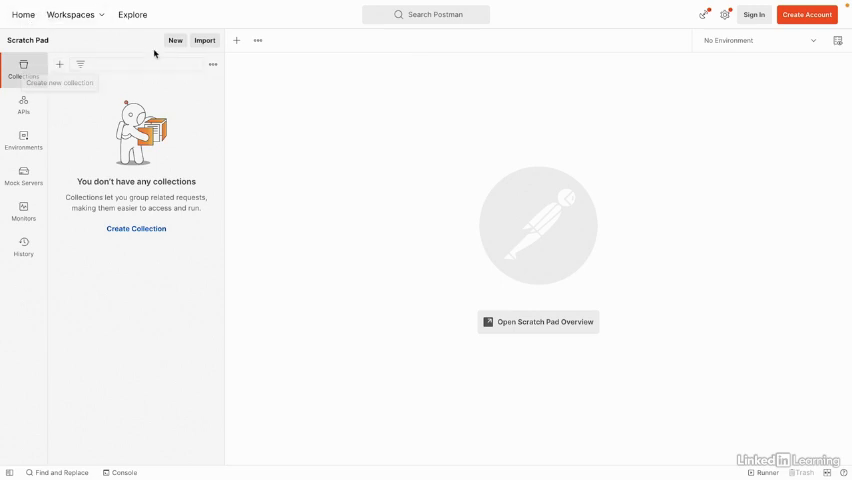
# Create a new Postman collection named 'Book APIs'.
pyautogui.click(175, 41)
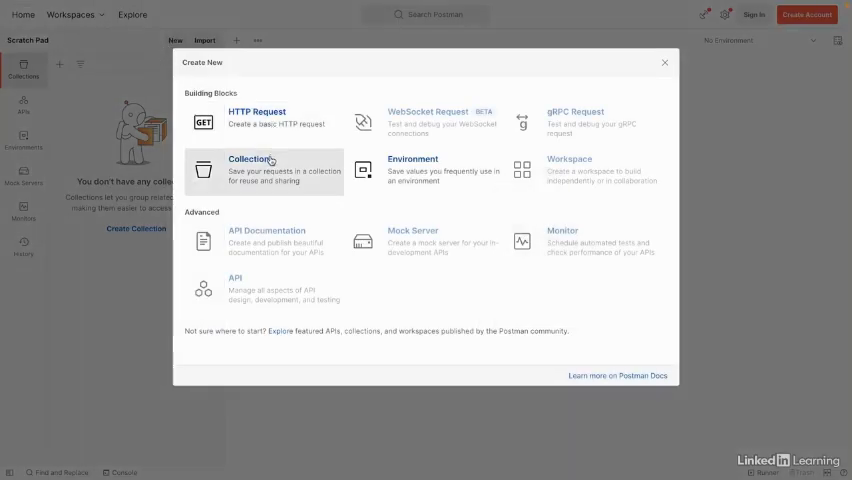
pyautogui.click(248, 170)
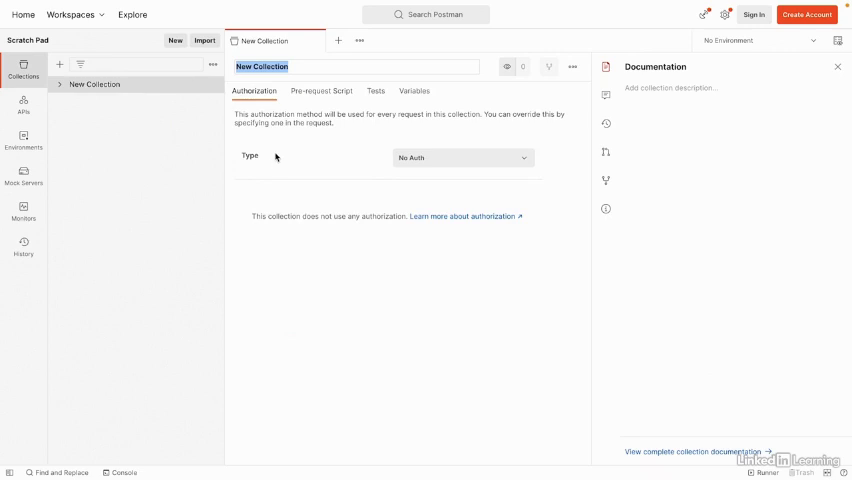
pyautogui.write('Book APIs')
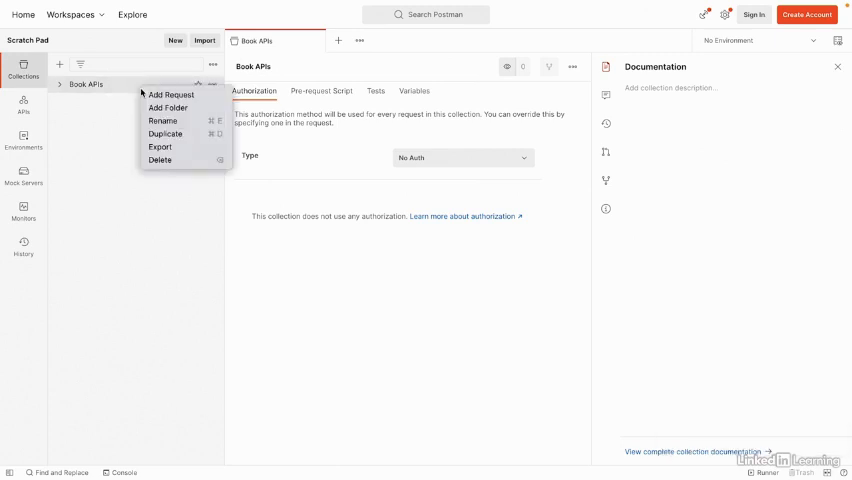
pyautogui.moveTo(170, 94)
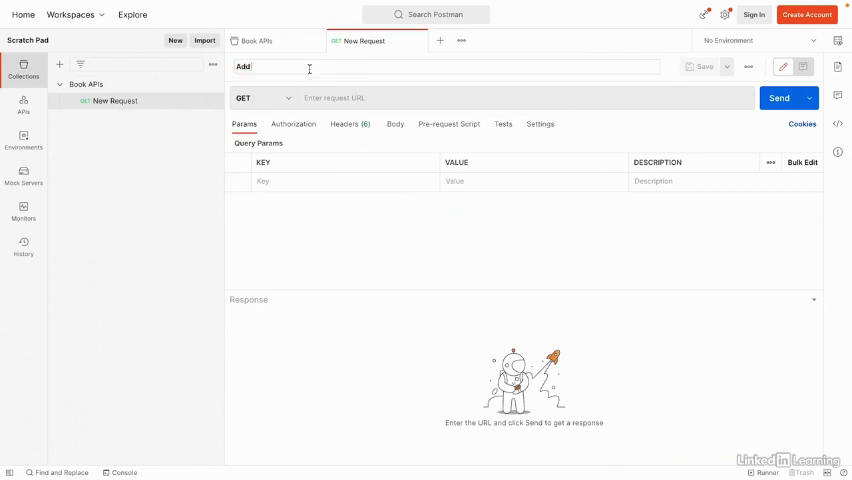
# Name the request 'Add Book' with method POST and URL 127.0.0.1:8000/book/.
pyautogui.write('Book')
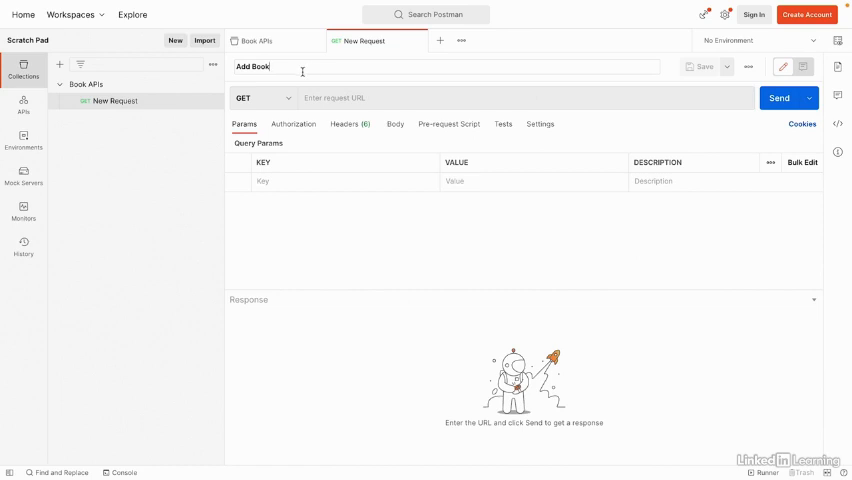
pyautogui.click(248, 97)
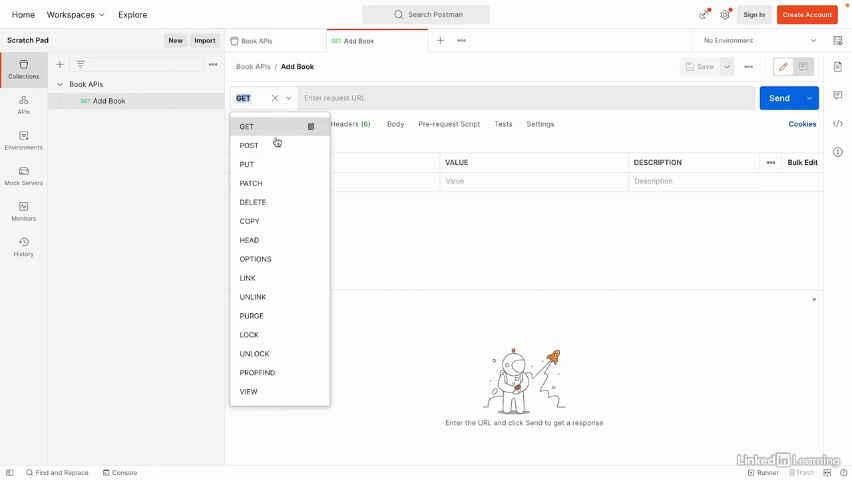
pyautogui.click(248, 145)
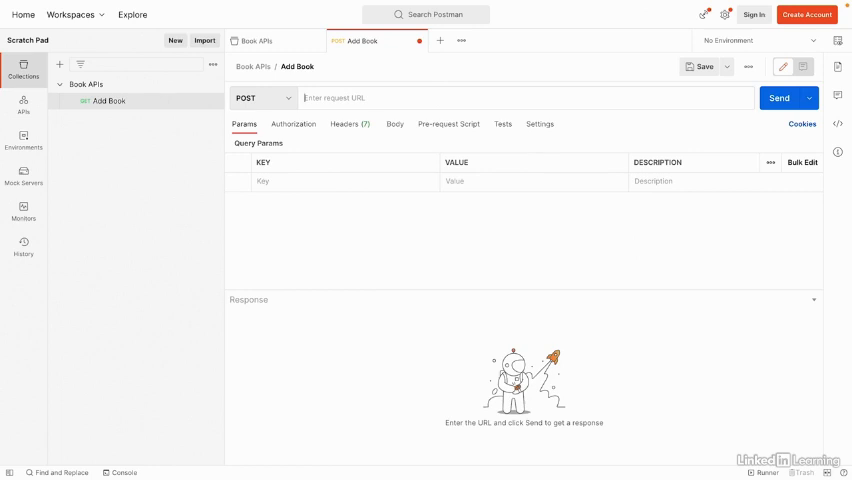
pyautogui.write('127.0.0.1:8000')
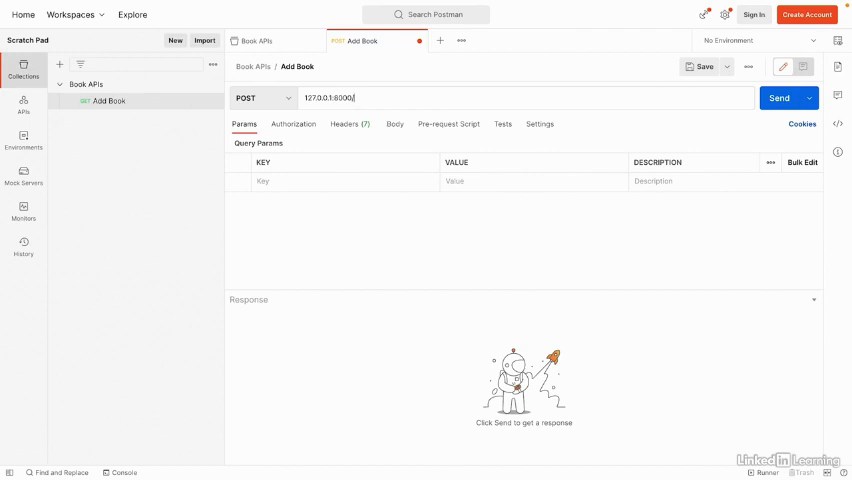
pyautogui.write('/book/')
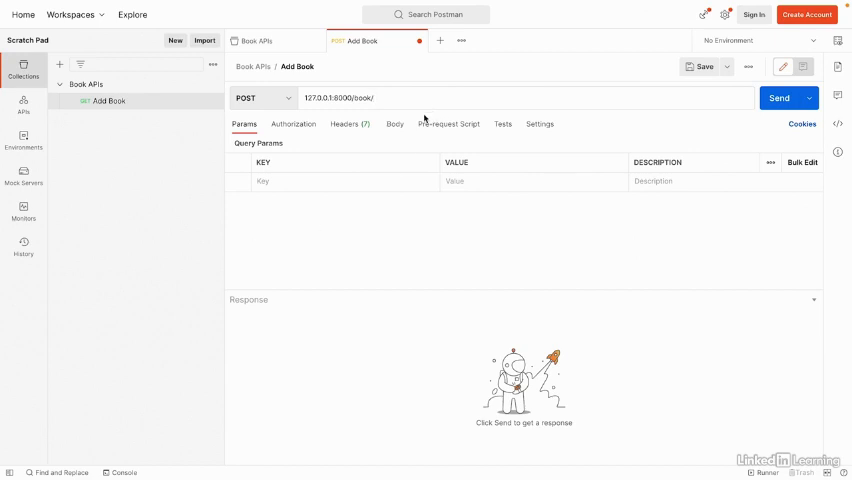
pyautogui.click(394, 124)
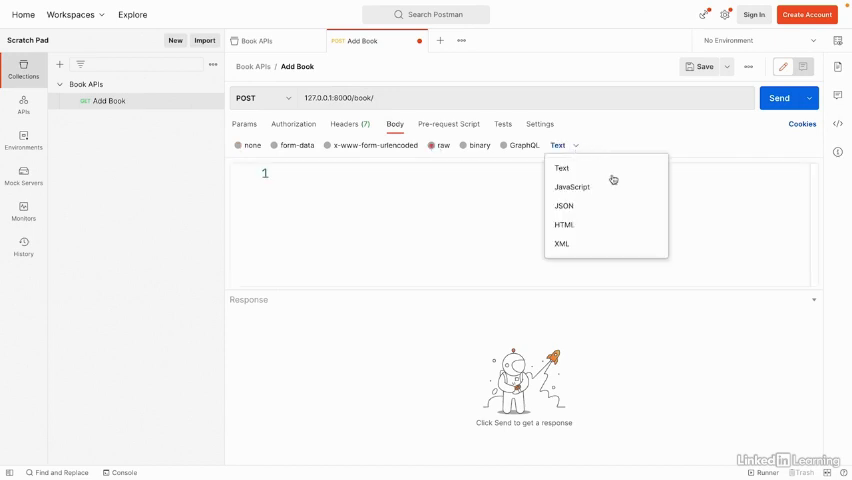
# Enter a raw JSON body: The Huntress, 560 pages, author Kate Quinn.
pyautogui.click(563, 206)
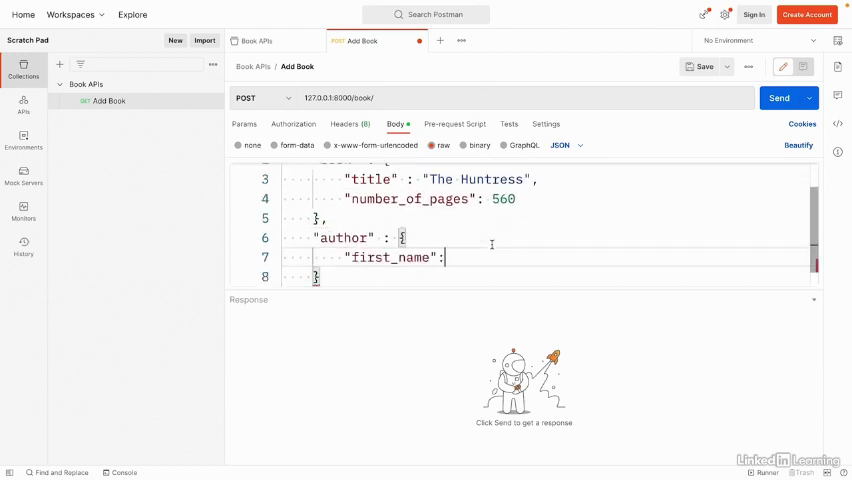
pyautogui.write('"Kate",')
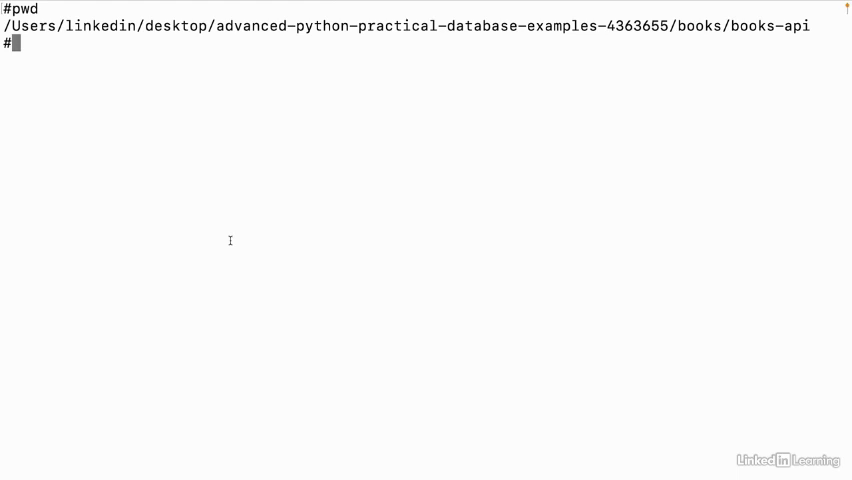
# Run cd .., pwd, source bin/activate, then uvicorn books-api.main:app --reload.
pyautogui.write('cd ..')
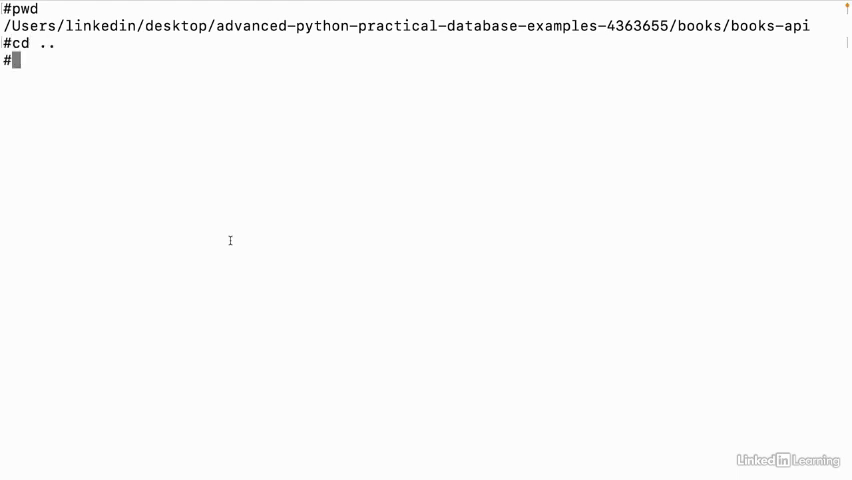
pyautogui.write('pwd')
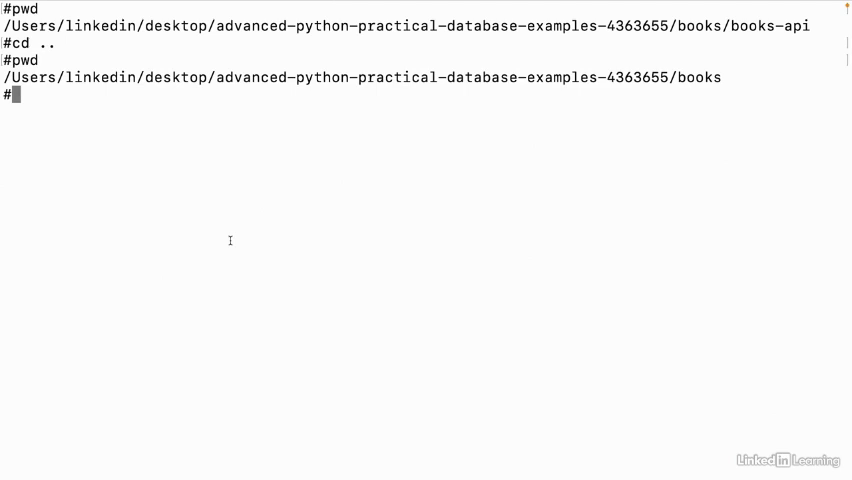
pyautogui.write('source')
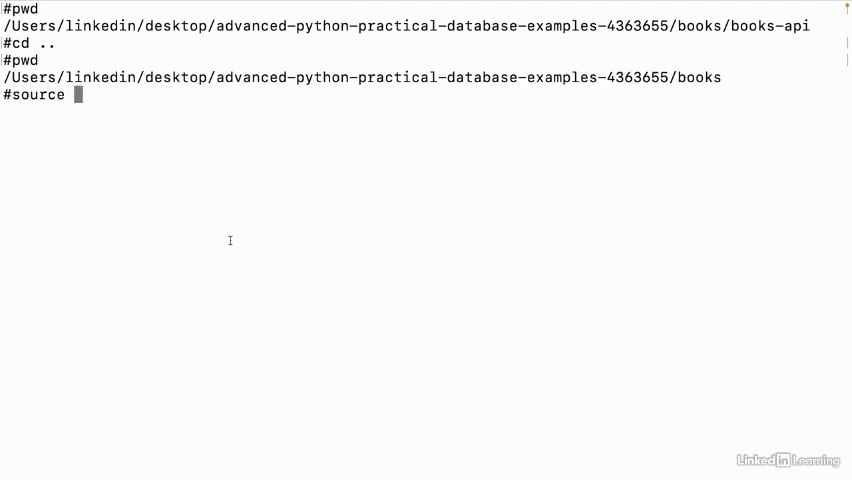
pyautogui.write('bin/activate')
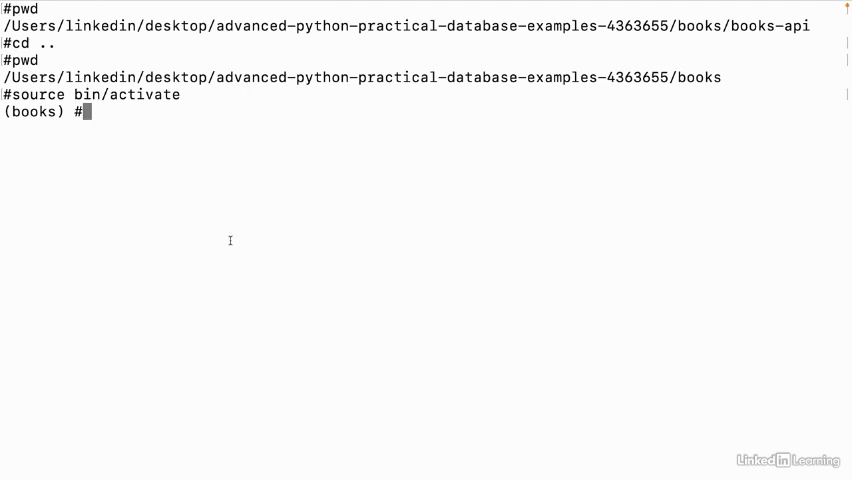
pyautogui.write('uvicorn books-')
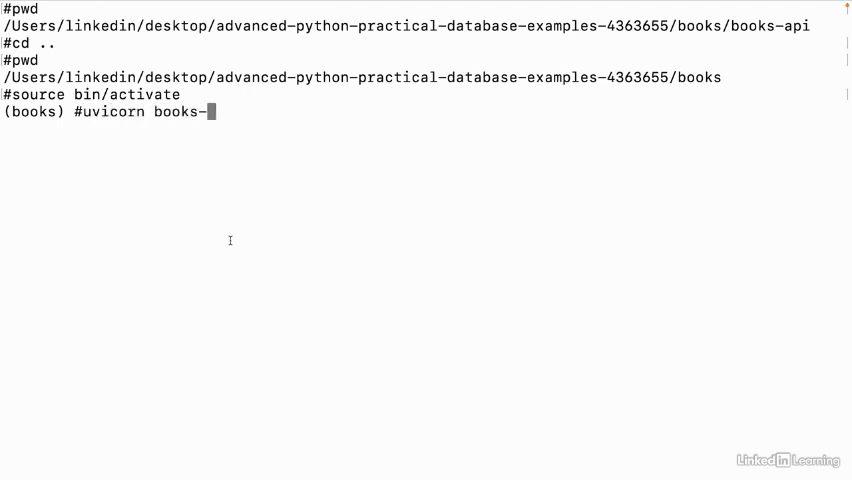
pyautogui.write('api.main:app --reload')
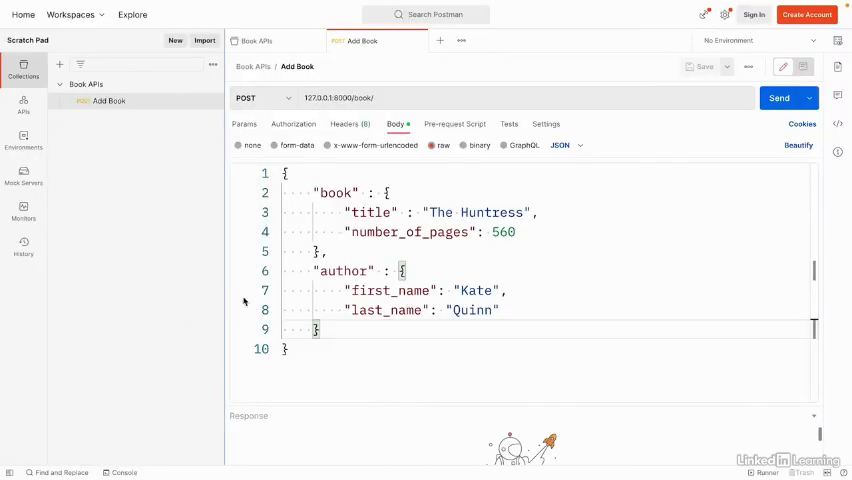
# Send The Huntress request, then retitle the book 'The Alice Network' and send again.
pyautogui.click(779, 97)
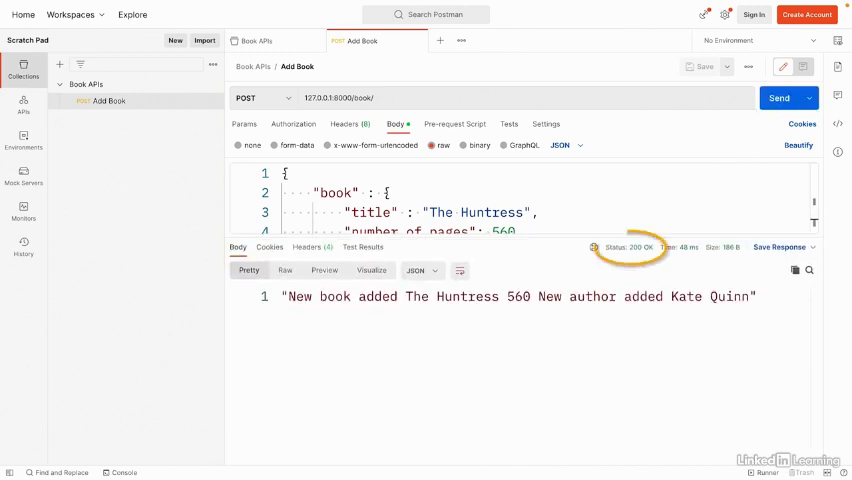
pyautogui.moveTo(150, 336)
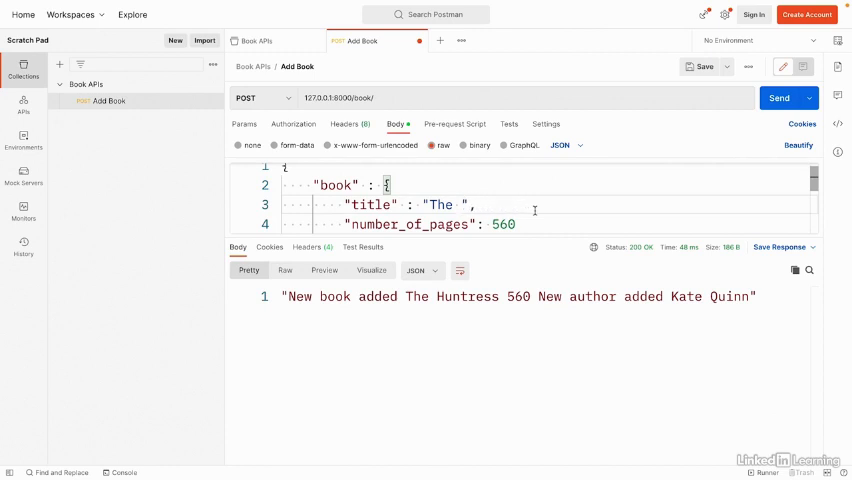
pyautogui.write('Alice')
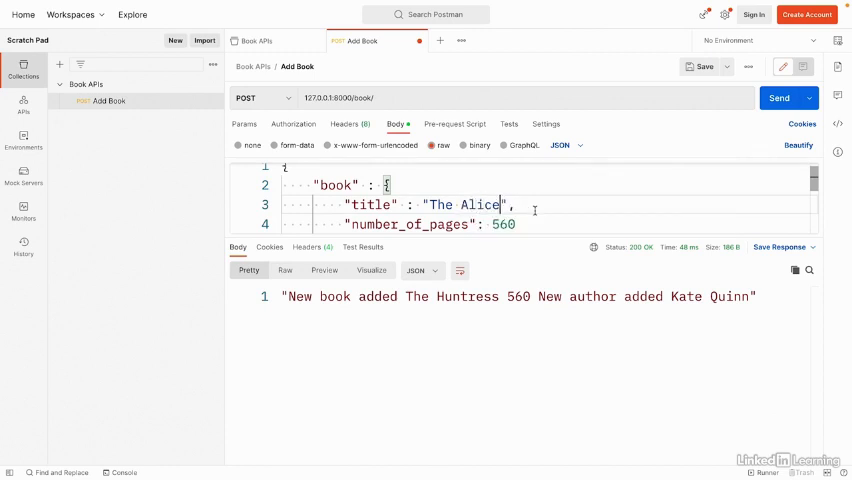
pyautogui.write('Network')
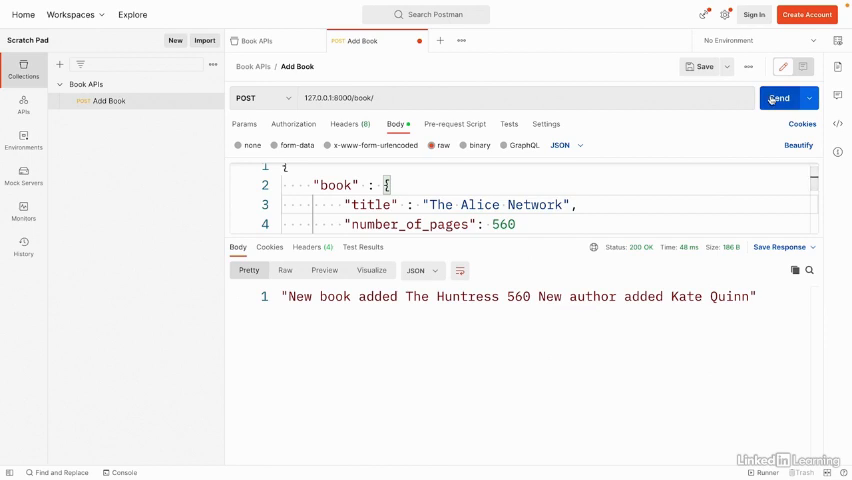
pyautogui.click(779, 97)
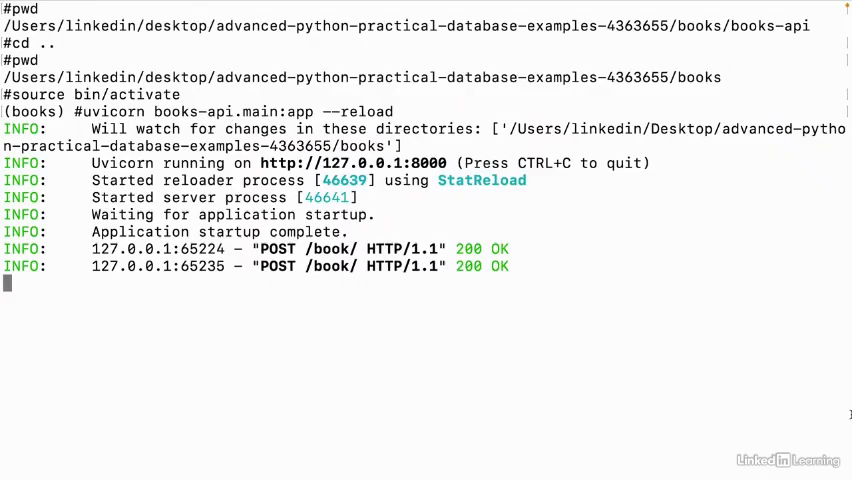
pyautogui.moveTo(824, 307)
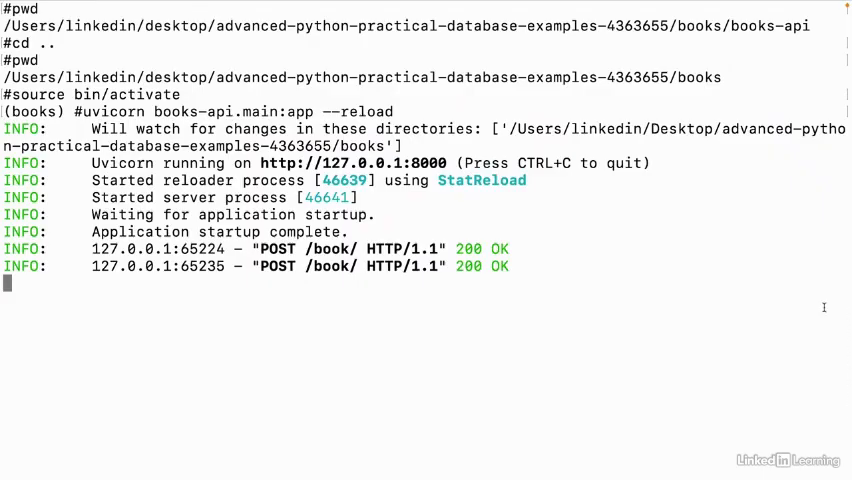
pyautogui.tripleClick(250, 266)
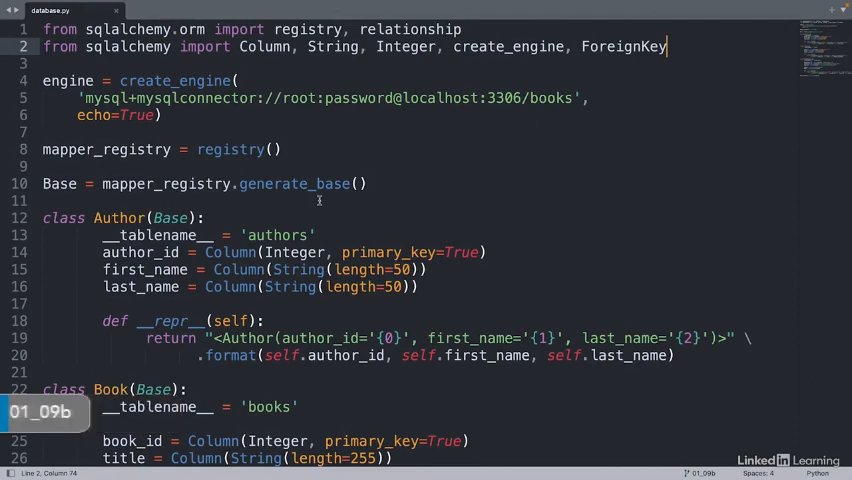
# Add def add_book(book: Book, author: Author) with a 'with Session(engine) as session:' block.
pyautogui.scroll(-3)
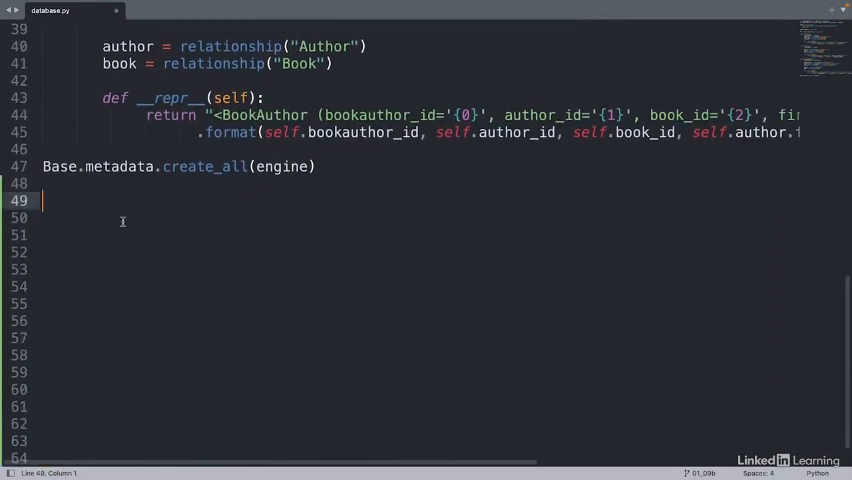
pyautogui.write('def add_book')
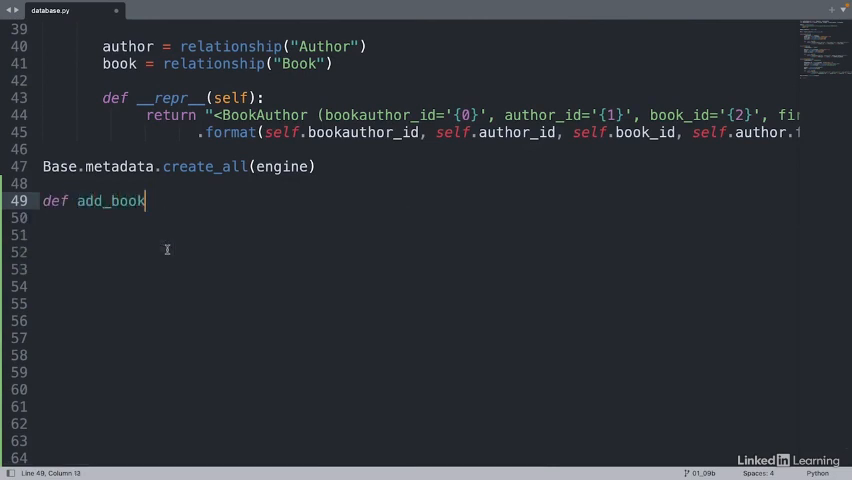
pyautogui.write('():')
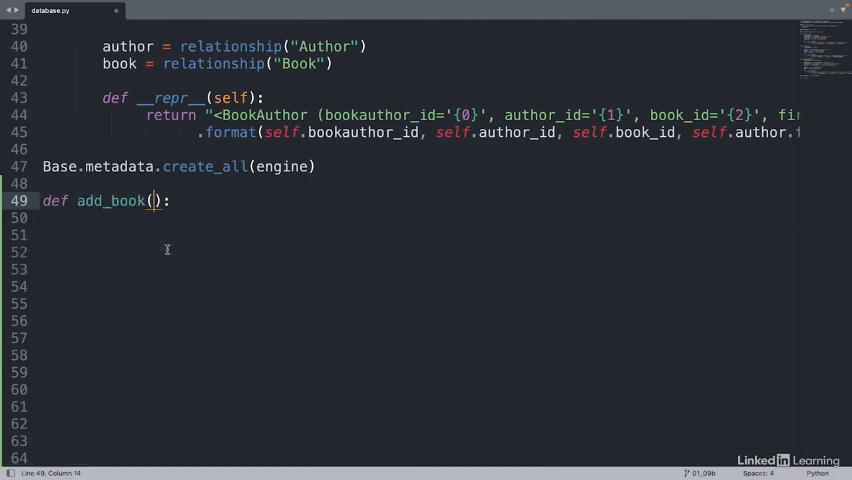
pyautogui.write('b')
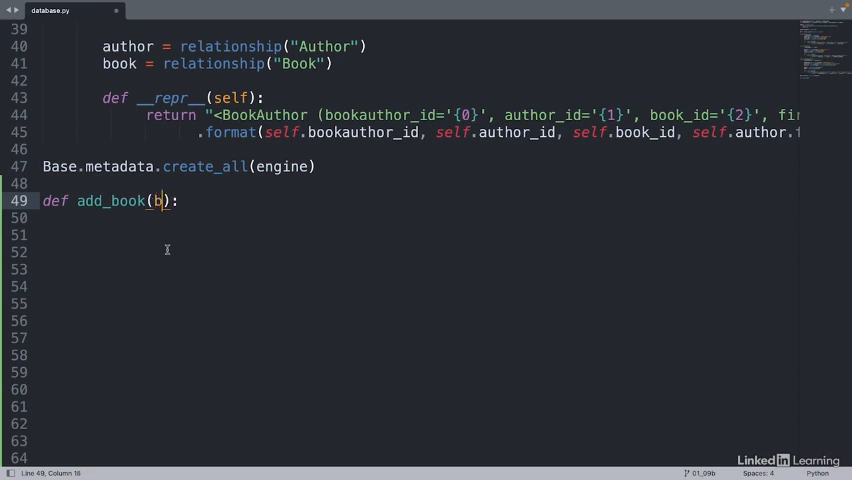
pyautogui.write('ook:Book,')
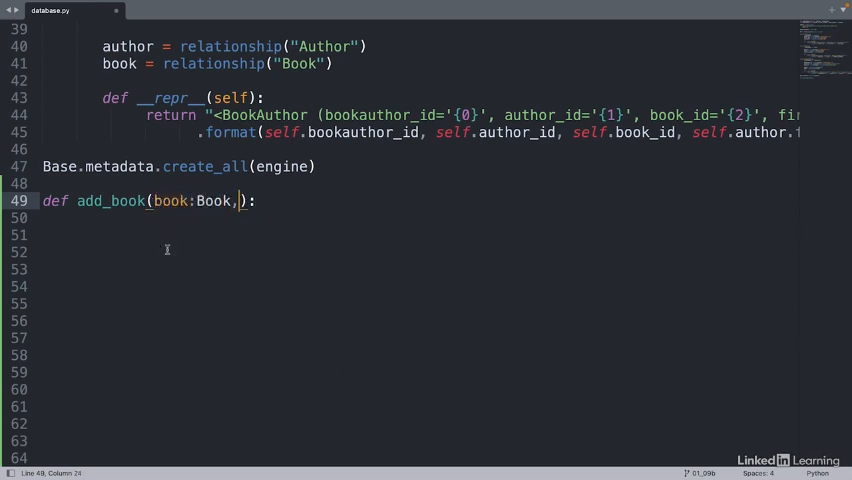
pyautogui.write('author:Author')
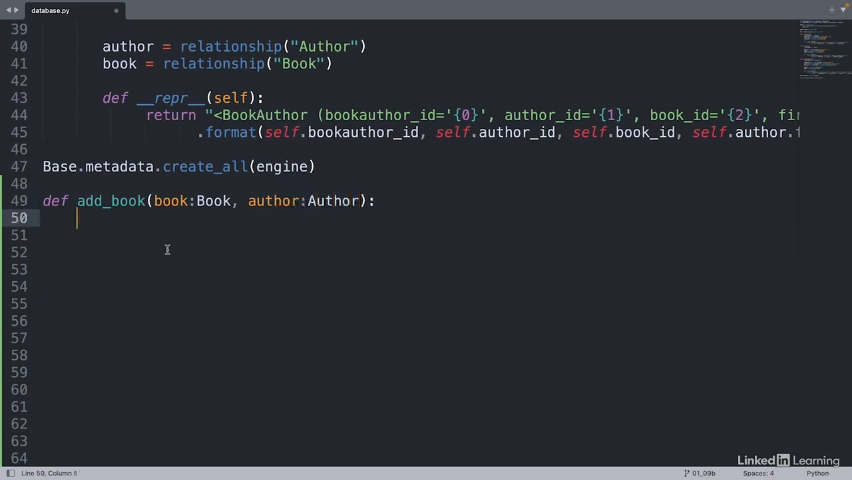
pyautogui.write('with Session(engine)')
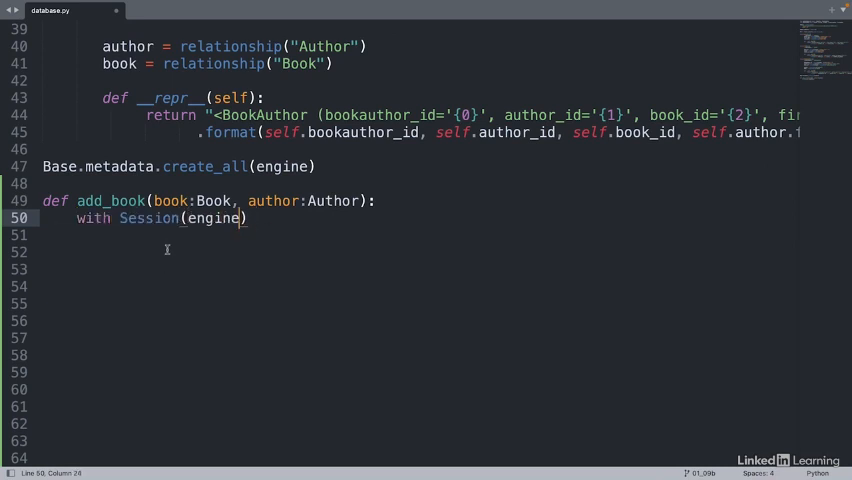
pyautogui.write('as session:')
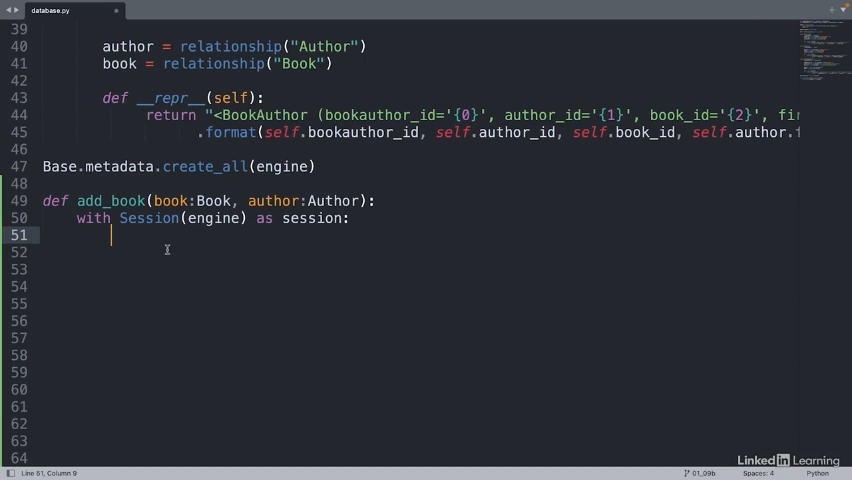
pyautogui.moveTo(180, 312)
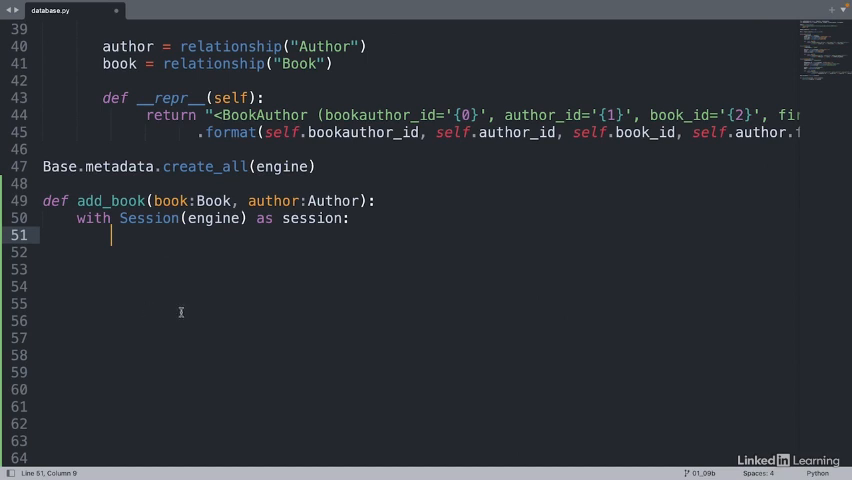
# Query session for an existing book filtered by title and number_of_pages.
pyautogui.write('existing_book =')
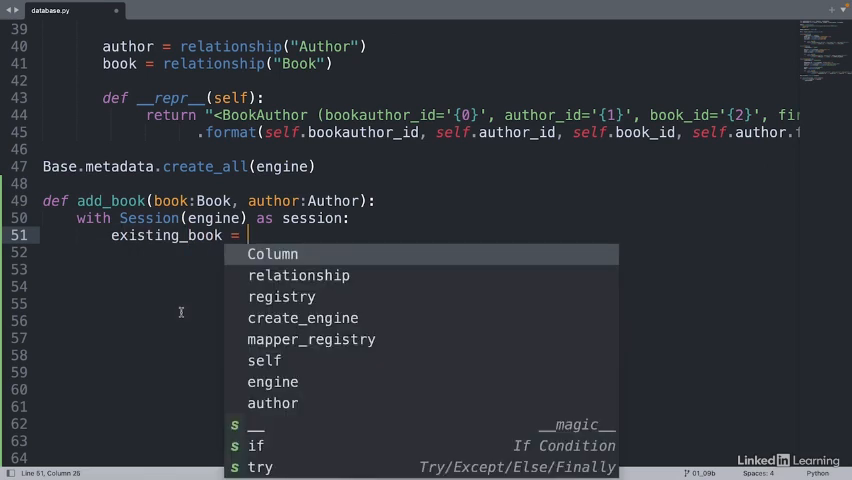
pyautogui.write('session.execute(select(Book')
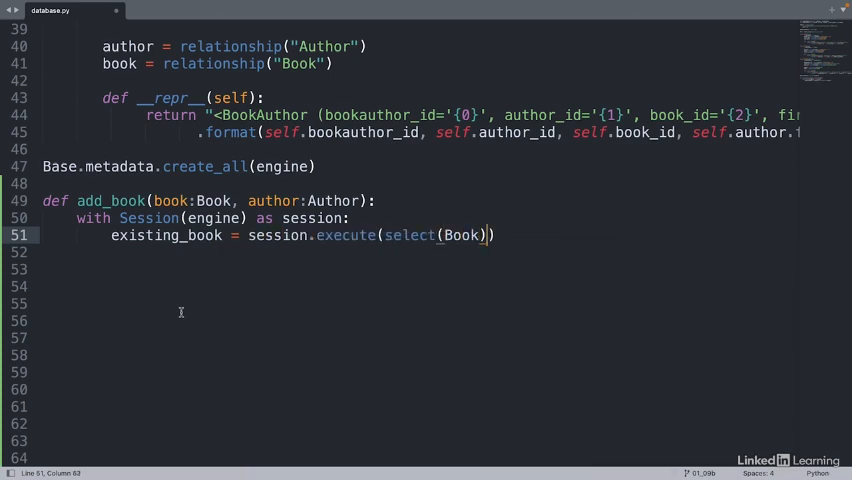
pyautogui.write('.filter(Book.title == title, Book.number_of_pages == number_of_pages)')
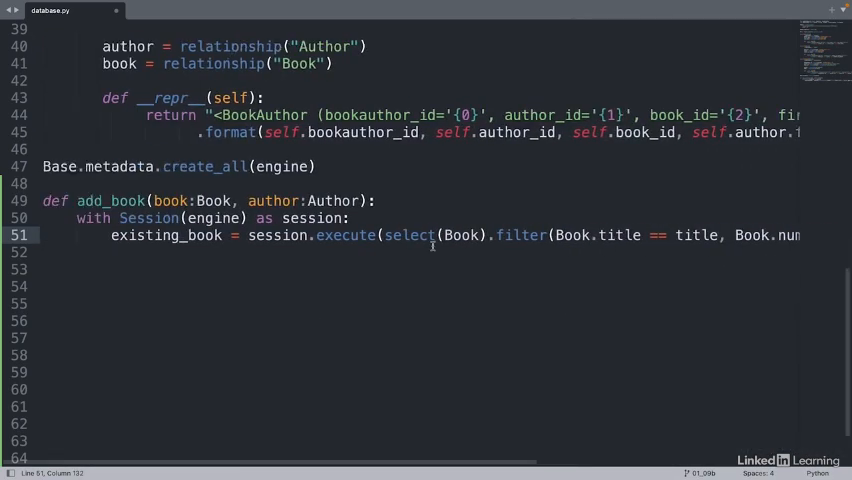
pyautogui.hscroll(3)
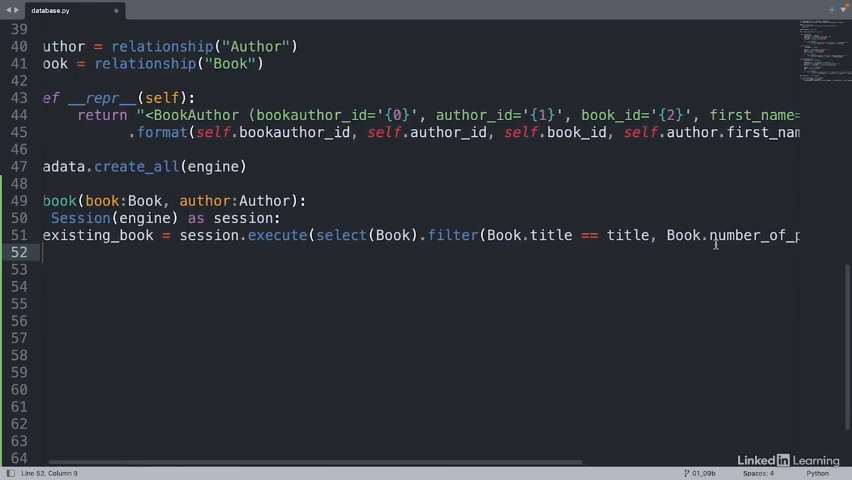
# If existing_book is not None, print 'Book has already been added.' and return.
pyautogui.write('if existing_book')
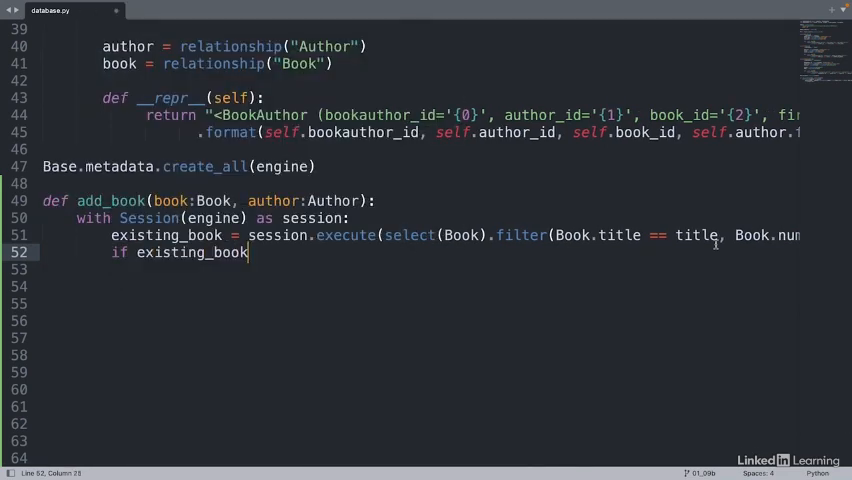
pyautogui.write('is not None:')
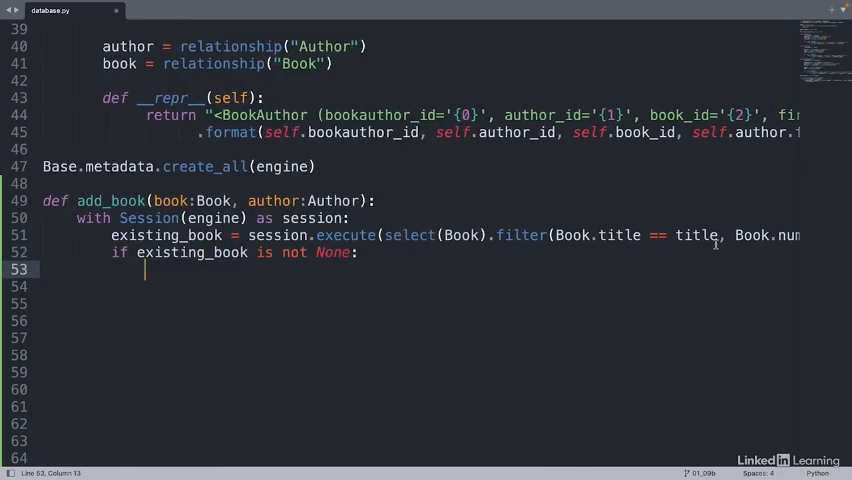
pyautogui.write('print()')
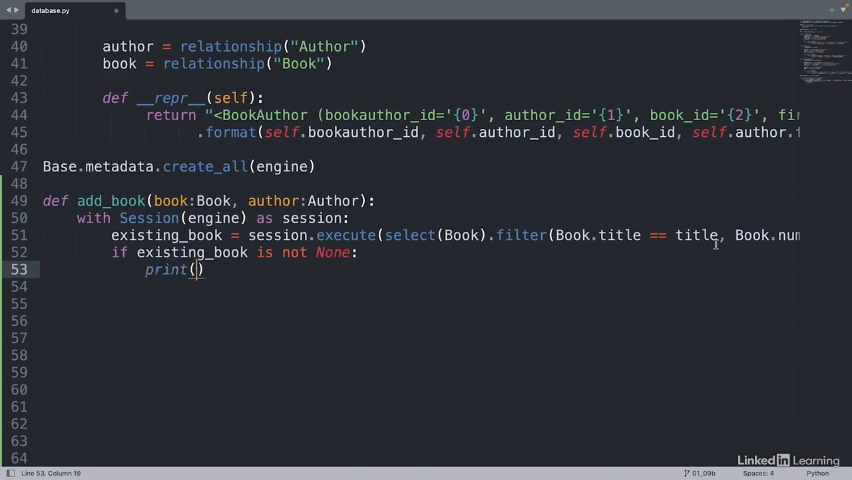
pyautogui.write('"Book has already "')
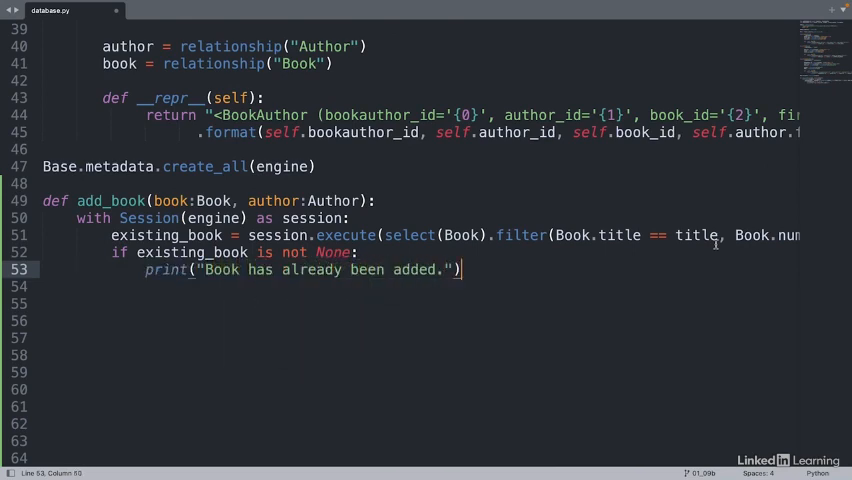
pyautogui.write('return')
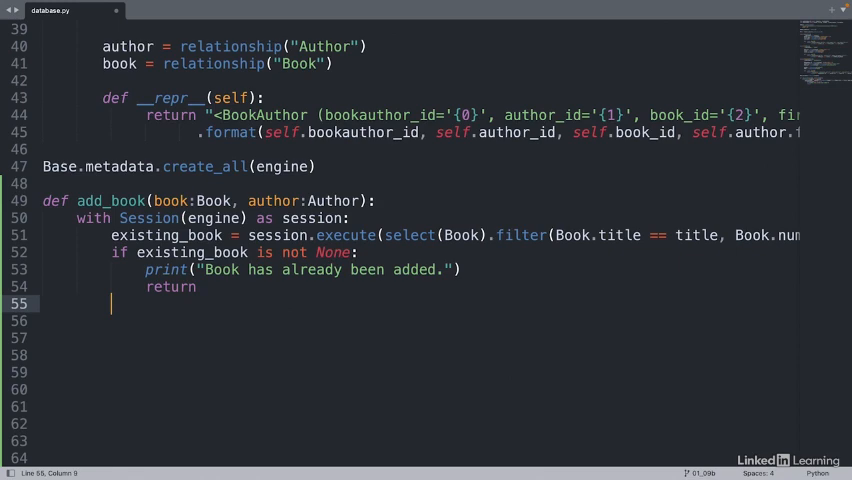
# Add the book, query existing_author, pair it via BookAuthor, else add and flush the author.
pyautogui.write('print("")')
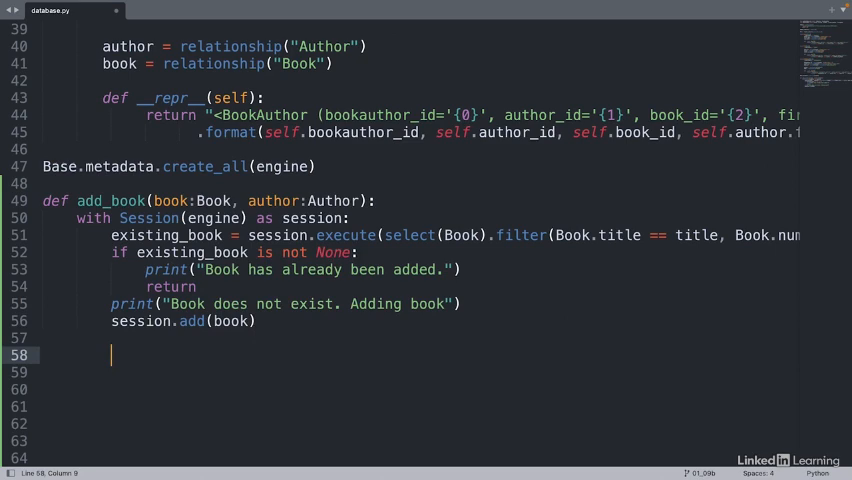
pyautogui.write('existing_author = session.execute(select(Author).filter(Author.first_name==first_')
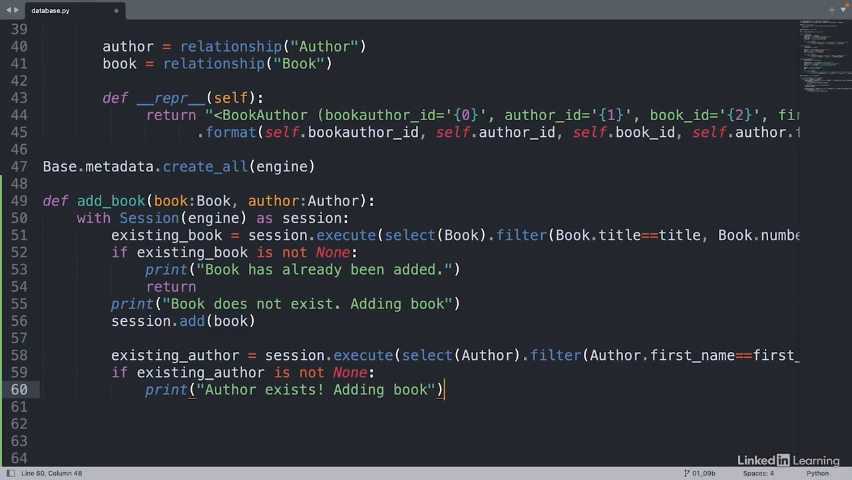
pyautogui.write('pairing=')
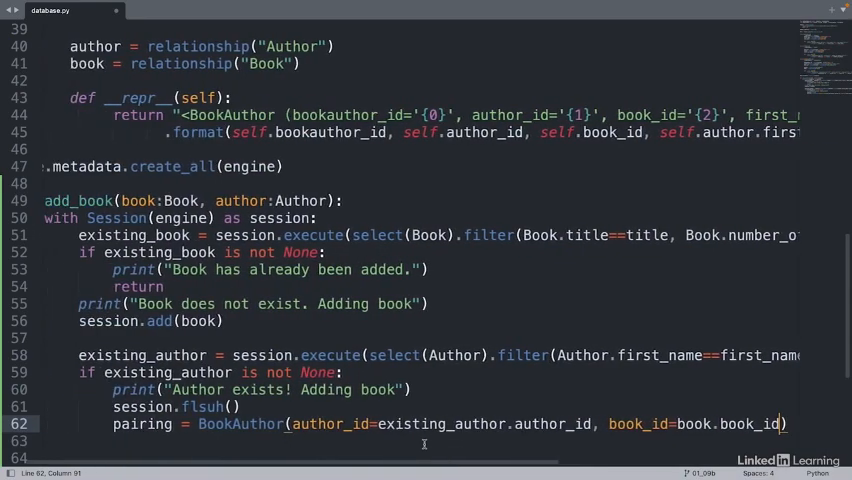
pyautogui.write('else')
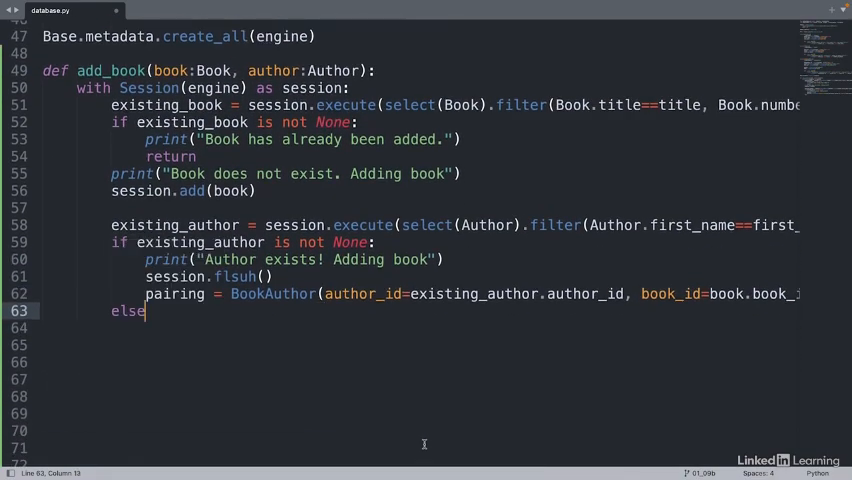
pyautogui.press('enter')
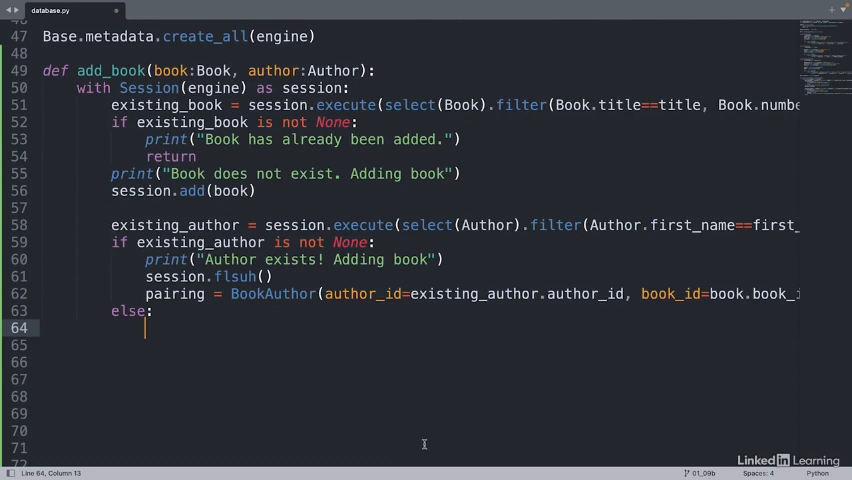
pyautogui.write('s already')
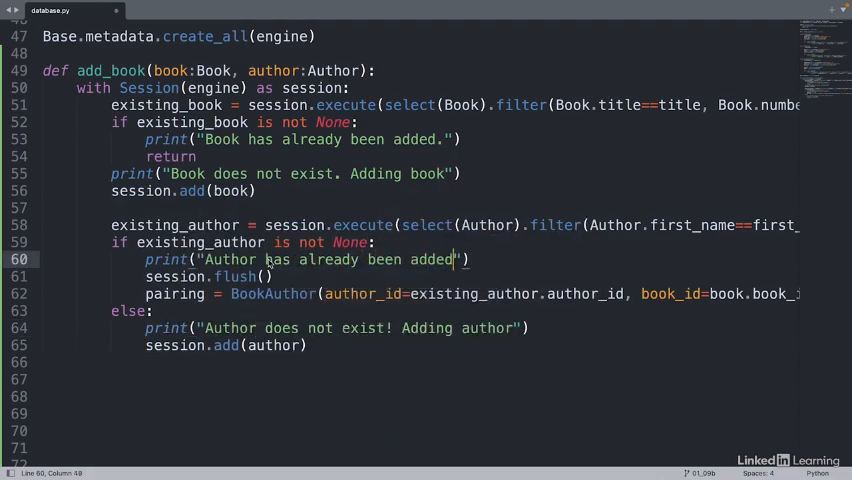
pyautogui.write('session.flush()')
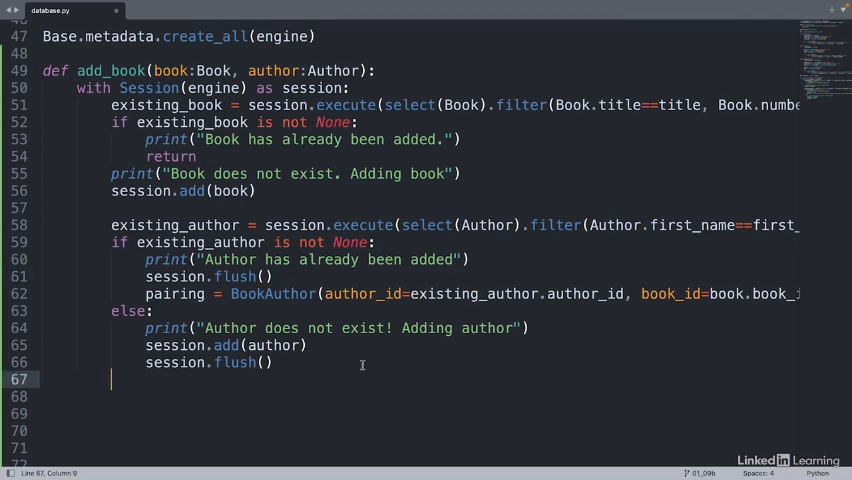
# Create the else-branch BookAuthor pairing, then add, commit and print 'New pairing added'.
pyautogui.write('pairing = BookAuthor(author_id=author_id,')
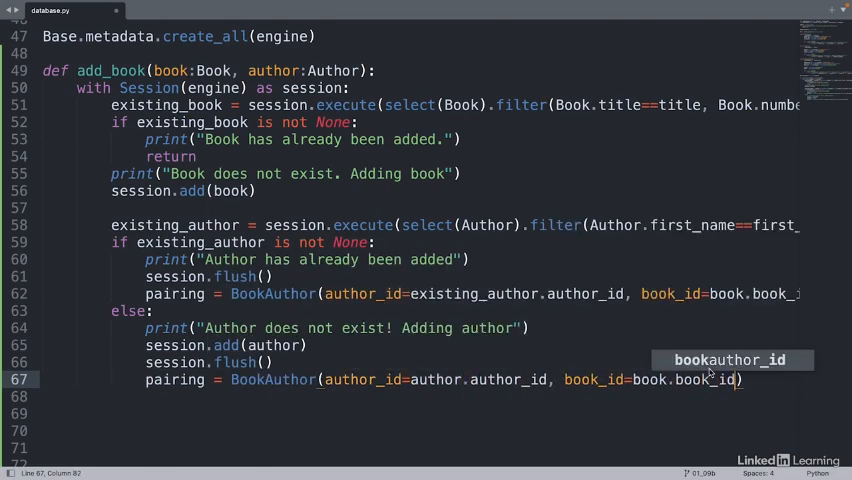
pyautogui.press('enter')
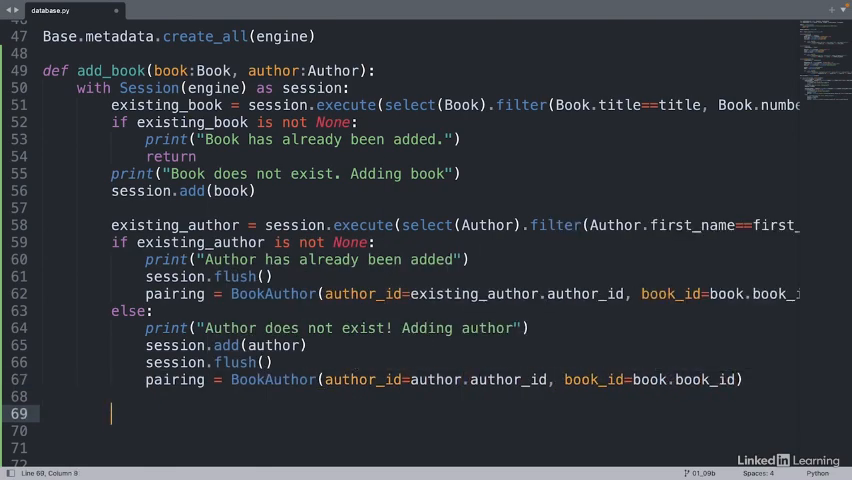
pyautogui.write('session.add(pairing')
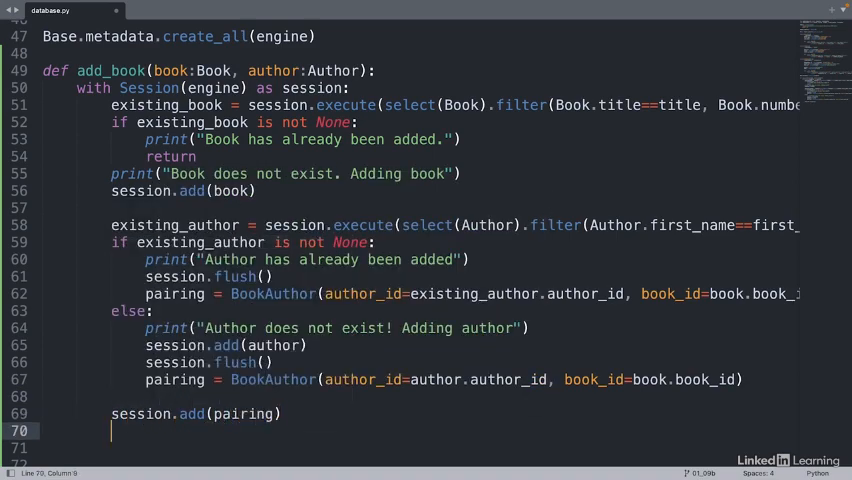
pyautogui.write('session.commit(')
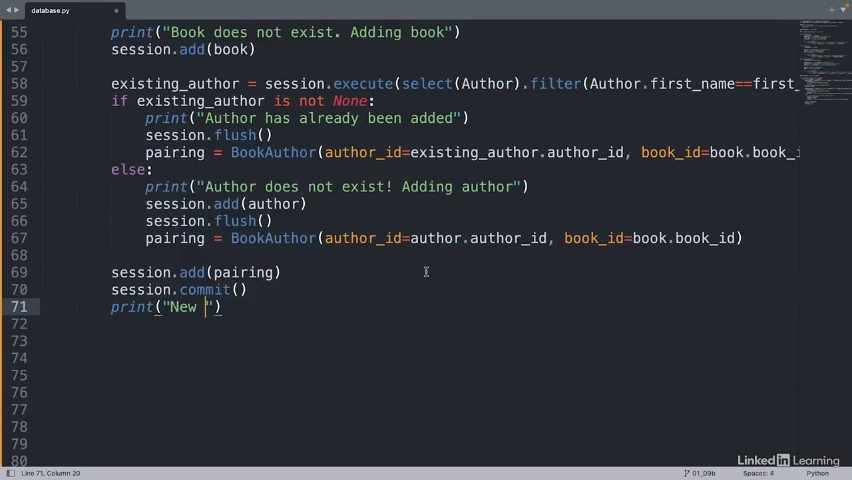
pyautogui.write('pairing added')
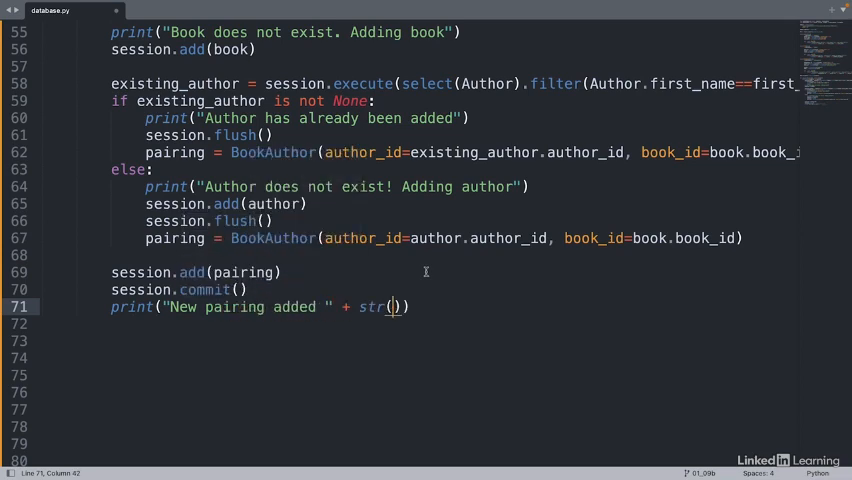
pyautogui.write('pairing')
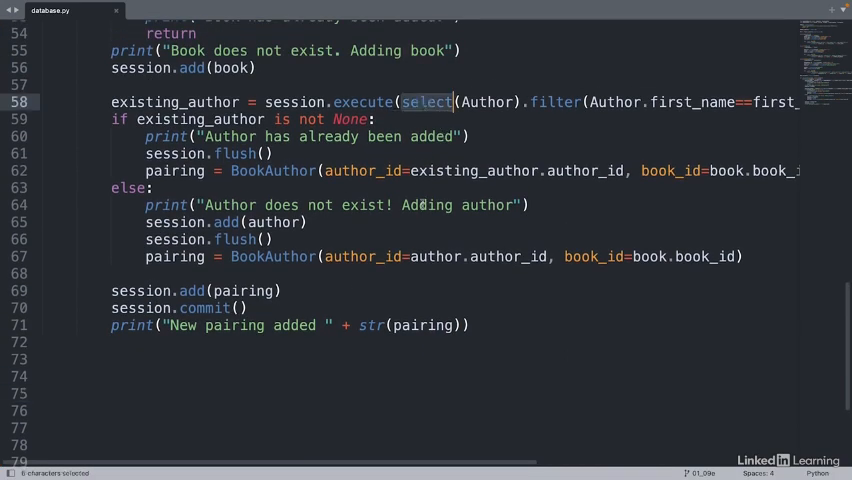
# Append select to the sqlalchemy import and Session to the sqlalchemy.orm import.
pyautogui.scroll(3)
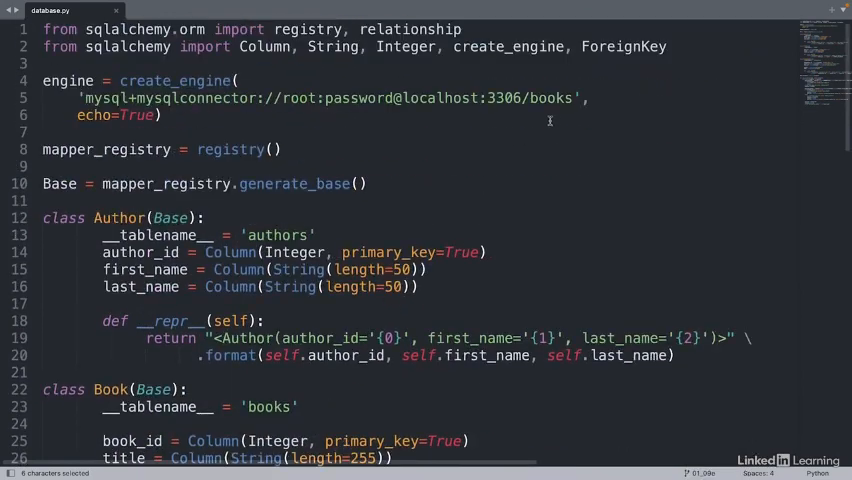
pyautogui.click(665, 47)
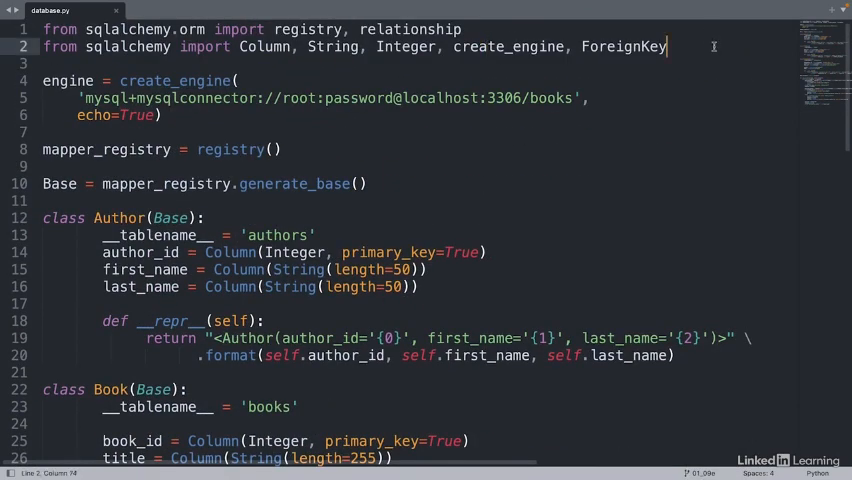
pyautogui.write(', select')
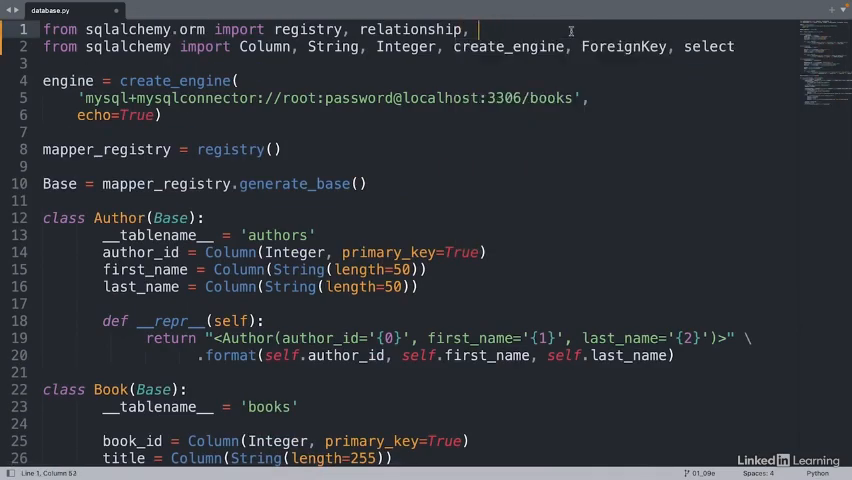
pyautogui.write('Session')
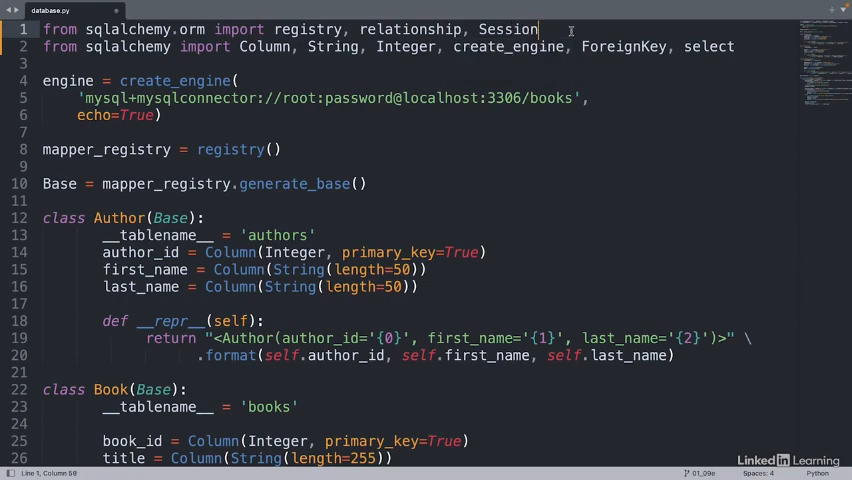
# Make add_book's filters use book.title, book.number_of_pages, author.first_name and author.last_name.
pyautogui.scroll(-3)
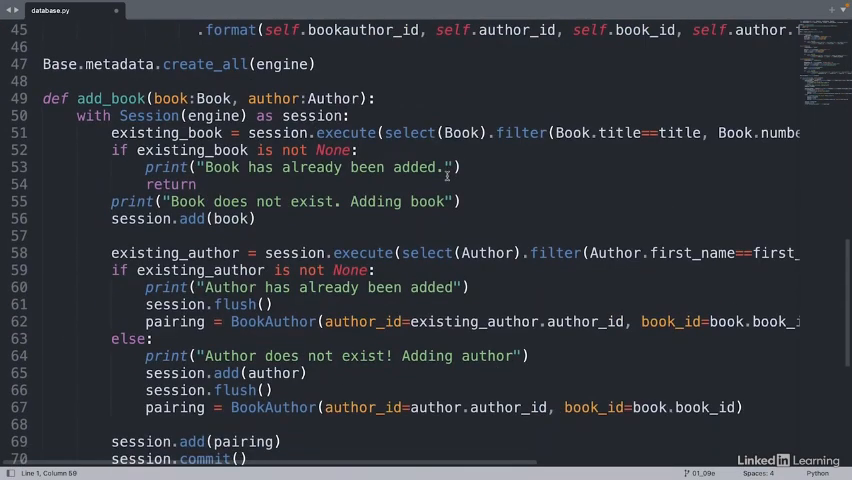
pyautogui.hscroll(3)
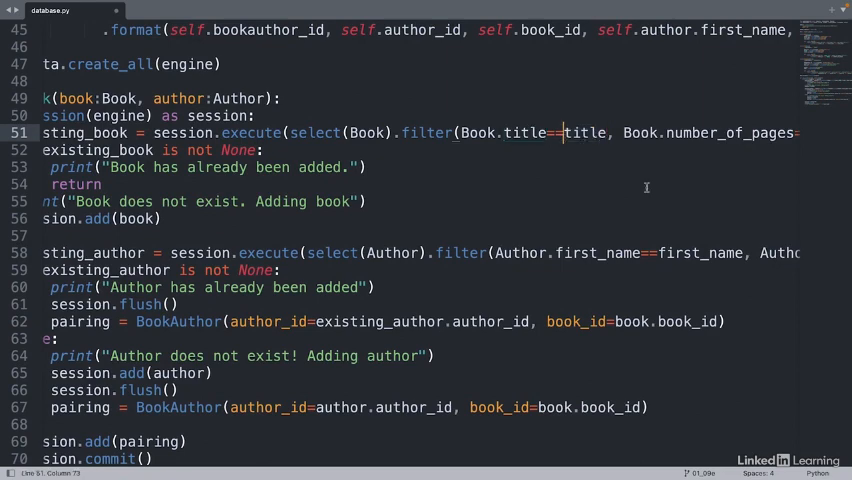
pyautogui.write('book.')
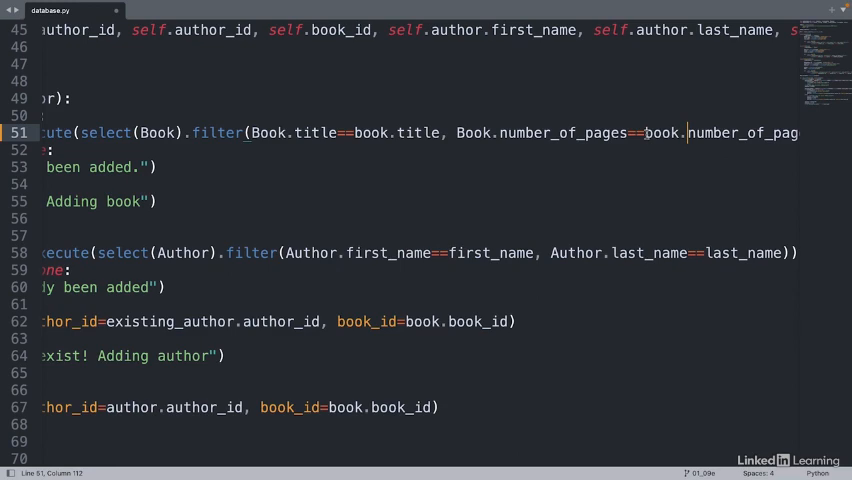
pyautogui.hscroll(3)
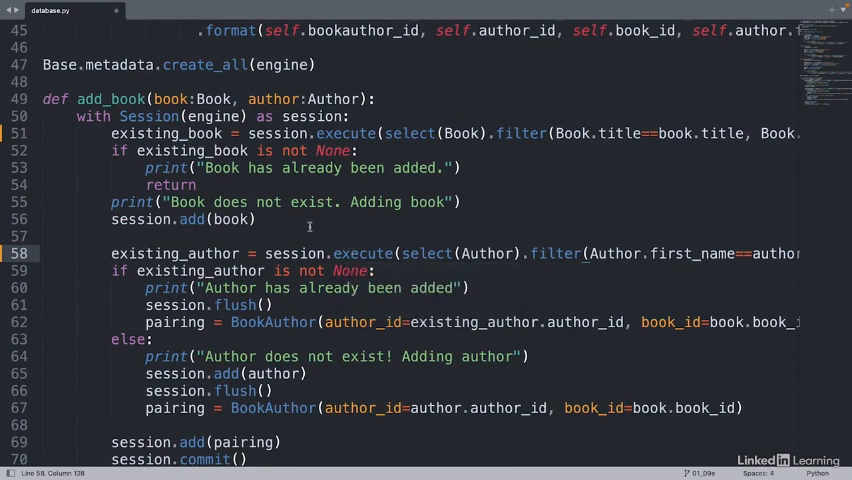
pyautogui.click(256, 219)
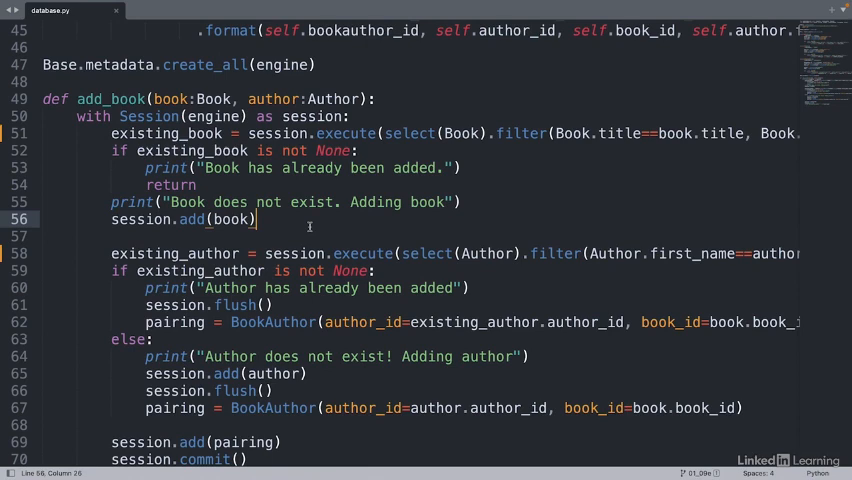
pyautogui.click(44, 10)
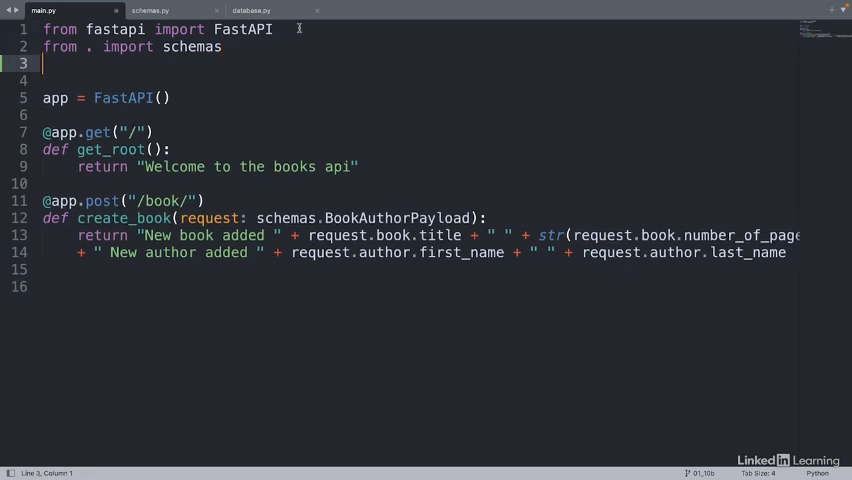
# Add 'from . import database' and call database.add_book(request.book, request.author) in create_book.
pyautogui.write('from . import da')
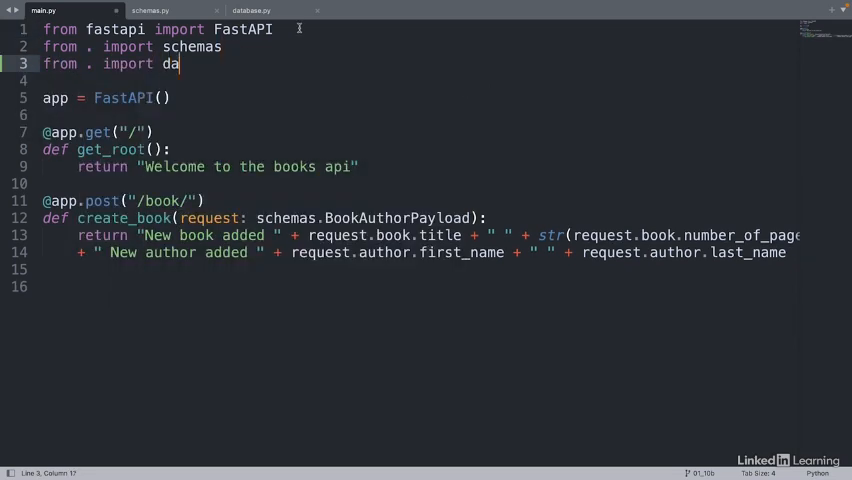
pyautogui.write('tabase')
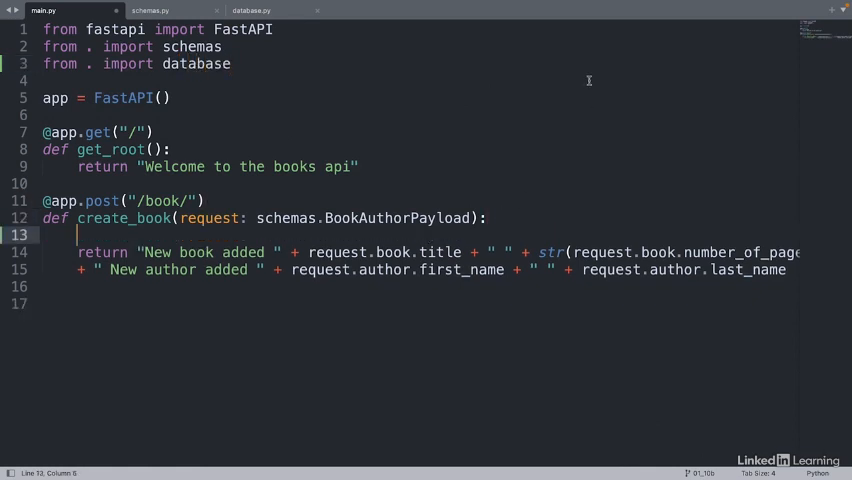
pyautogui.write('database.add_book')
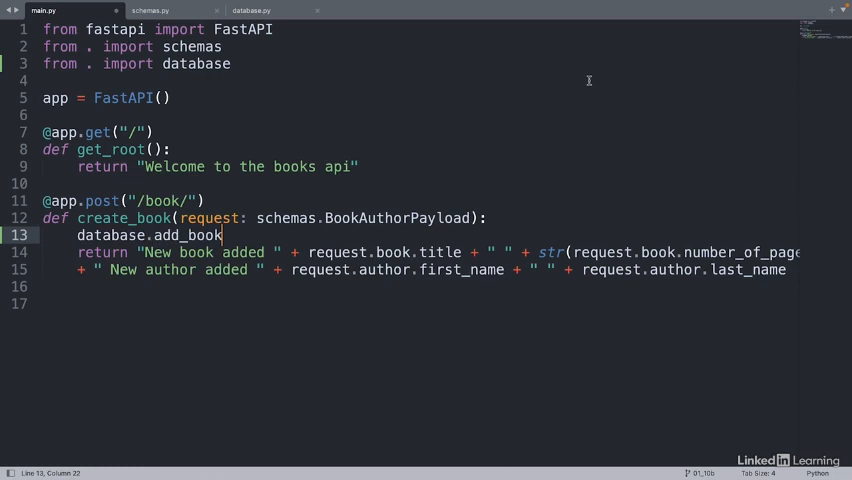
pyautogui.write('(bo')
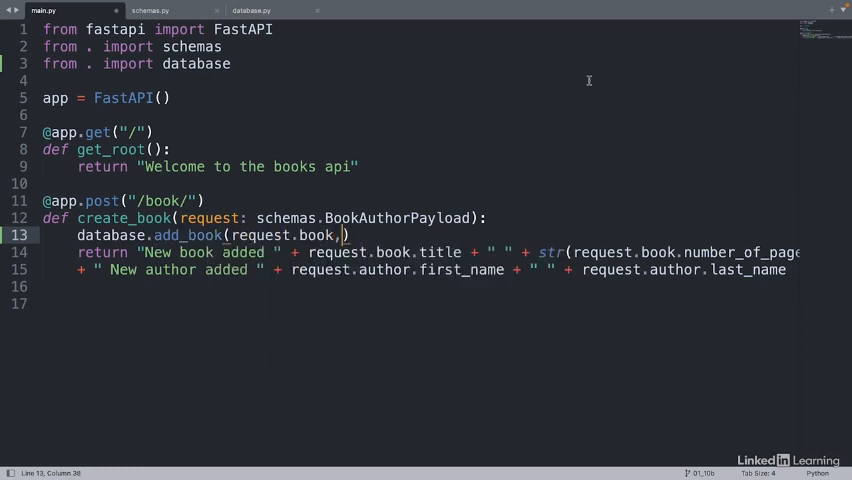
pyautogui.write('request.author')
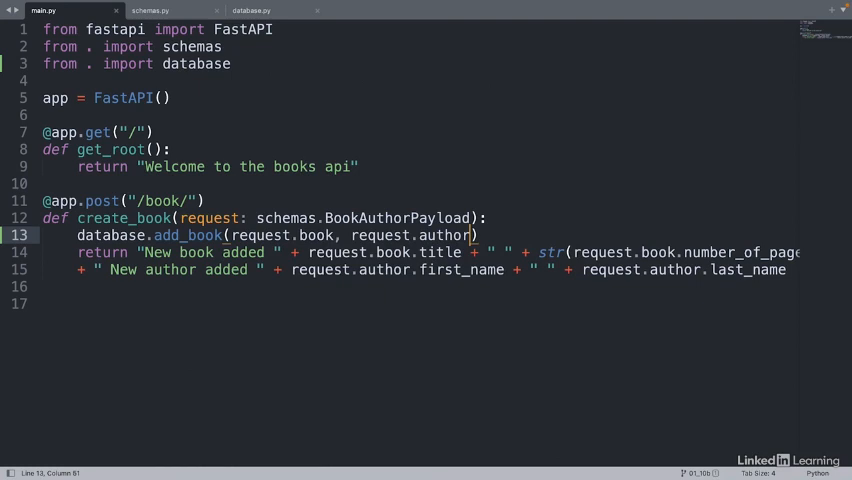
pyautogui.click(150, 10)
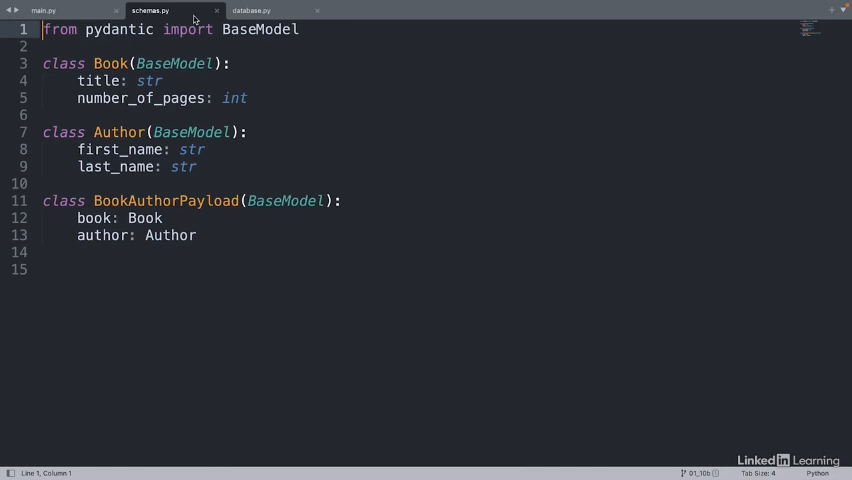
pyautogui.click(252, 10)
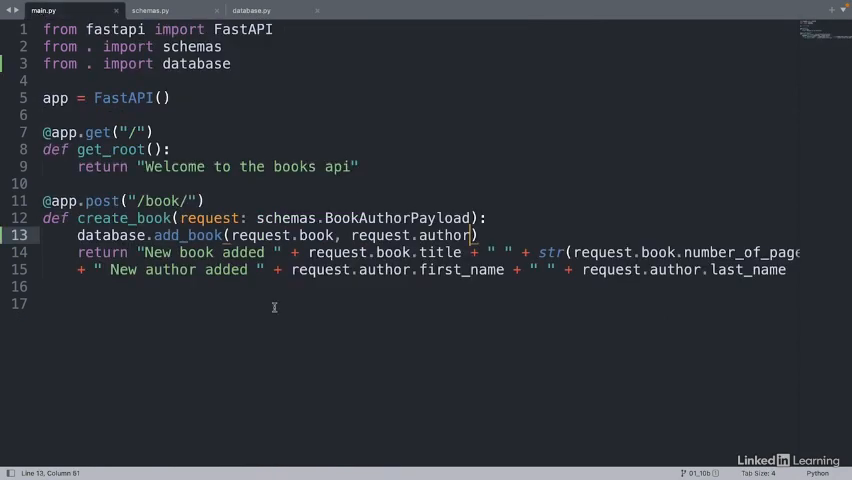
# Define convert_into_book_db_model and convert_into_author_db_model helpers and wrap add_book's arguments with them.
pyautogui.write('def convert_into_book_db_model(book: schemas.Book):')
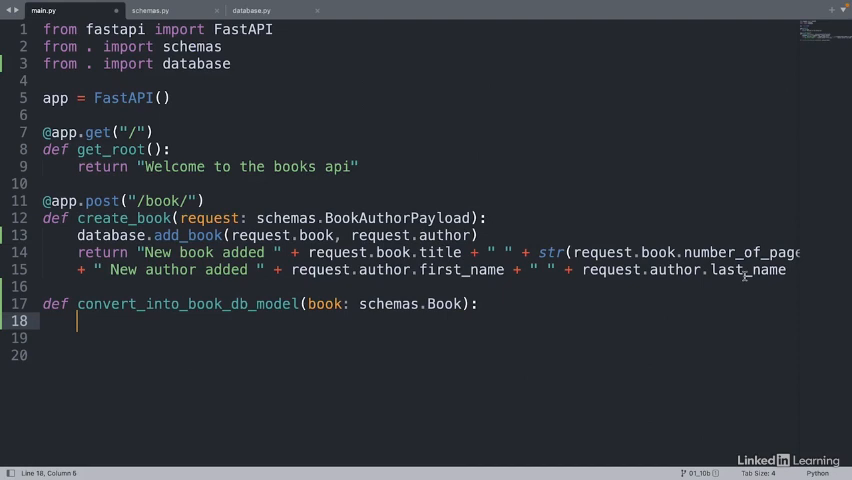
pyautogui.write('return database.Book()')
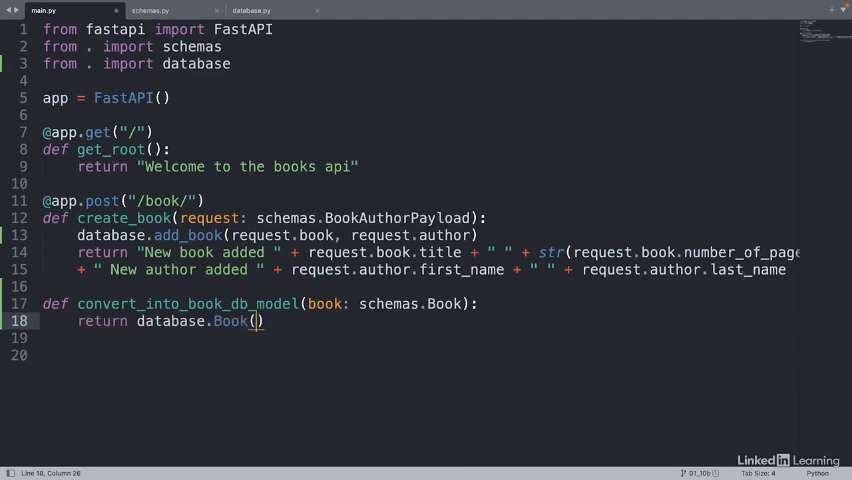
pyautogui.write('title=book.title, number_of_pages=book.number_of_pages')
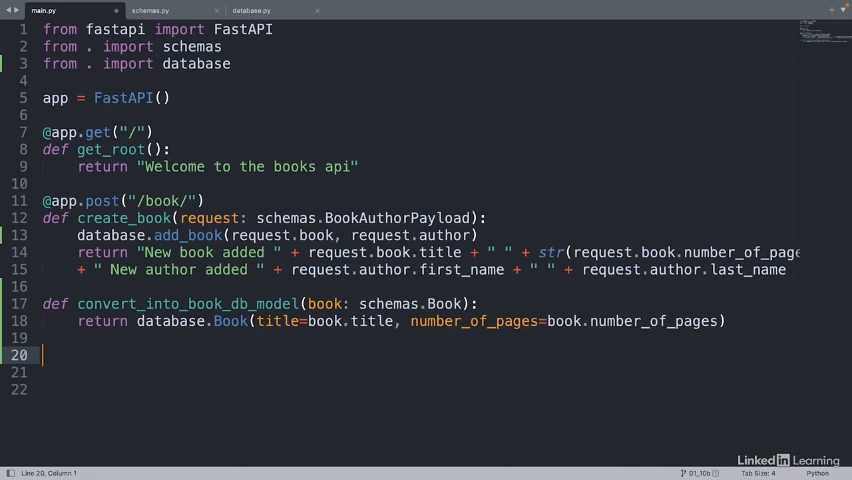
pyautogui.write('def convert_into_author_db_model(author: schemas.Author):')
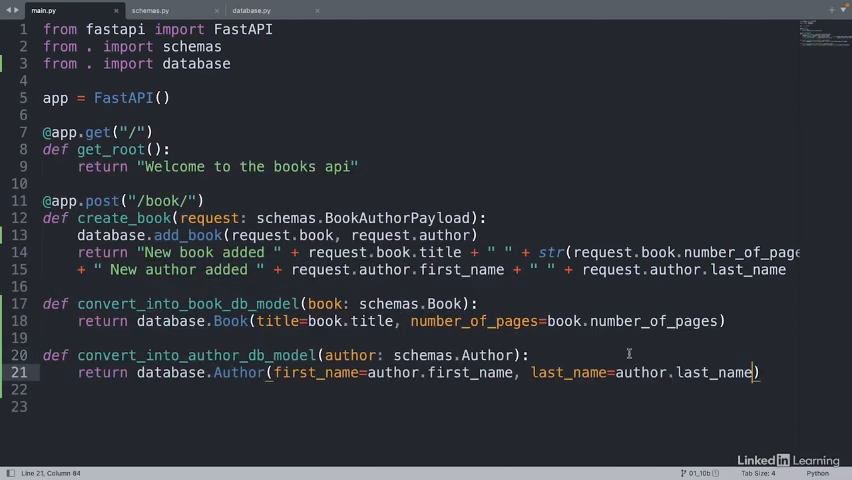
pyautogui.click(480, 234)
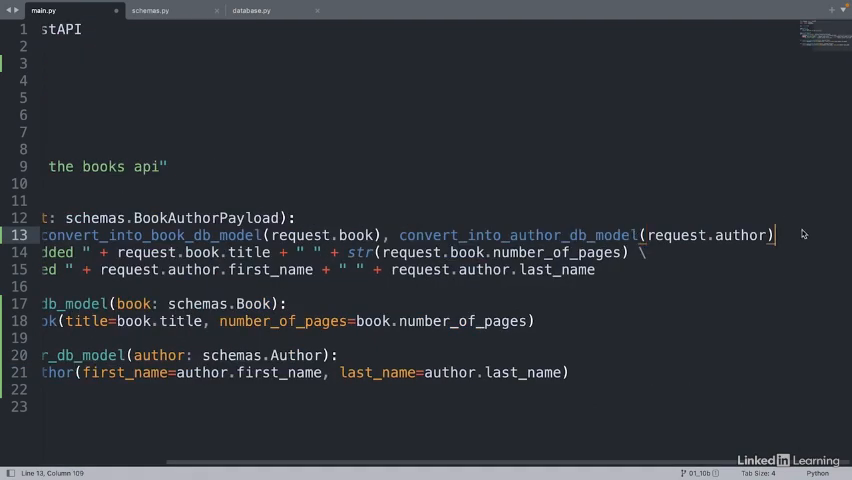
pyautogui.hscroll(-3)
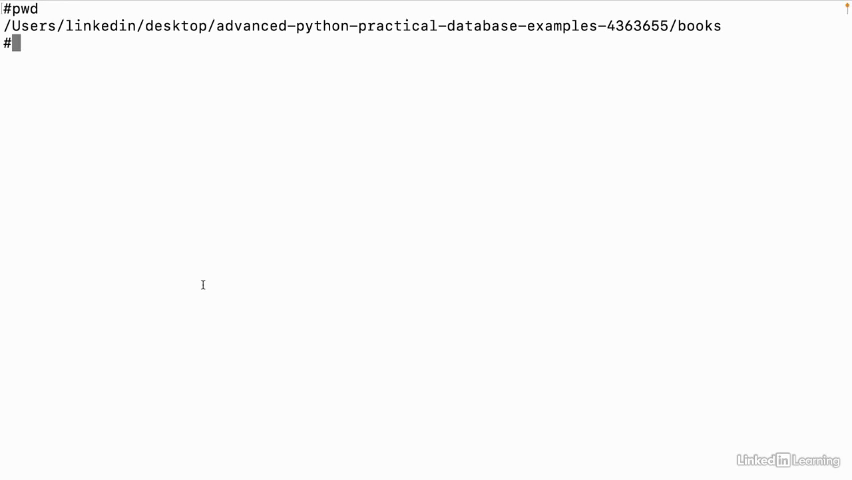
# Run 'source bin/activate', then 'uvicorn books-api.main:app --reload'.
pyautogui.write('source bin/activate')
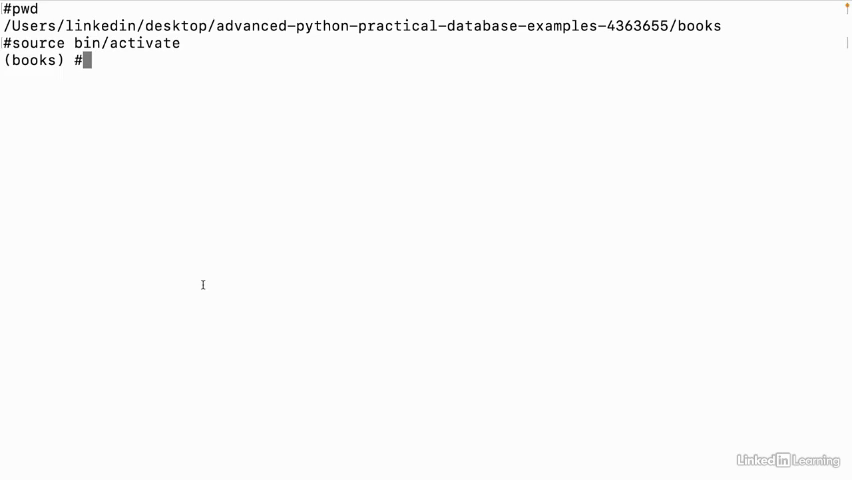
pyautogui.write('uvicorn')
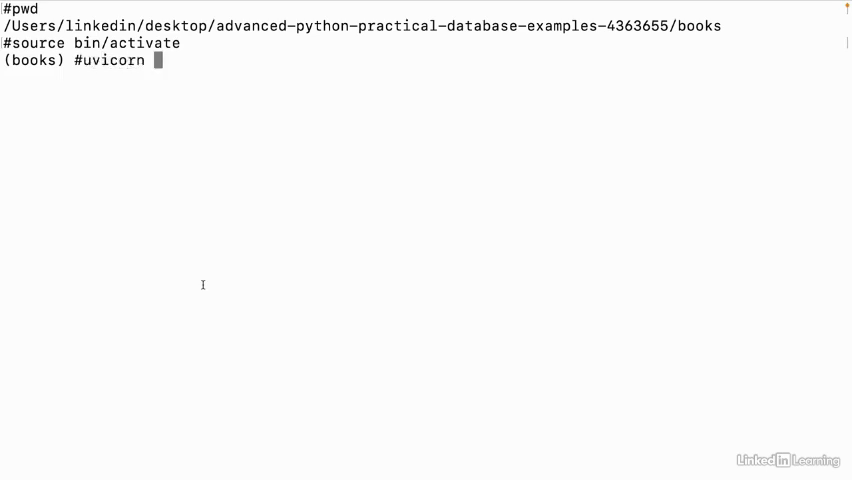
pyautogui.write('books-api.main:app --reload')
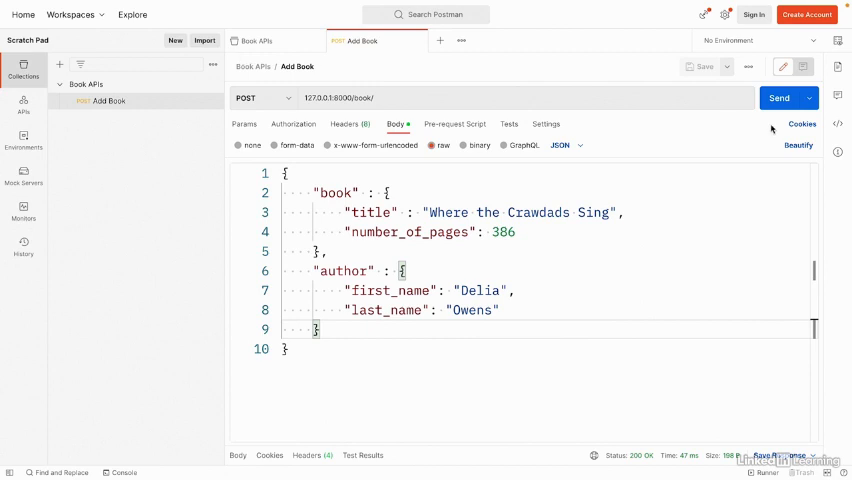
pyautogui.moveTo(518, 435)
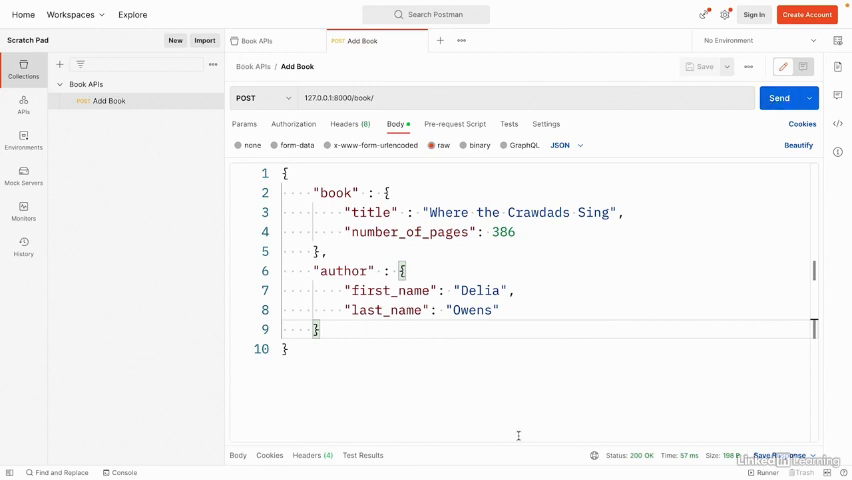
# Send the Add Book request for Where the Crawdads Sing and confirm 200 OK.
pyautogui.click(779, 97)
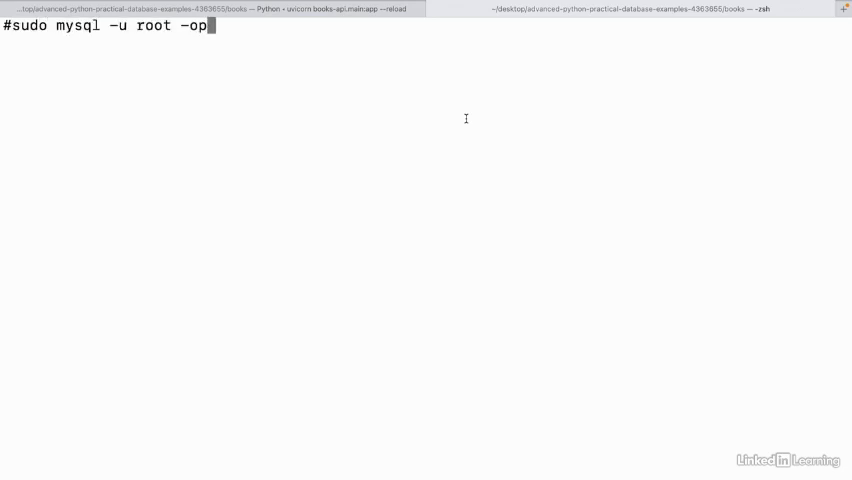
# Log into MySQL, run SELECT * on books, authors and bookauthors, and return to main.py.
pyautogui.press('Return')
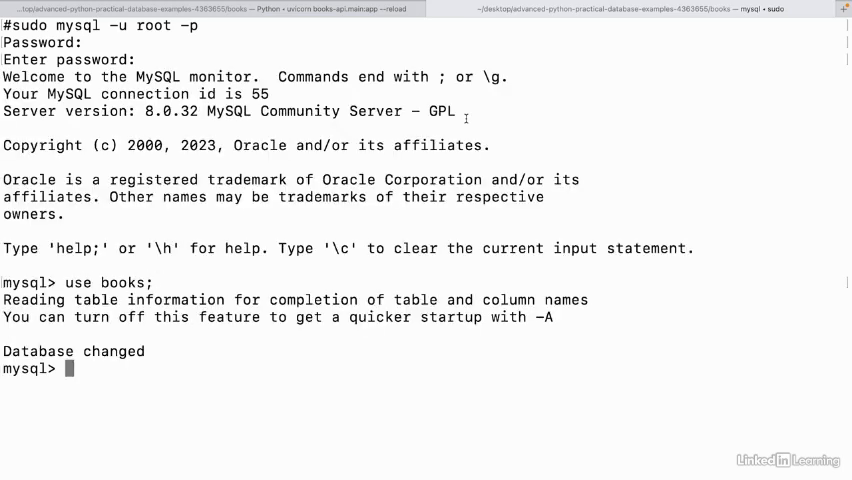
pyautogui.write('SELECT * FROM books;')
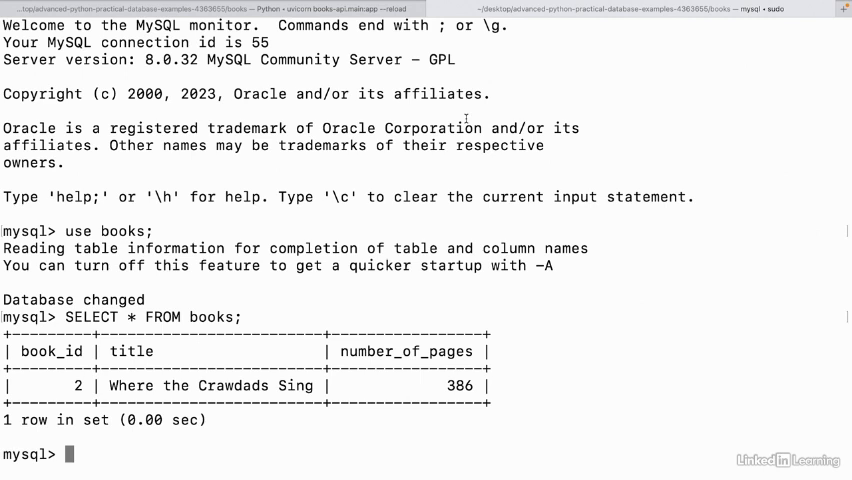
pyautogui.write('SELECT * FROM books')
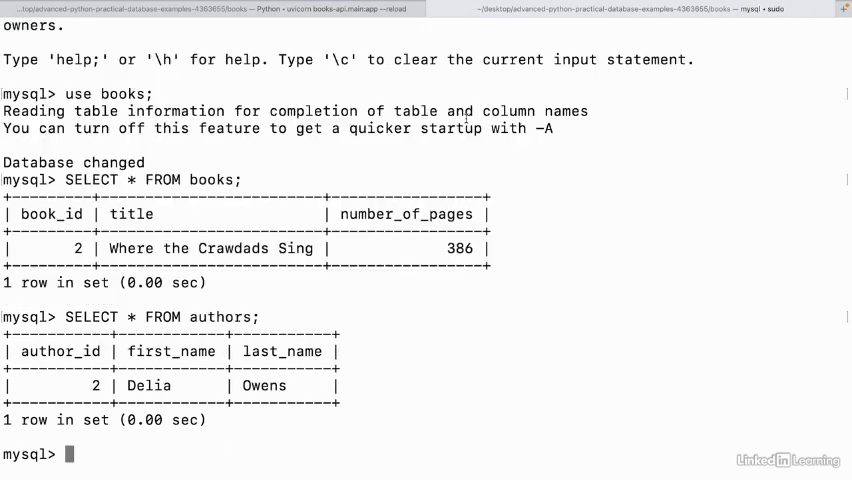
pyautogui.write('SELECT * FROM autho')
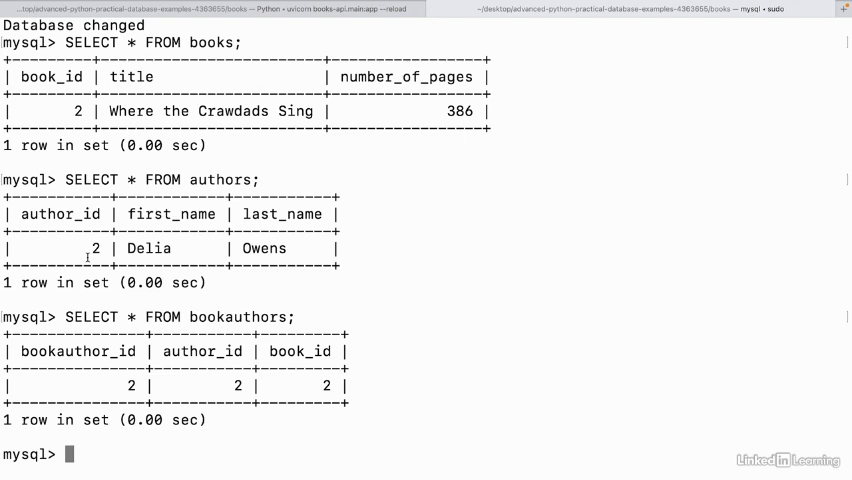
pyautogui.moveTo(350, 305)
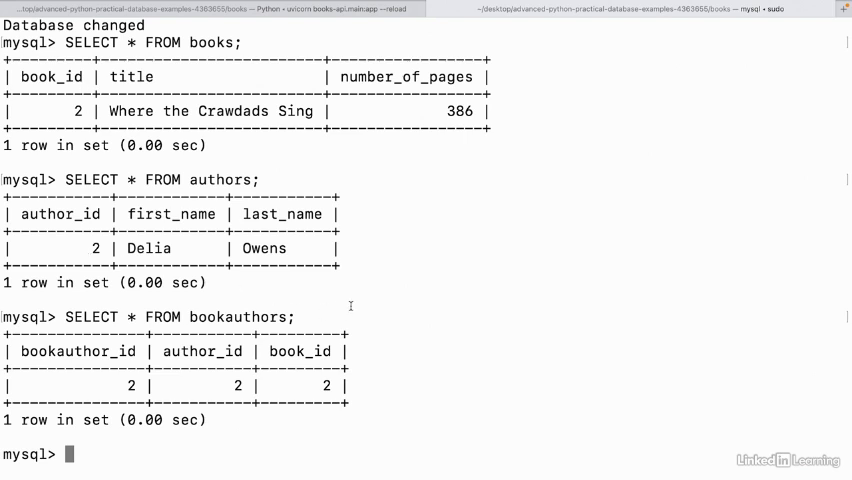
pyautogui.moveTo(371, 318)
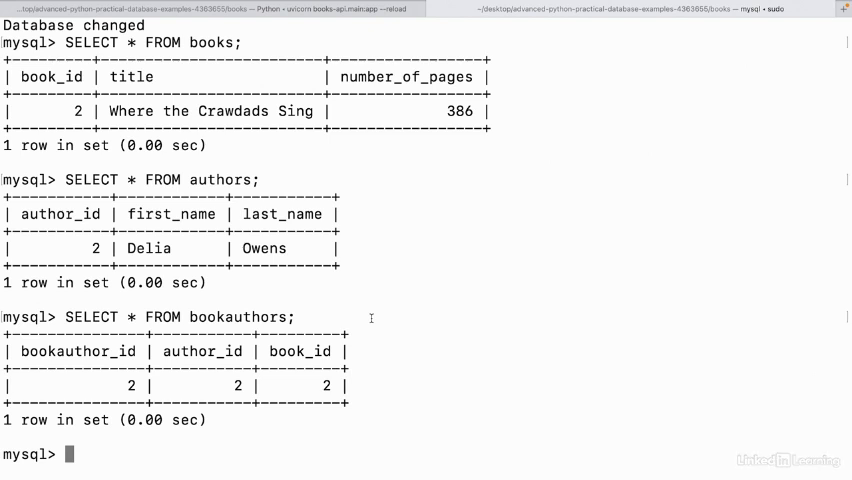
pyautogui.click(45, 10)
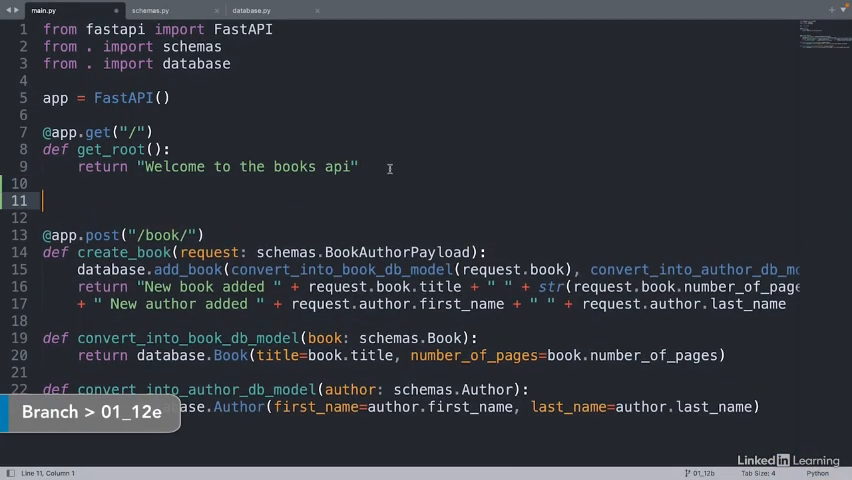
pyautogui.write('@')
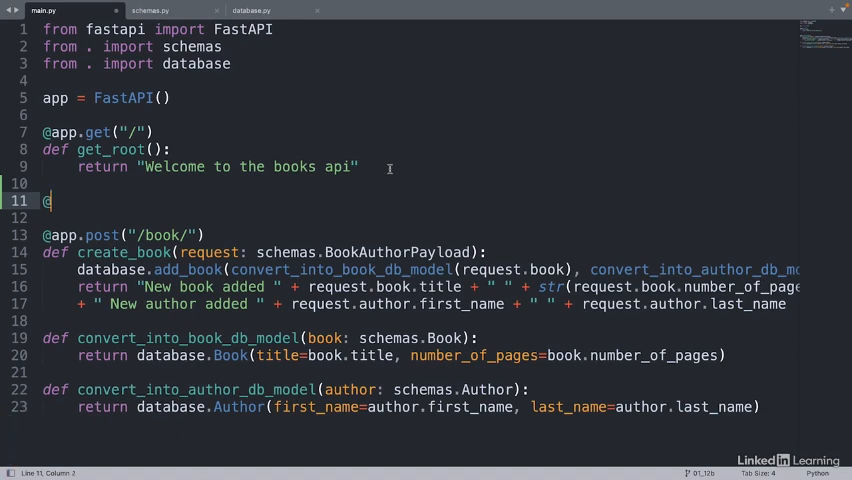
pyautogui.write('app.get("/book/")')
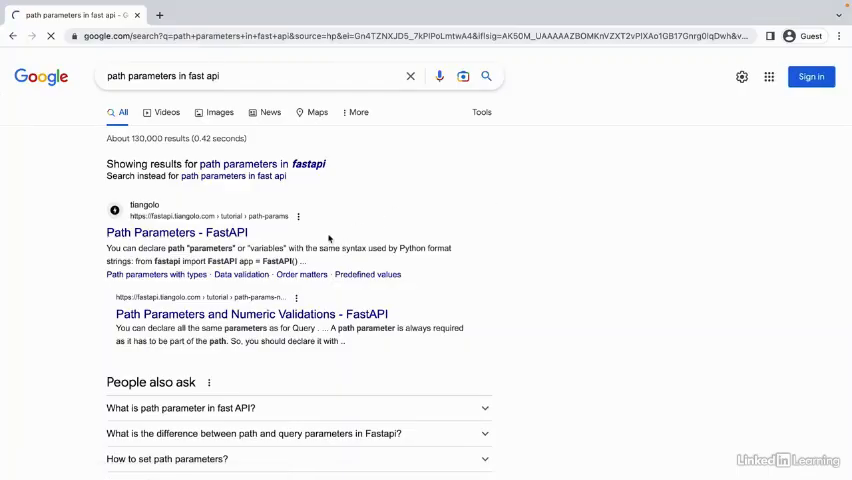
# Open the 'Path Parameters - FastAPI' result and select item_id in its example route.
pyautogui.click(176, 232)
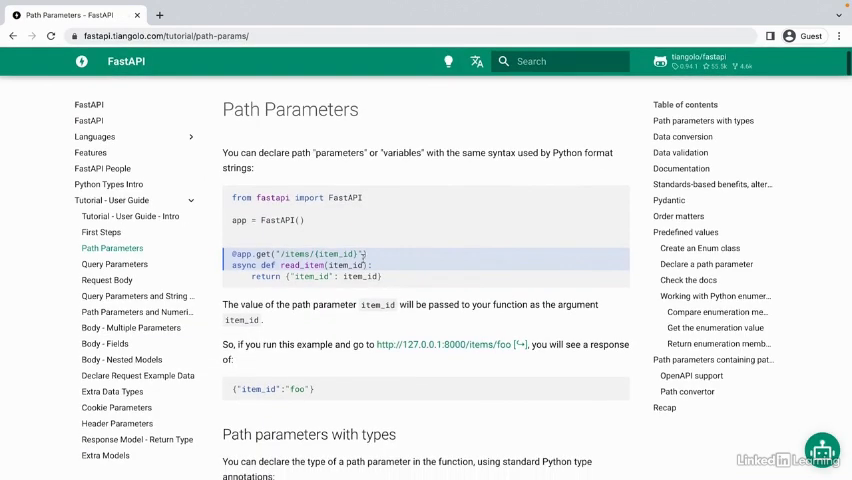
pyautogui.doubleClick(333, 253)
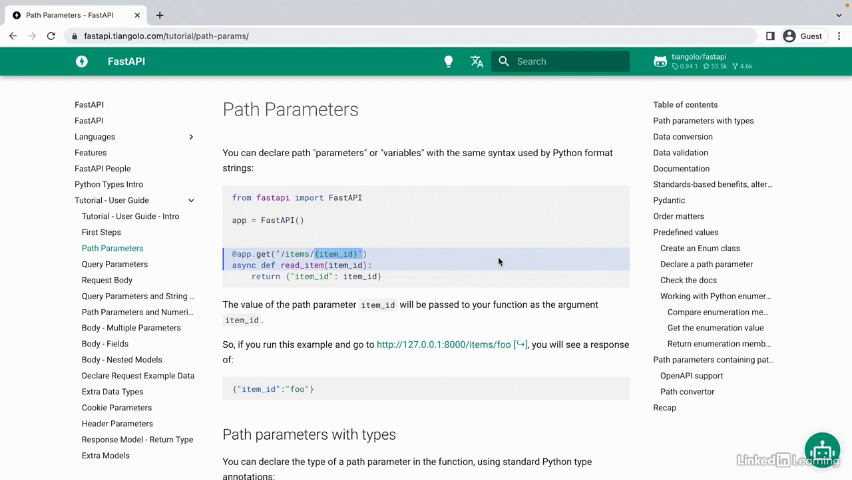
pyautogui.moveTo(430, 274)
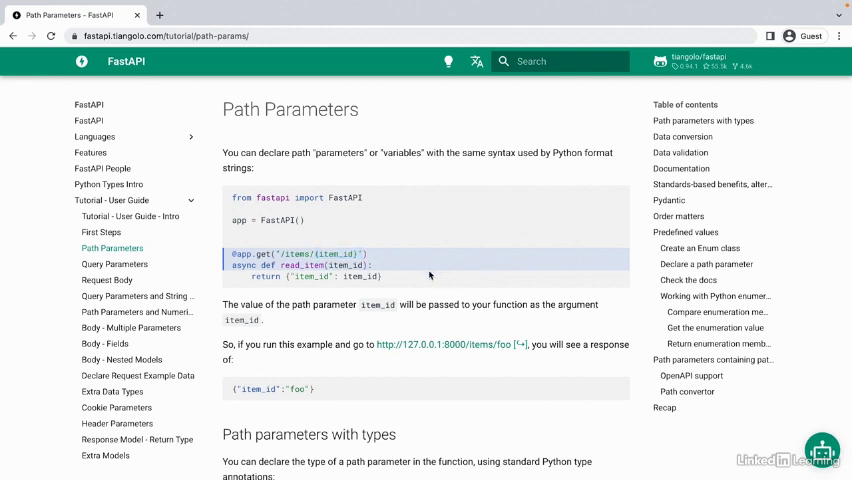
pyautogui.doubleClick(344, 265)
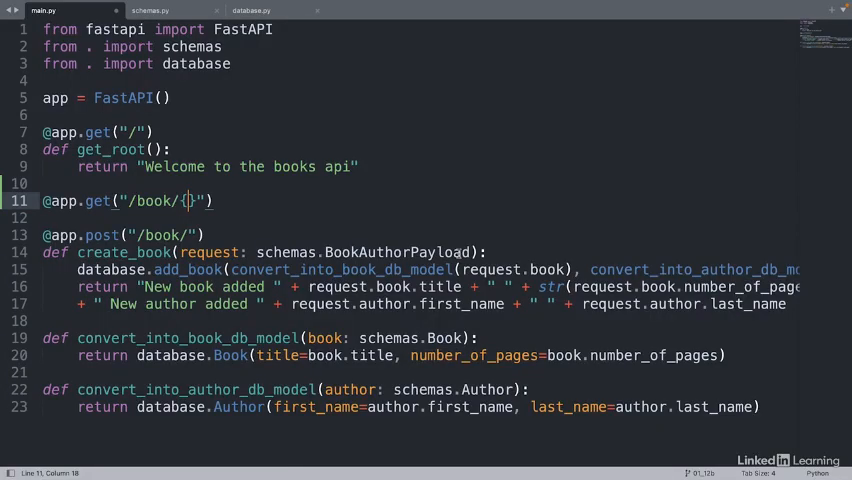
# Change the path to /book/{book_id} and define retrieve_book(book_id: int) returning database.get_book(book_id).
pyautogui.write('book_id')
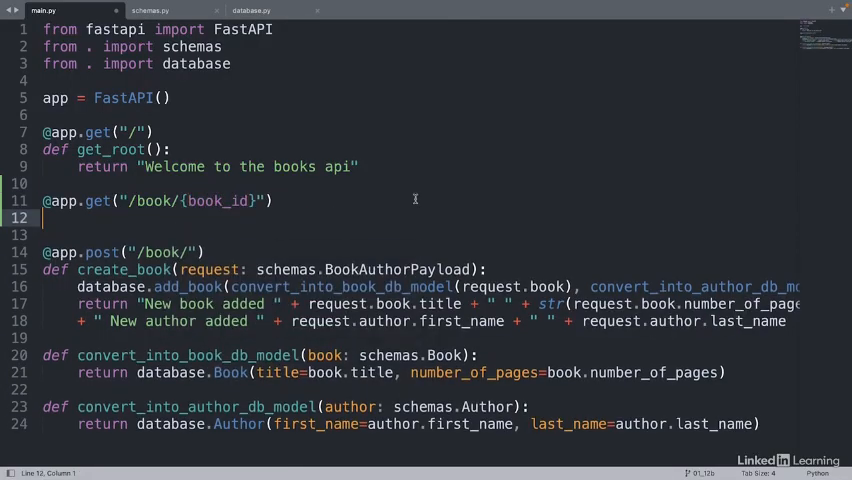
pyautogui.write('def')
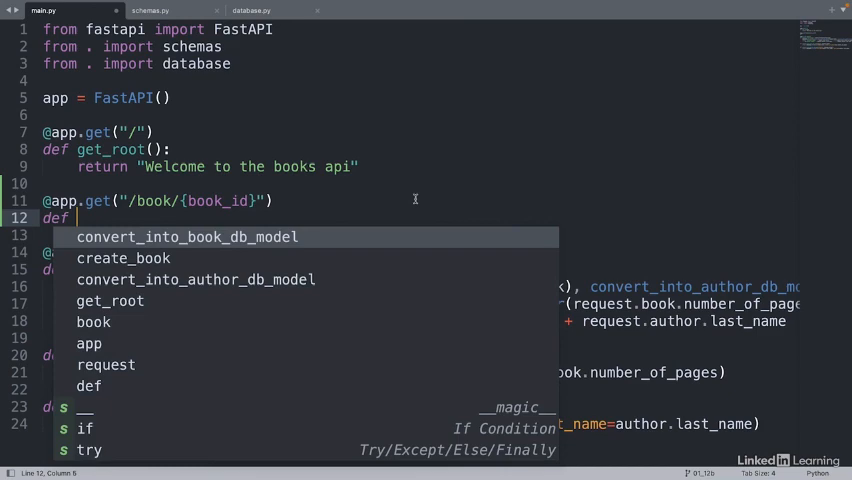
pyautogui.write('retrieve')
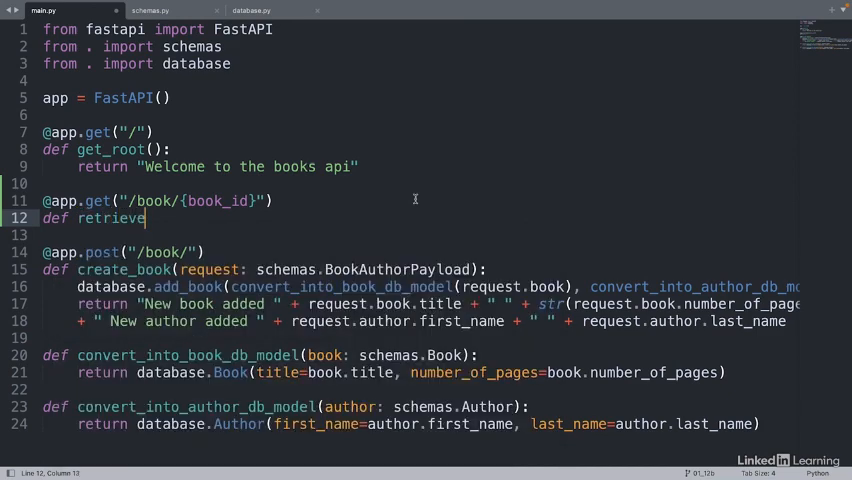
pyautogui.write('_bo')
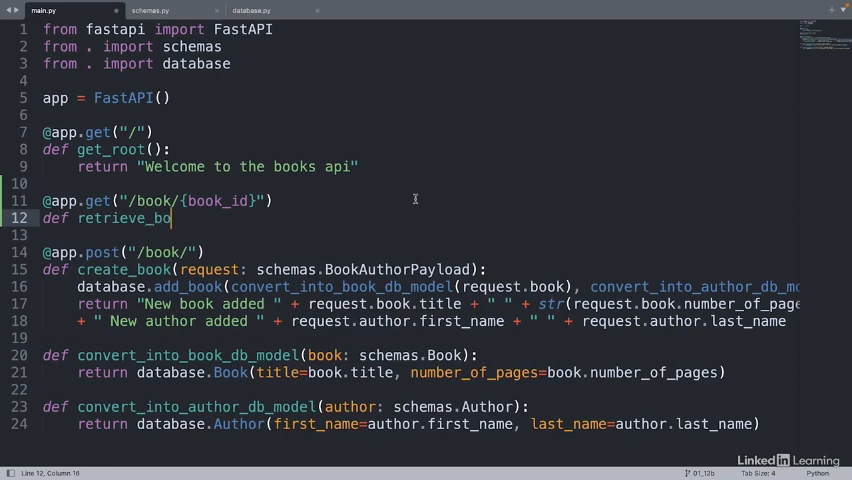
pyautogui.write('ok():')
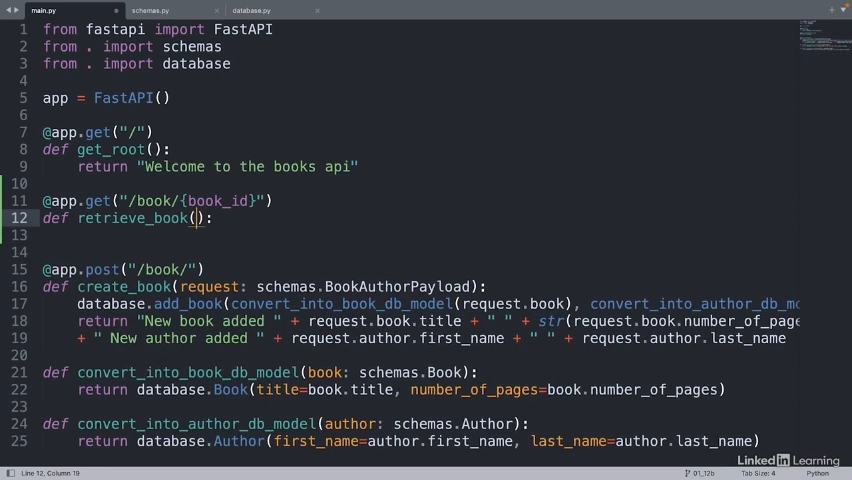
pyautogui.write('book_id:')
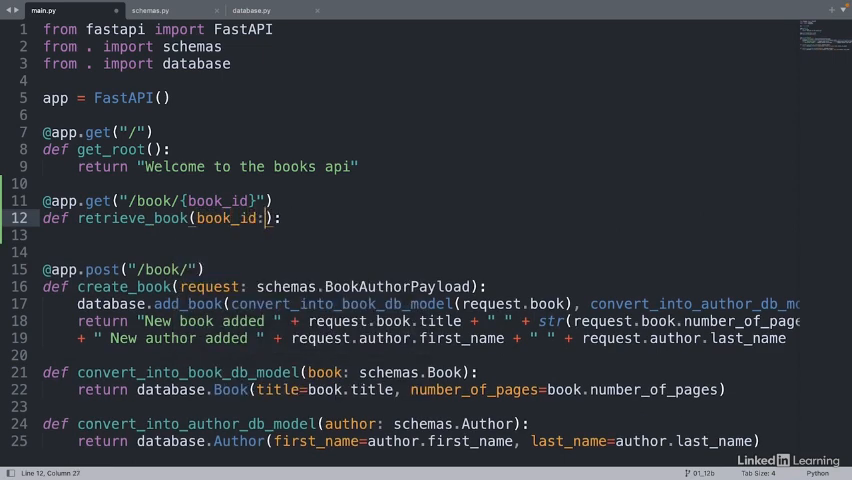
pyautogui.write('int')
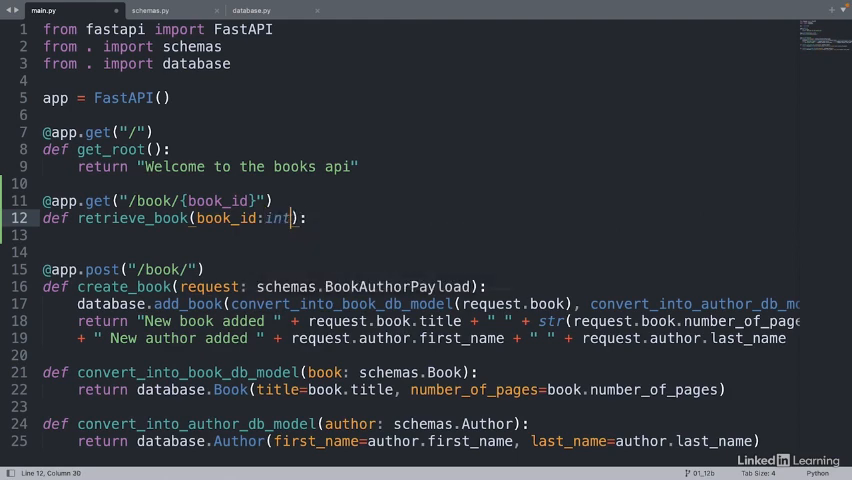
pyautogui.press('enter')
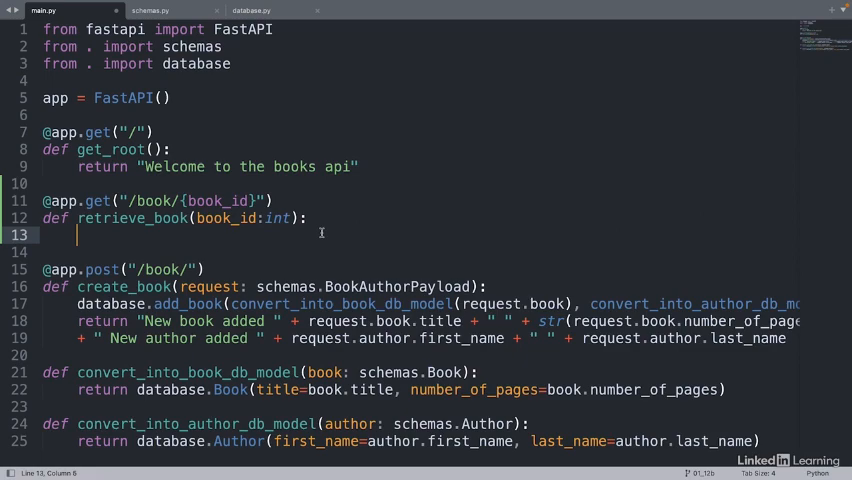
pyautogui.write('return database.get_book(')
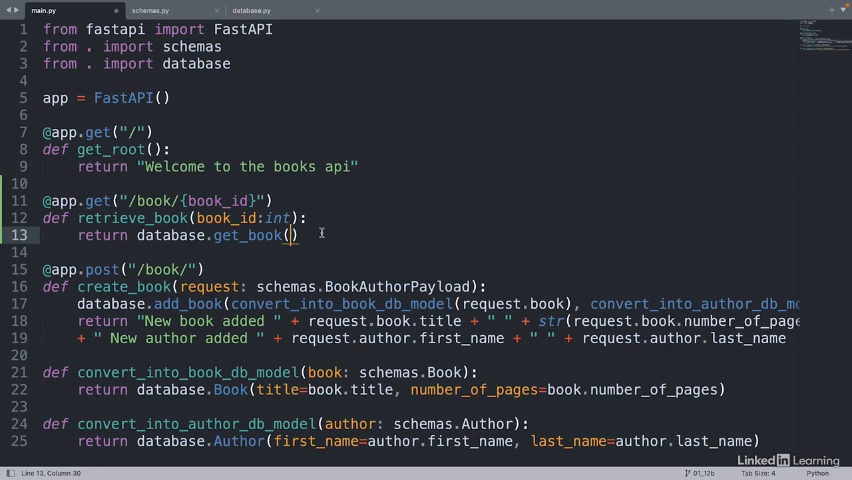
pyautogui.write('book_id')
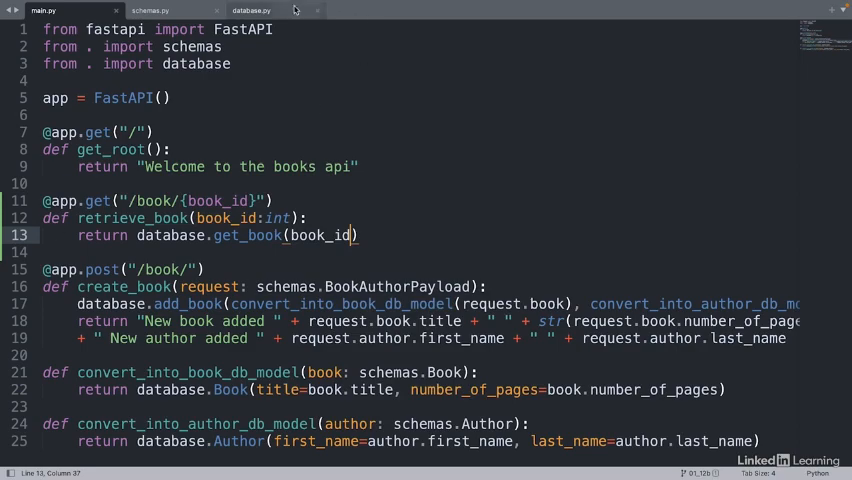
# In database.py, define get_book(book_id: int) selecting the Book whose id equals book_id.
pyautogui.click(252, 10)
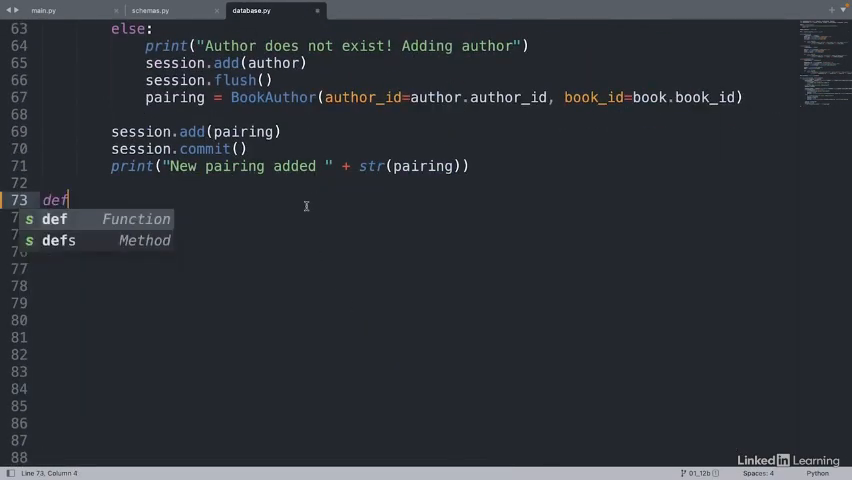
pyautogui.write('get_book(book_id')
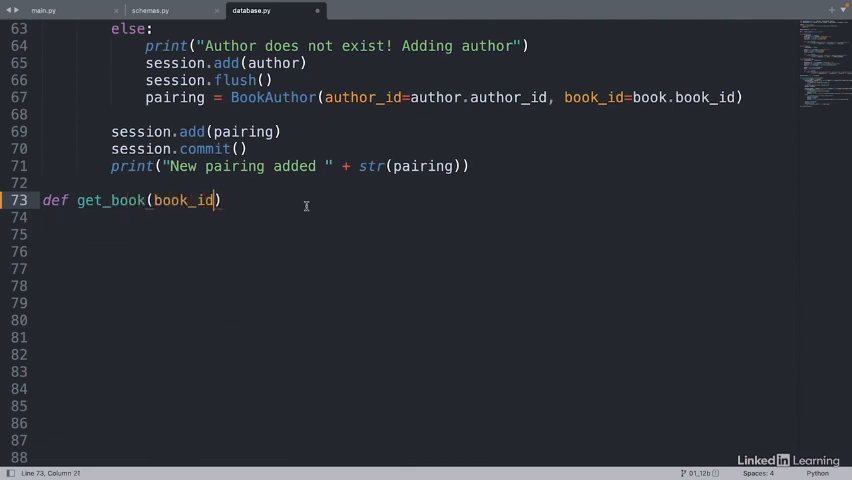
pyautogui.write(': int):')
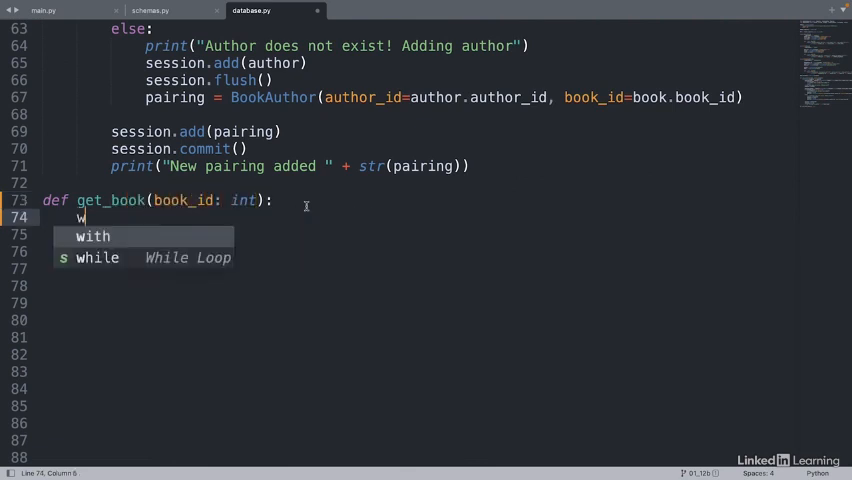
pyautogui.write('ith Session(engine) as session:')
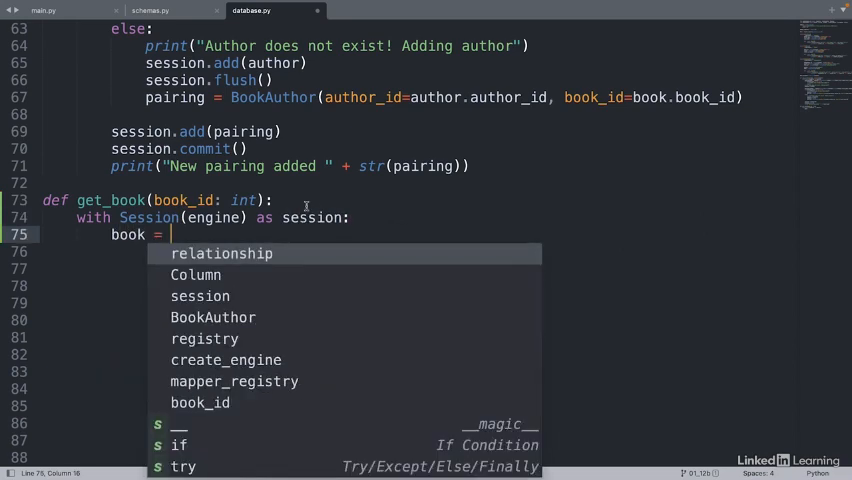
pyautogui.write('session.execute(selec')
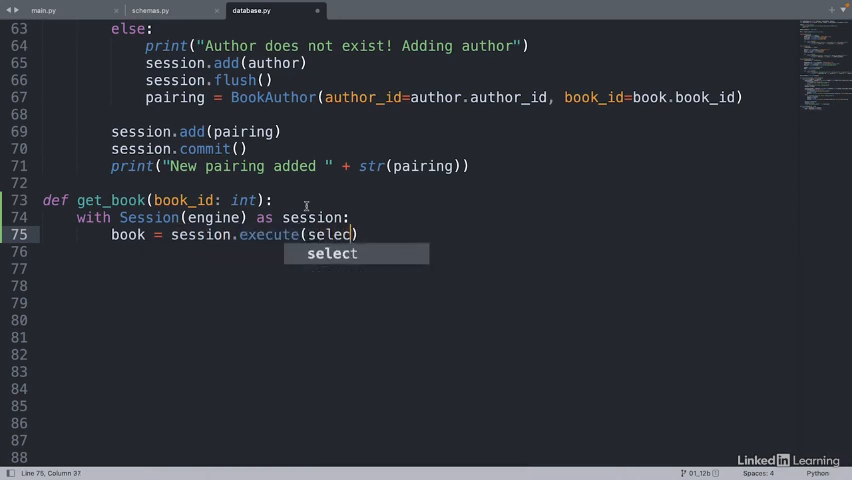
pyautogui.write('t(Book).')
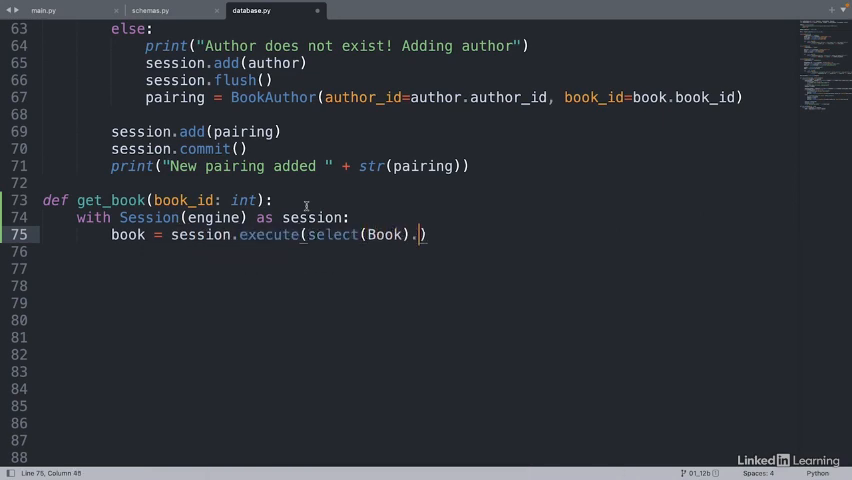
pyautogui.write('.filter(Book.book_id')
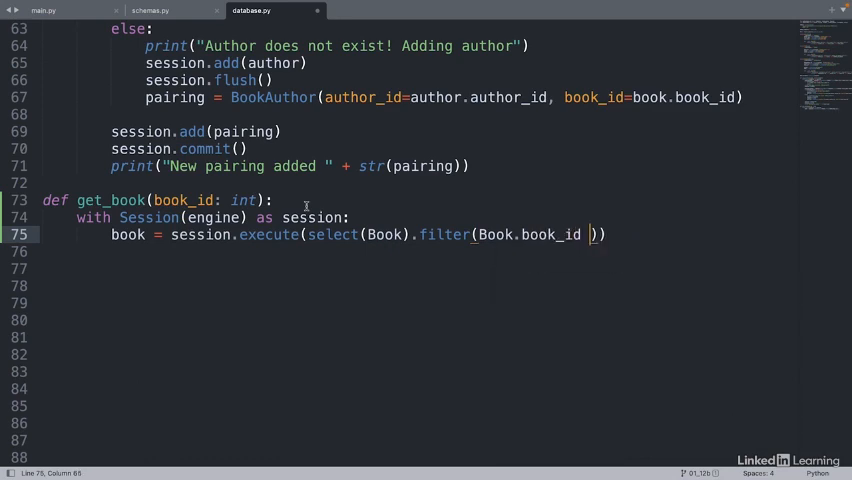
pyautogui.write('==book_id)).scalar()')
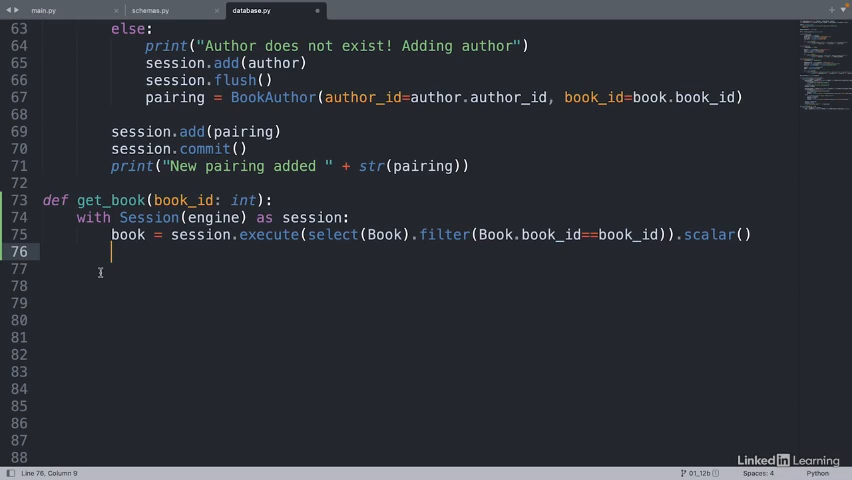
# Fetch the book's BookAuthor pairing as a scalar and begin the author query.
pyautogui.write('pairiing = session.execute(select(BookAuthor).filter(BookAuthor.book_id==book_id')
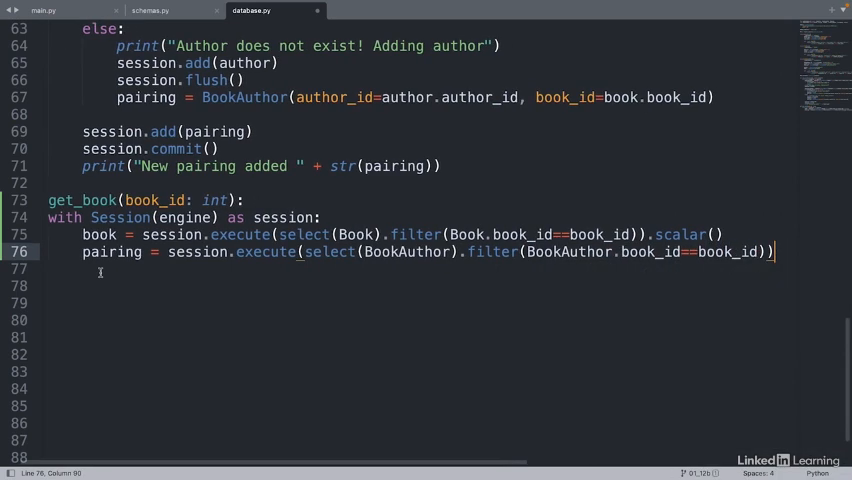
pyautogui.write('.scalar()')
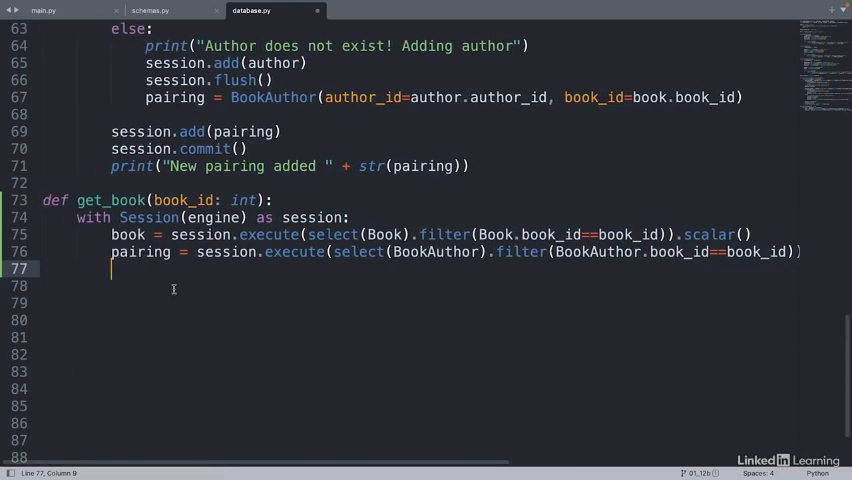
pyautogui.write('author =')
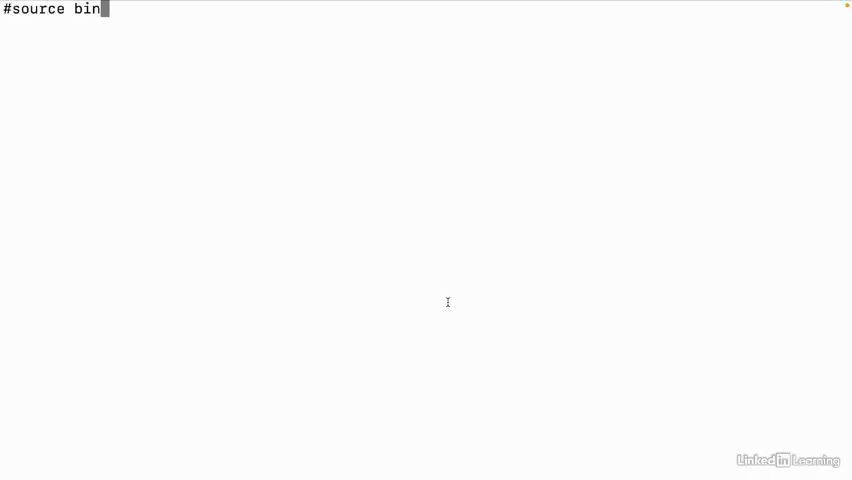
# Run source bin/activate, then uvicorn book-api.main:app --reload.
pyautogui.write('/activate')
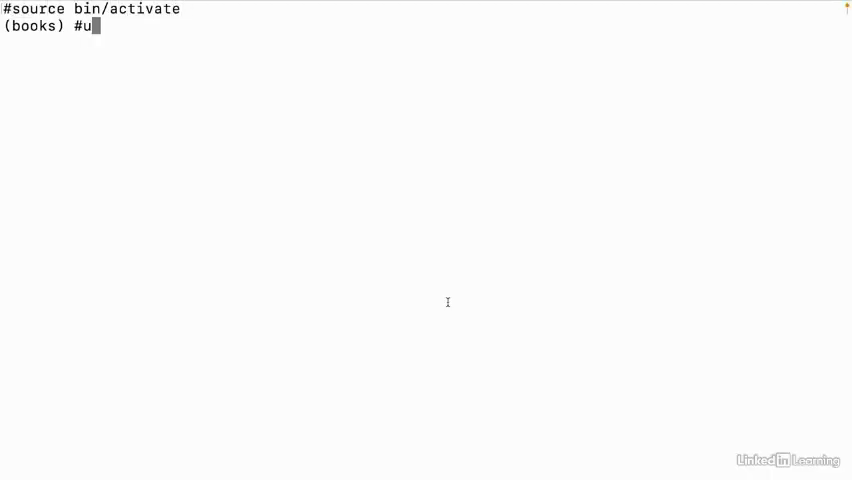
pyautogui.write('vicorn book')
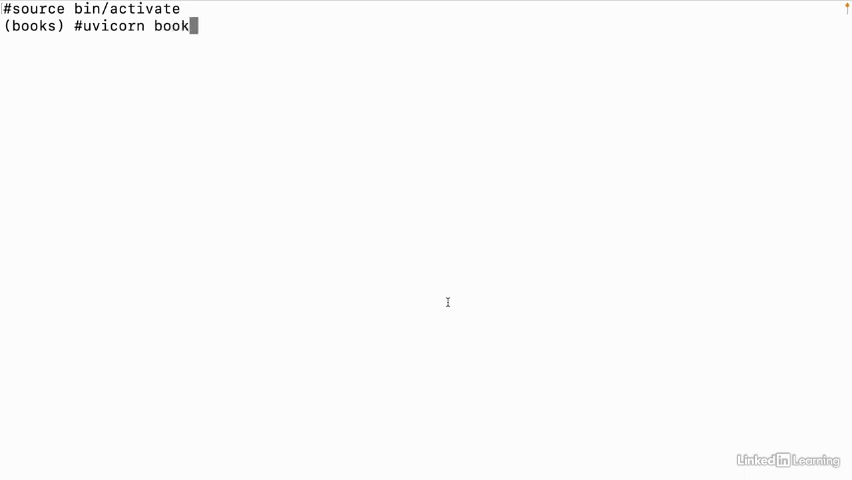
pyautogui.write('-api.main:app --relo')
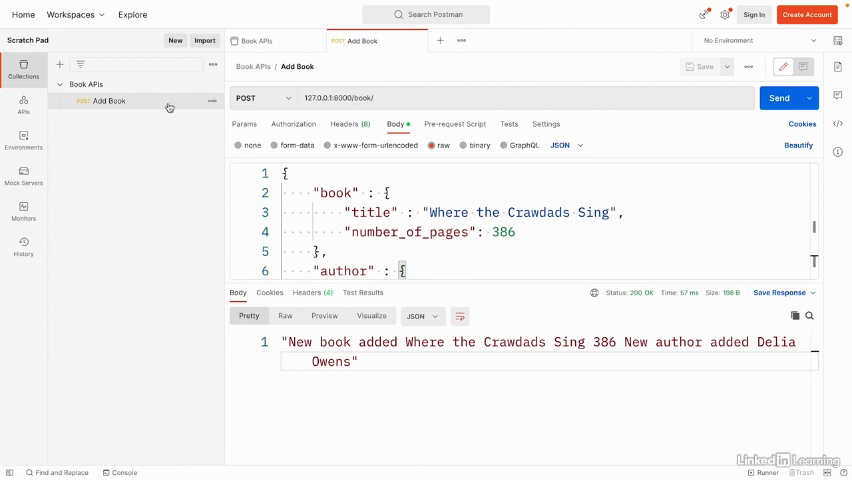
pyautogui.moveTo(110, 100)
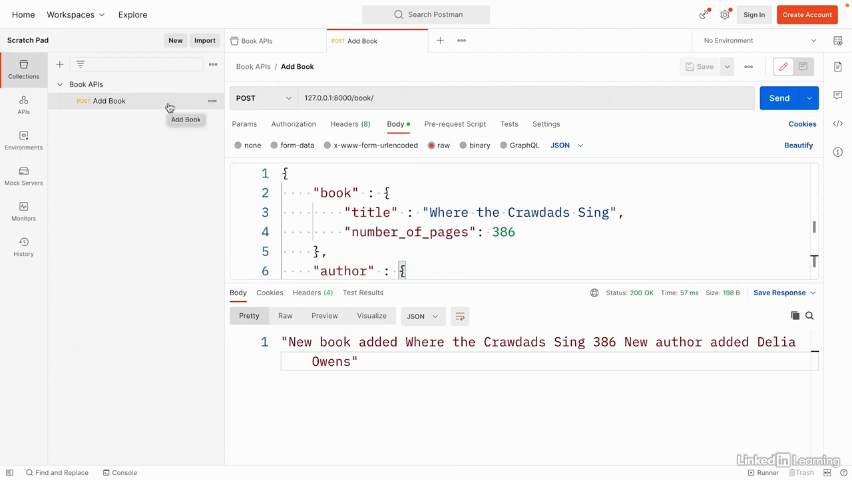
# Add a 'Get Book' request for 127.0.0.1:8000/book/2, send it, then send it for book 8.
pyautogui.click(212, 85)
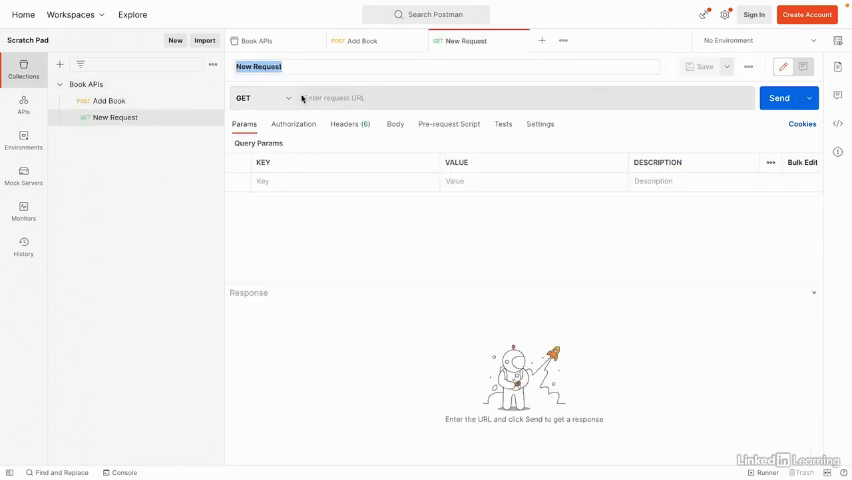
pyautogui.write('Get Book')
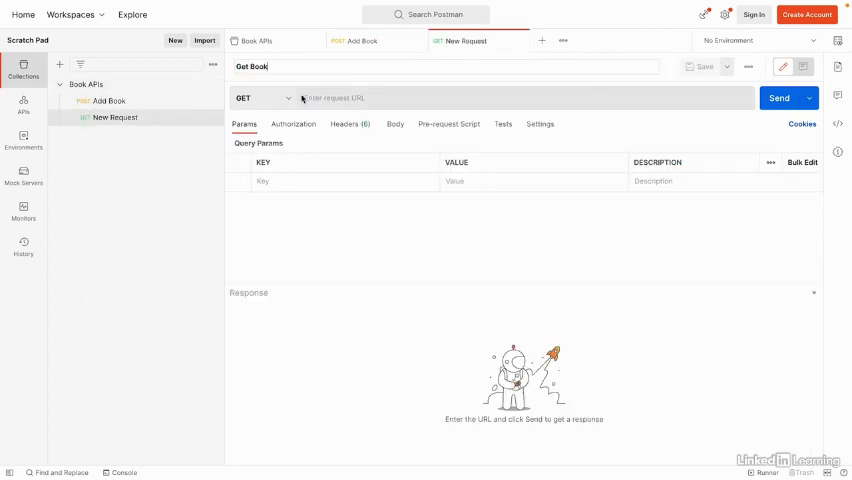
pyautogui.write('127.0.0.1:8000/book/')
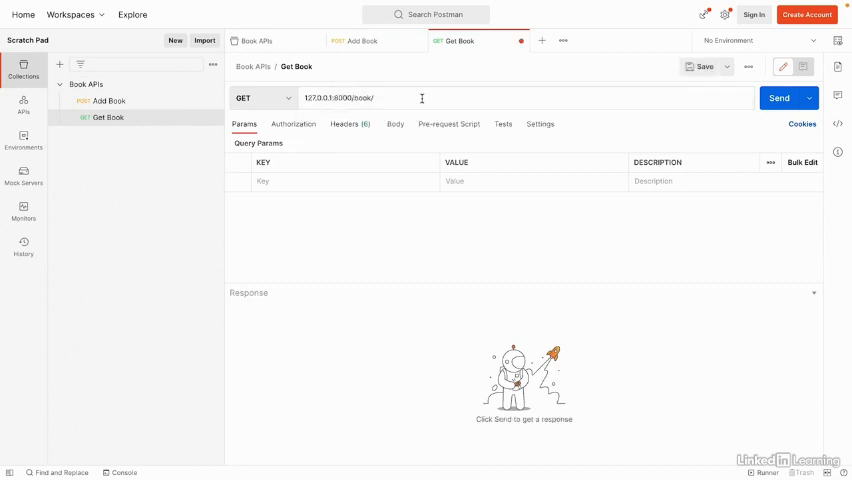
pyautogui.write('2')
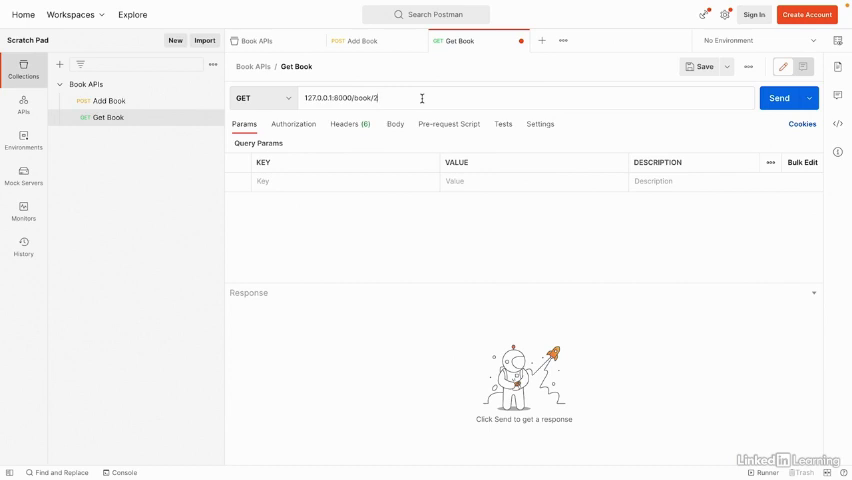
pyautogui.moveTo(662, 95)
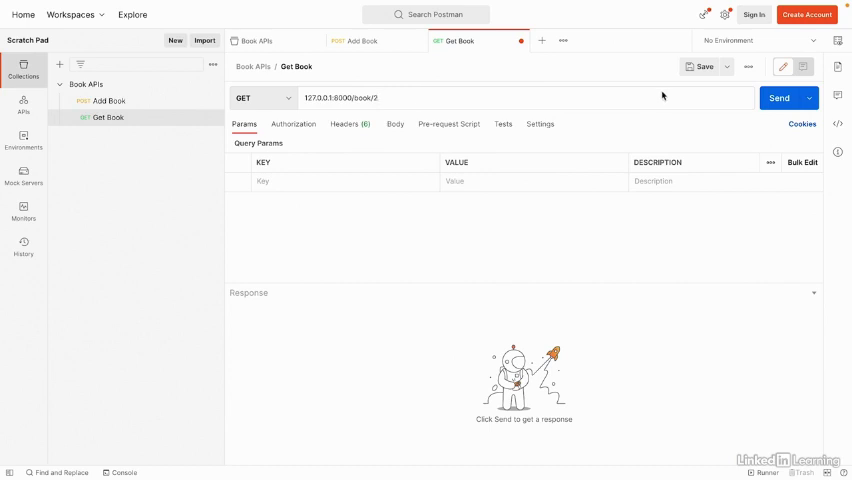
pyautogui.click(779, 97)
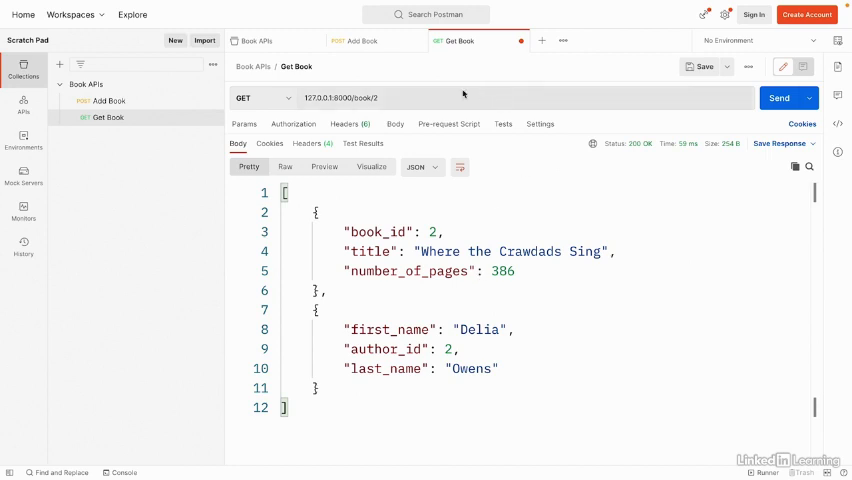
pyautogui.click(370, 97)
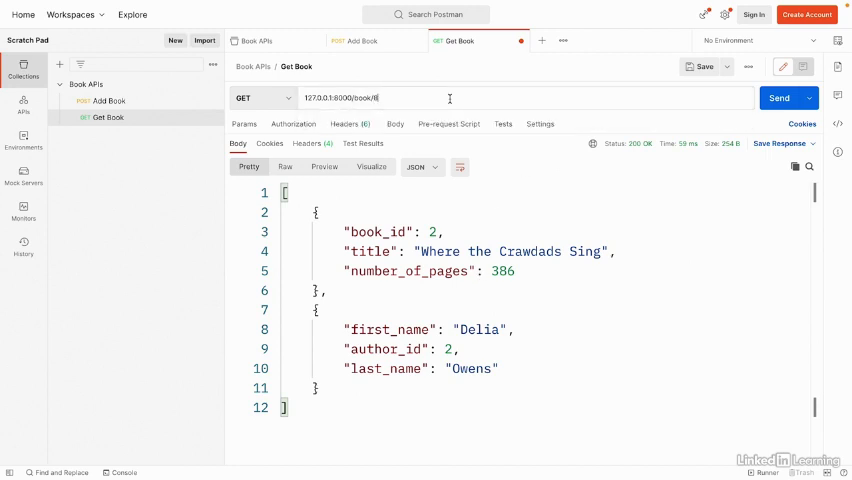
pyautogui.click(779, 97)
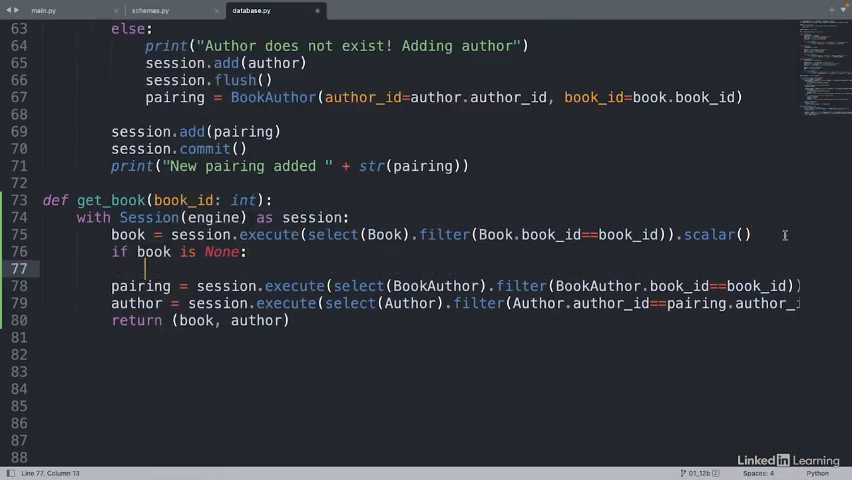
# Add 'if book is None: raise Exception("Book does not exist")' after the book query.
pyautogui.write('raise Exception("Book does not exist')
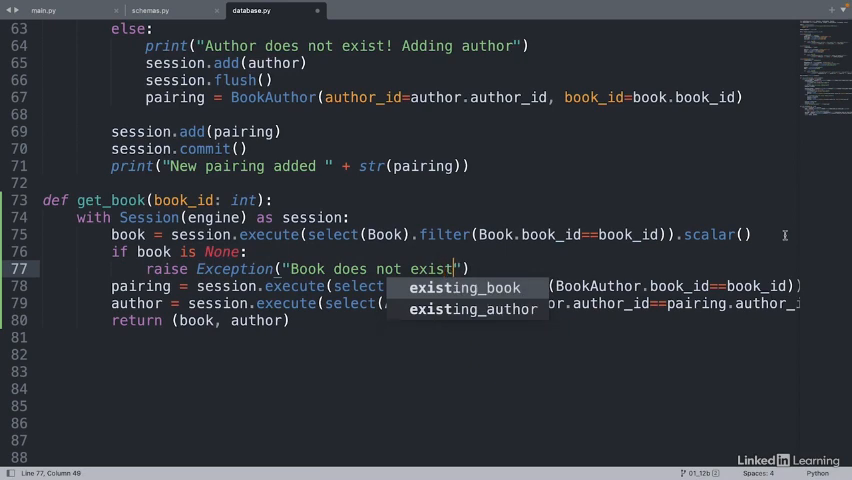
pyautogui.click(45, 10)
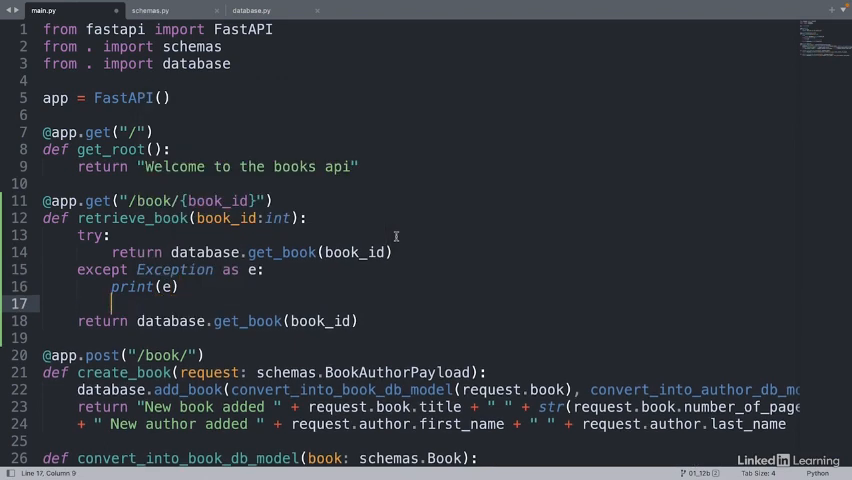
# Make the except branch raise HTTPException(status_code=404, detail=repr(e)) and delete the old return.
pyautogui.write('raise HTTPException(status)')
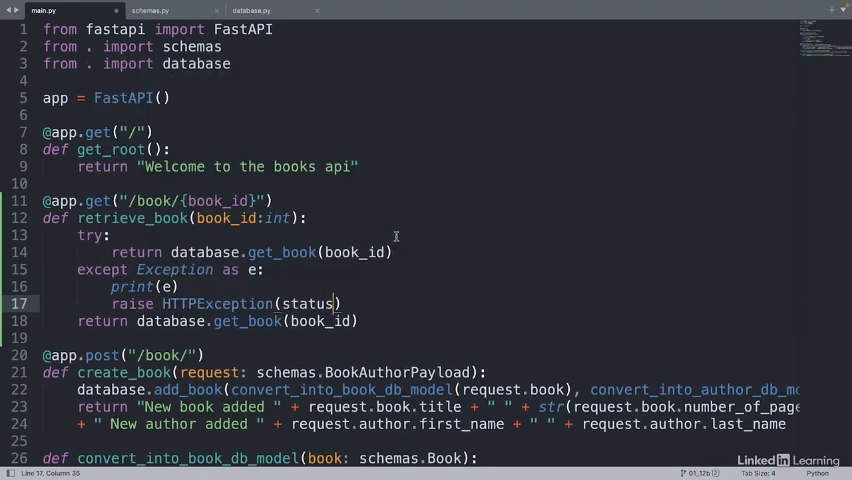
pyautogui.write('_code=404, detail=repr(e))')
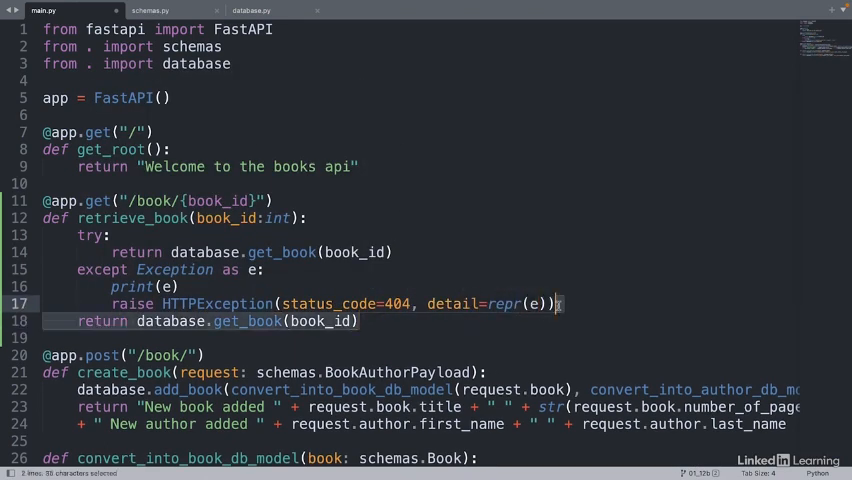
pyautogui.press('Delete')
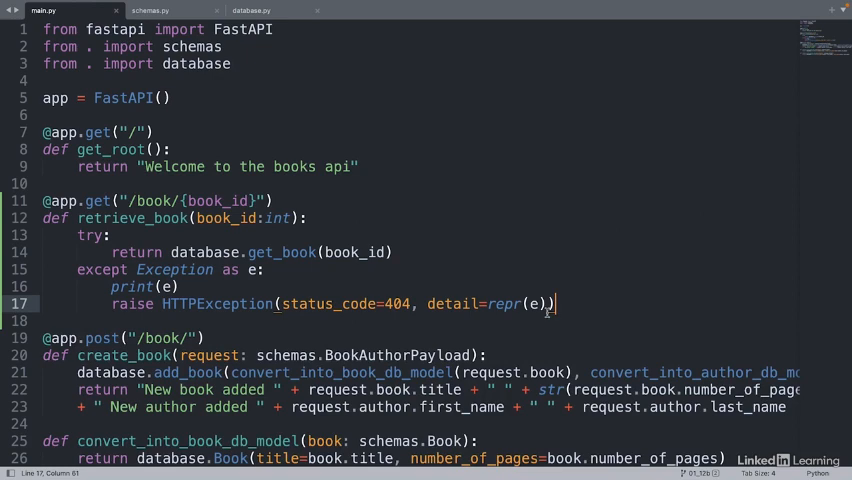
# After checking database.py, add HTTPException to main.py's fastapi import.
pyautogui.click(250, 10)
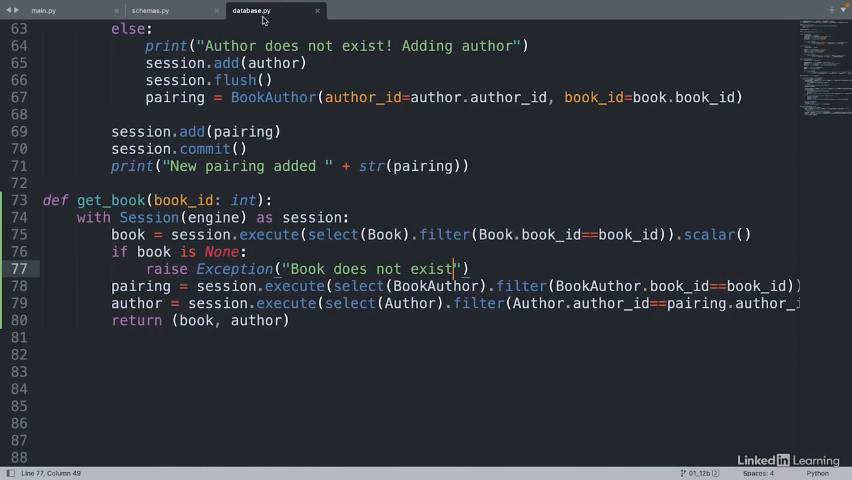
pyautogui.moveTo(513, 261)
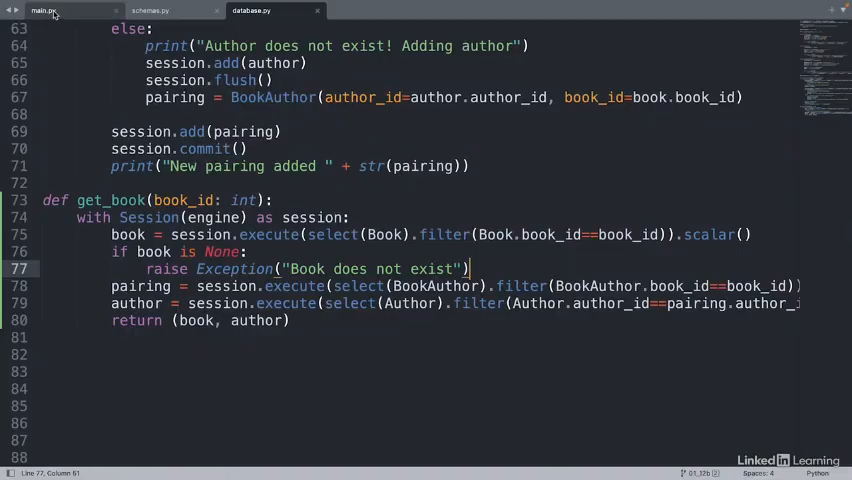
pyautogui.click(45, 11)
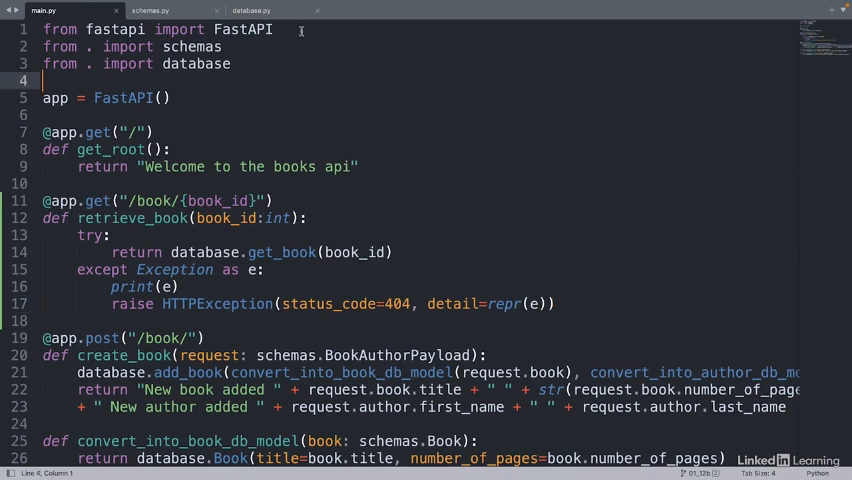
pyautogui.write(',')
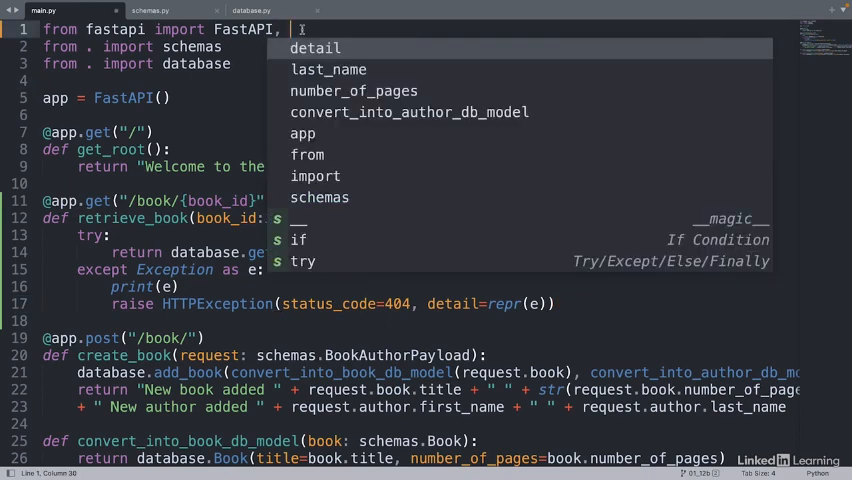
pyautogui.write('HTTPEx')
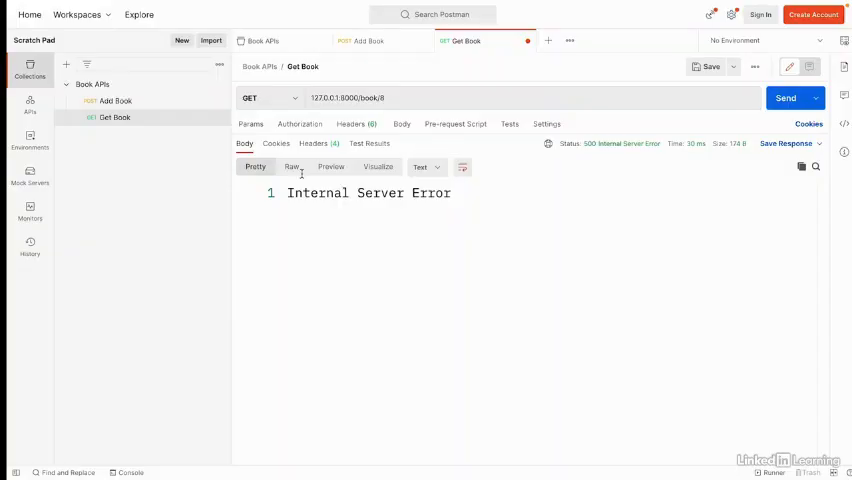
# Send GET 127.0.0.1:8000/book/8 in Postman, then switch to the schemas.py tab.
pyautogui.click(785, 97)
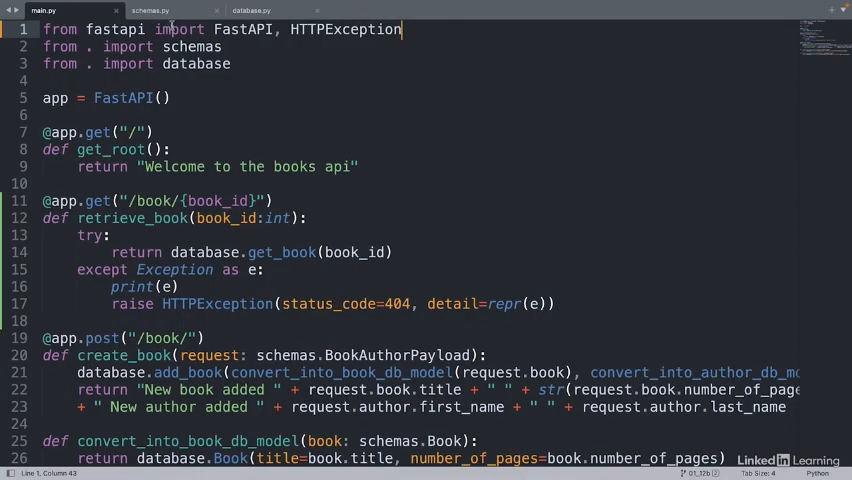
pyautogui.click(150, 10)
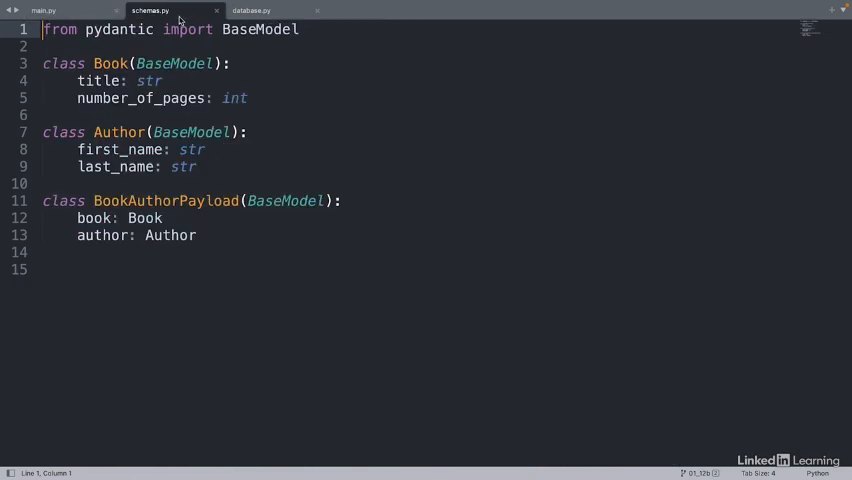